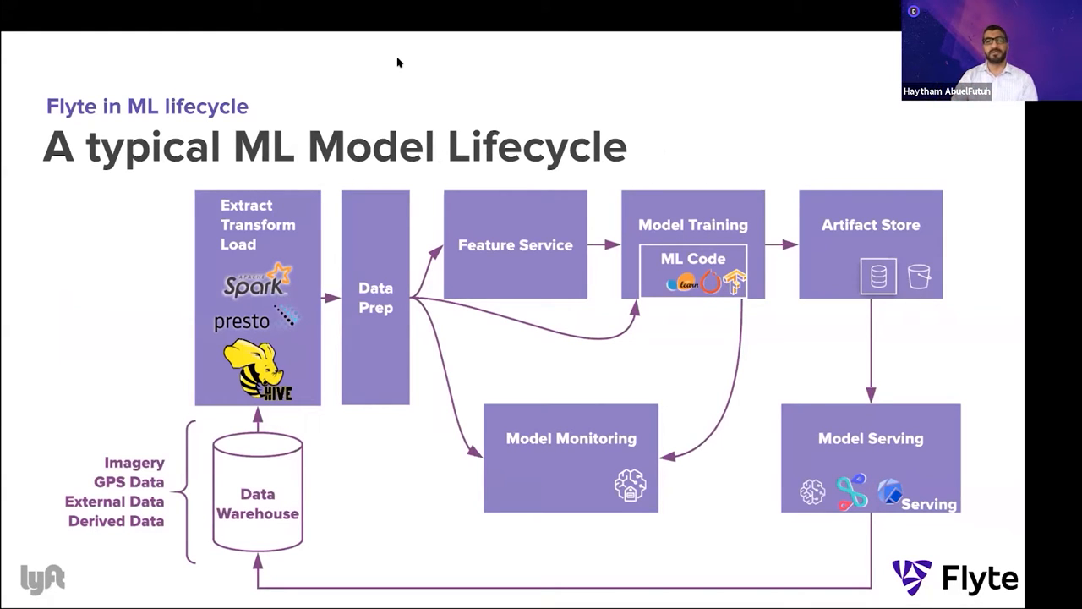
mouse_move(327, 66)
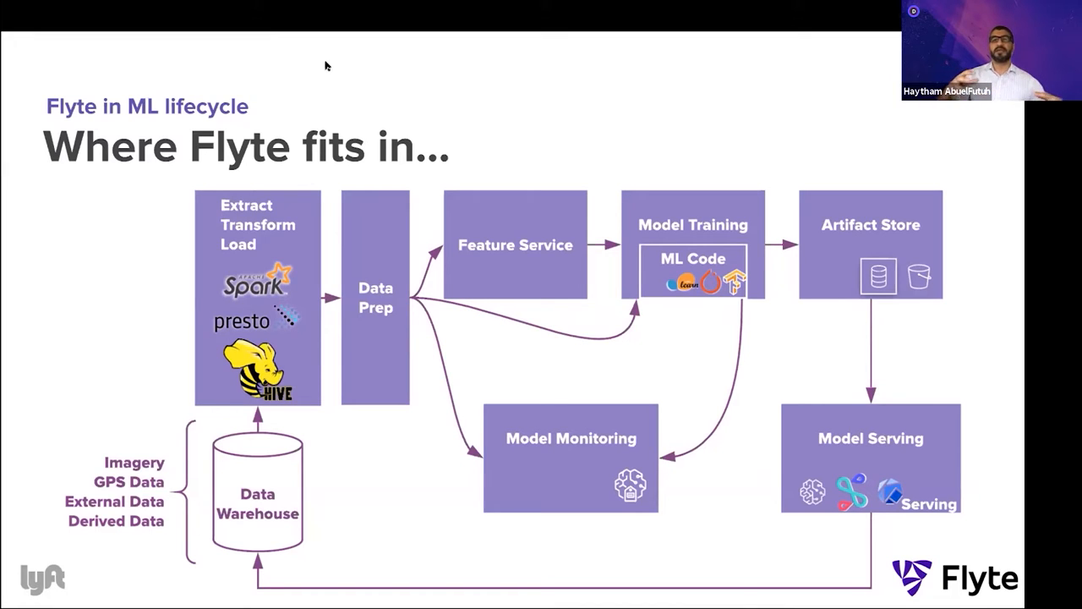
key("right")
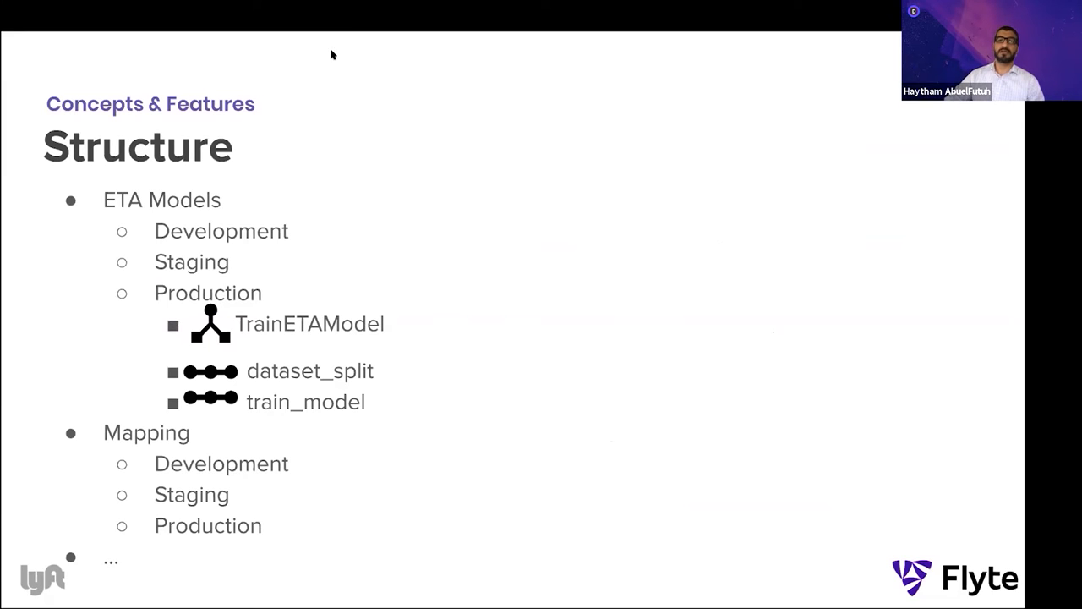
mouse_move(558, 90)
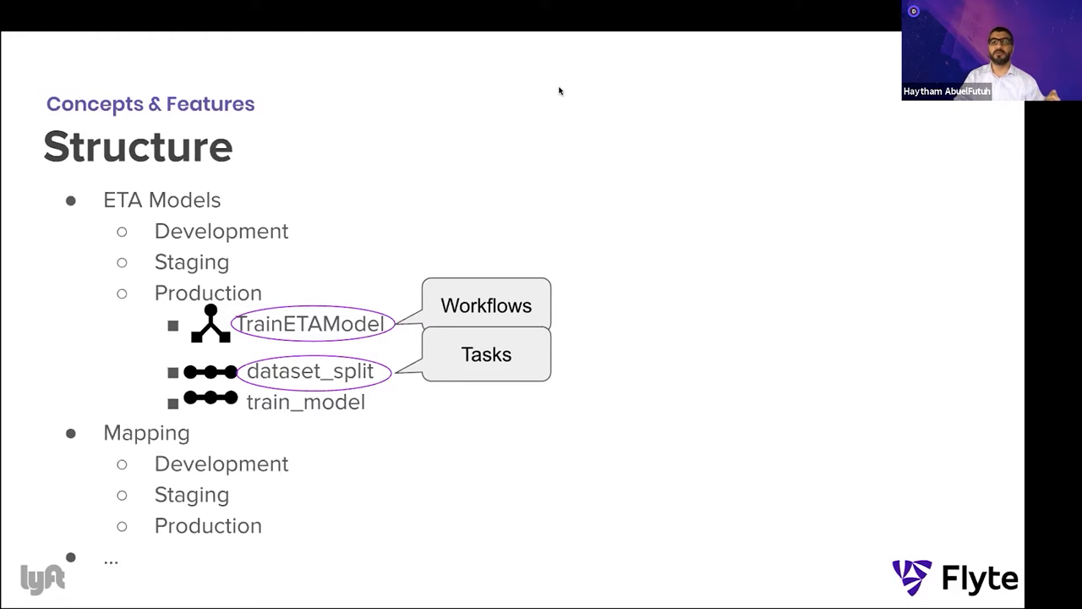
key("Right")
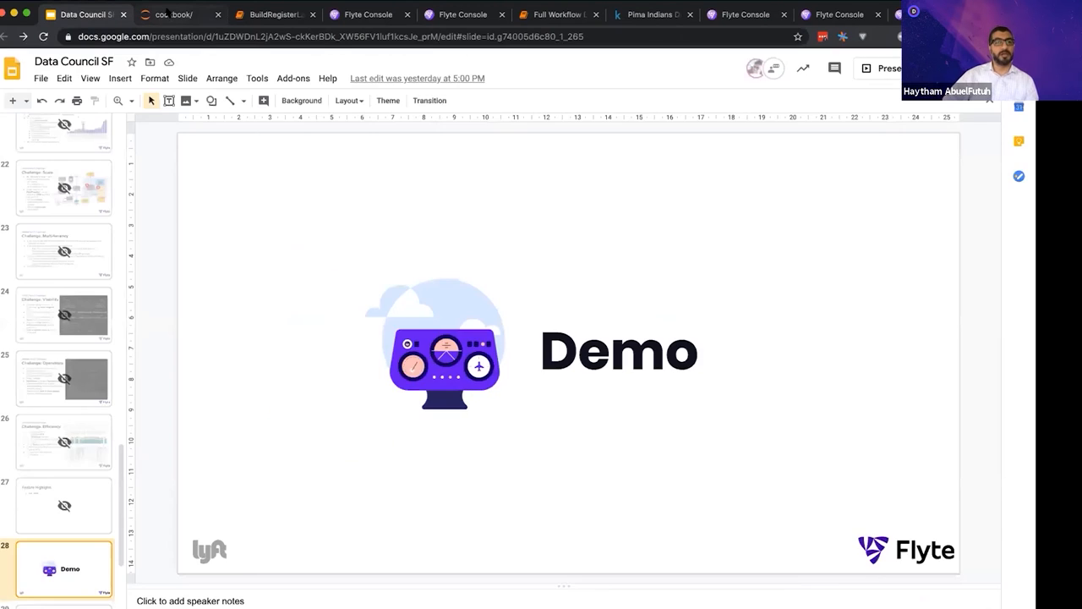
Delete the old demo_py_task notebook from the cookbook file list.
left_click(173, 15)
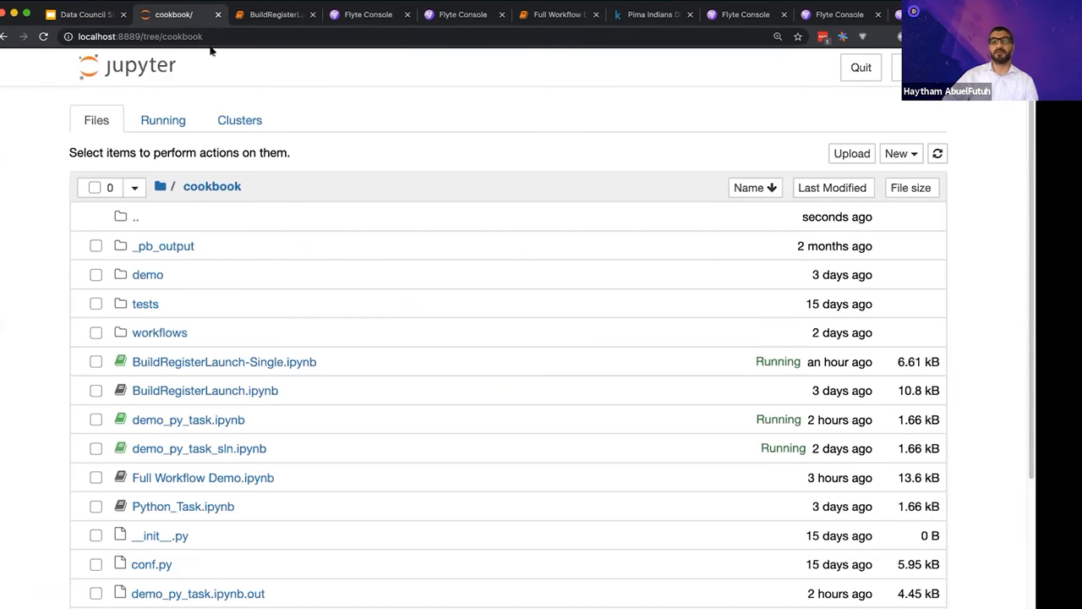
left_click(96, 420)
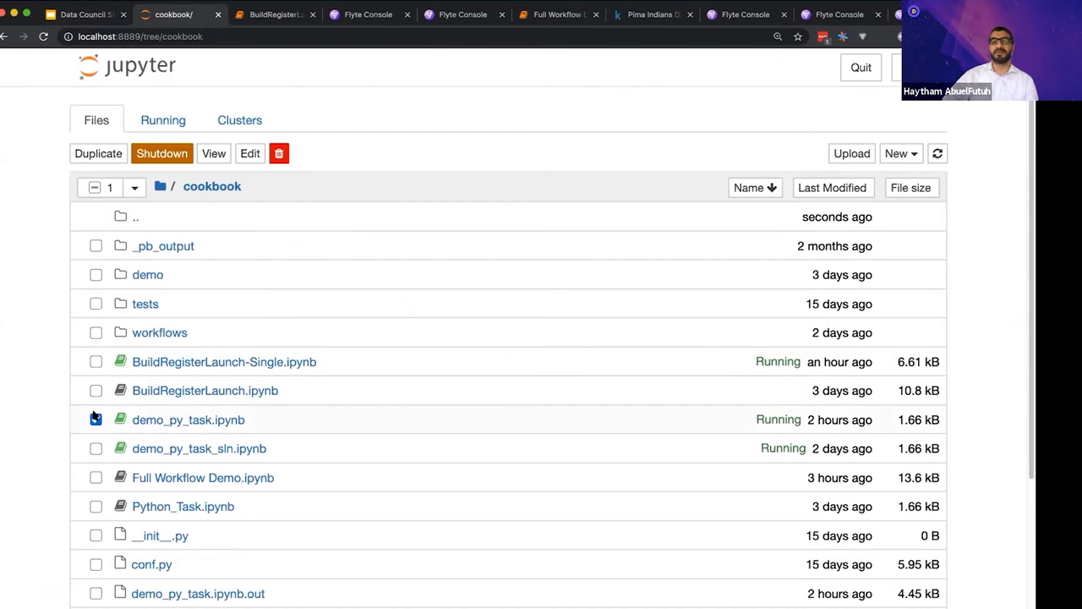
left_click(96, 419)
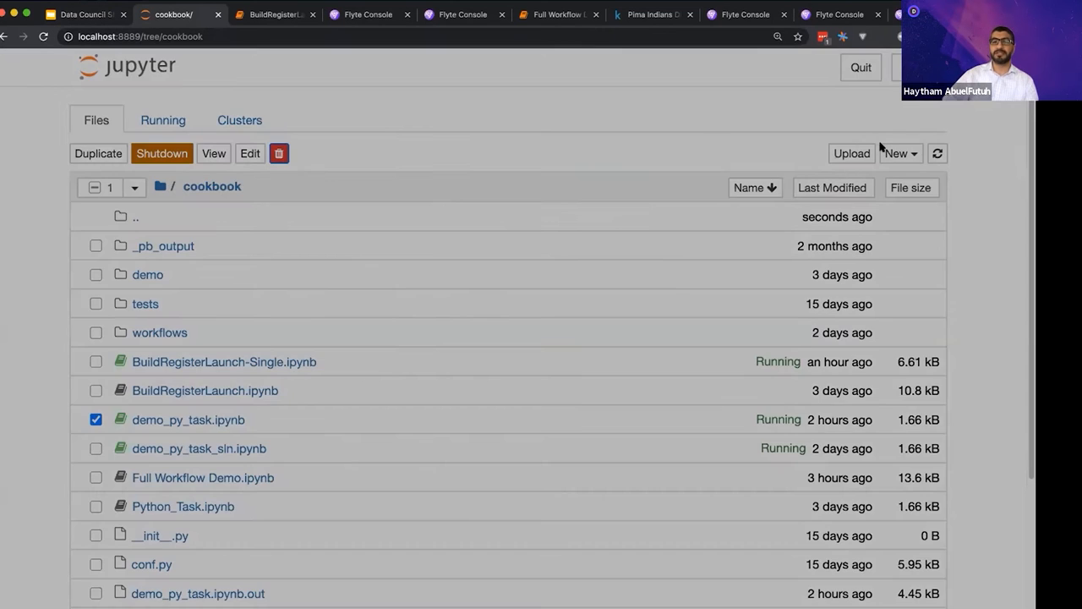
left_click(96, 419)
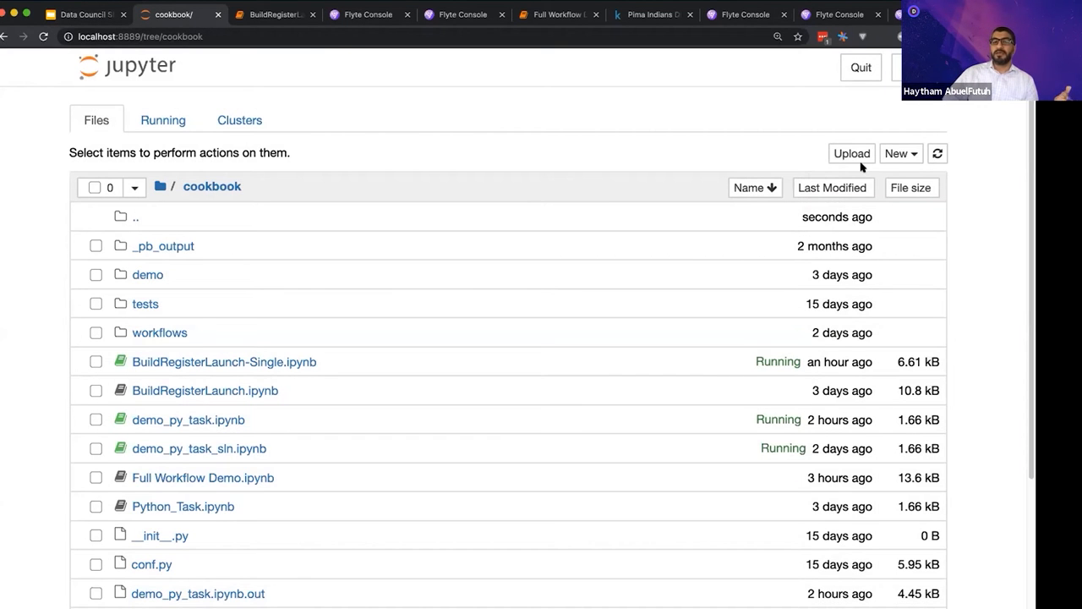
Create a new Python 3 notebook and name it demo_py_task.
left_click(897, 153)
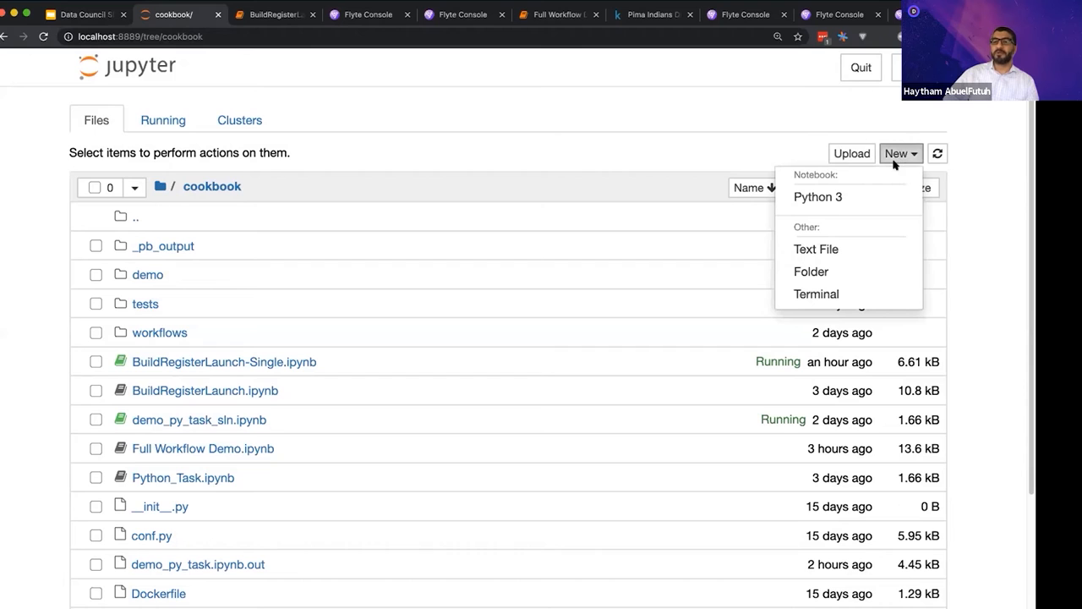
mouse_move(818, 196)
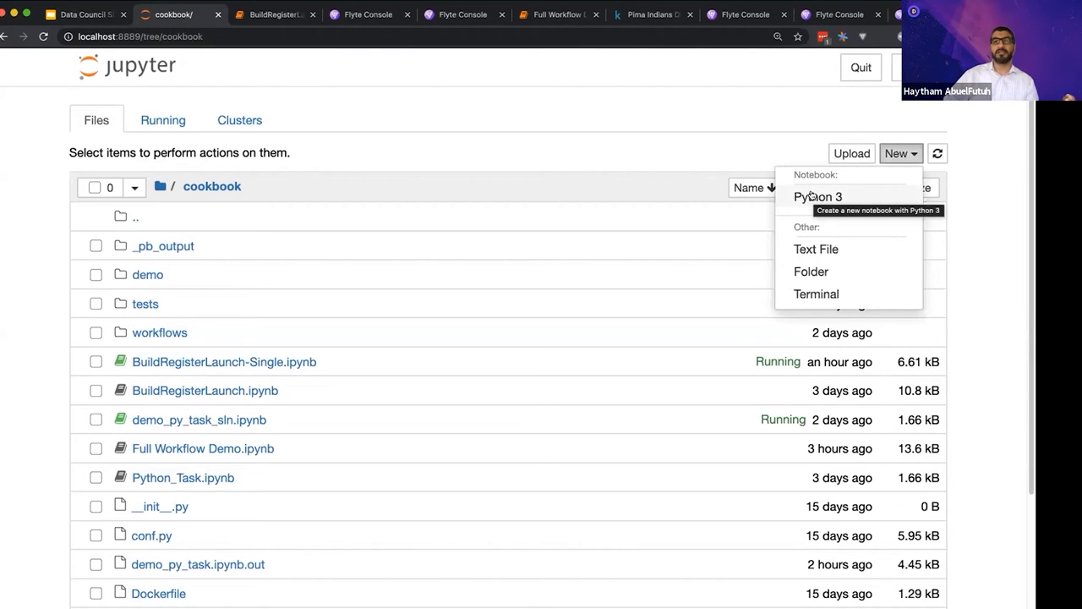
left_click(817, 197)
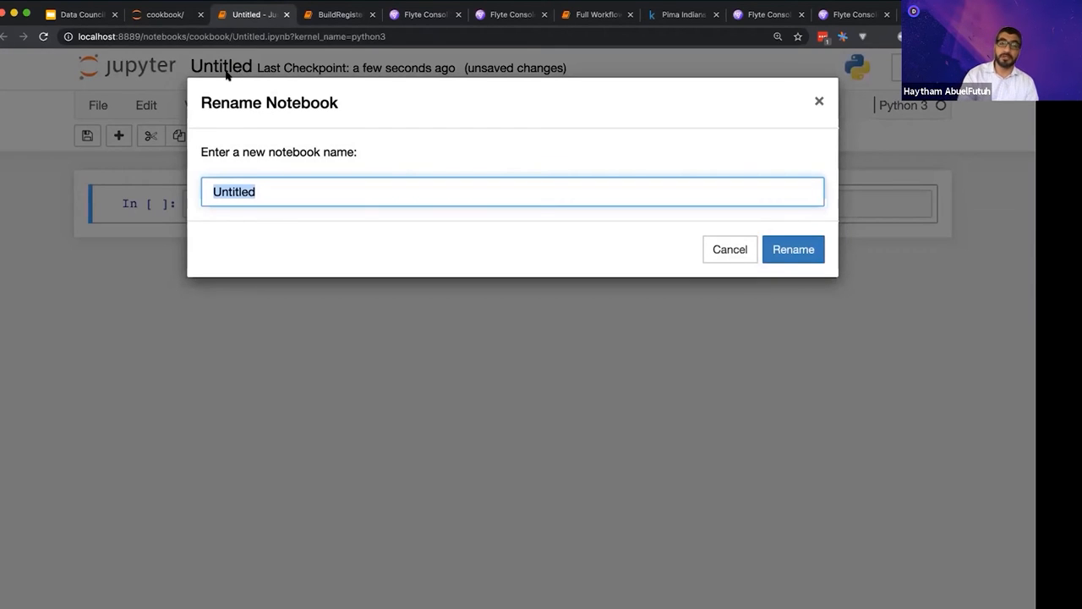
type("d")
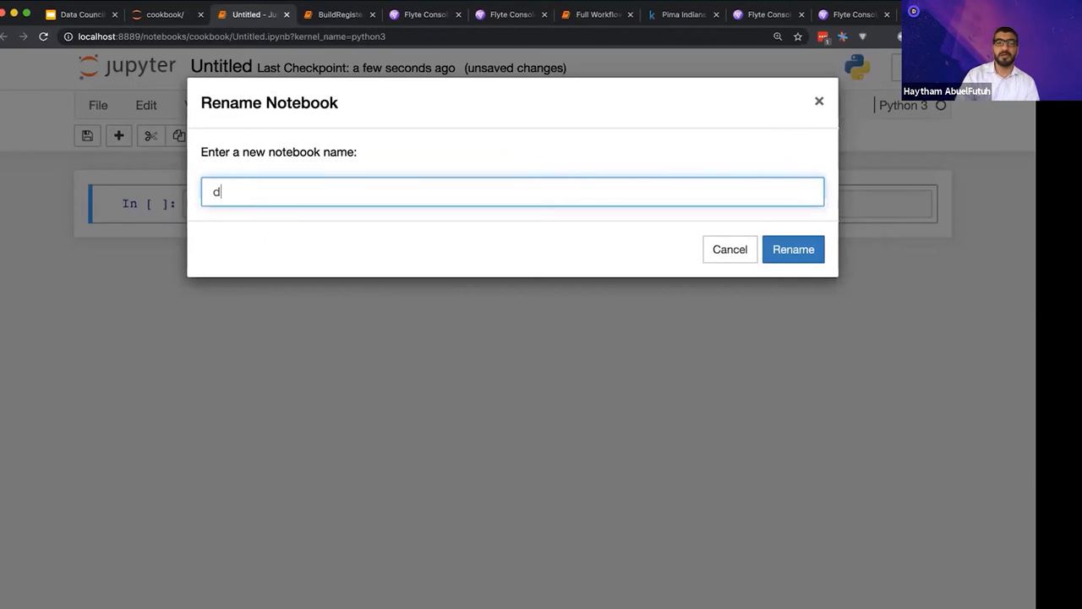
type("emo_")
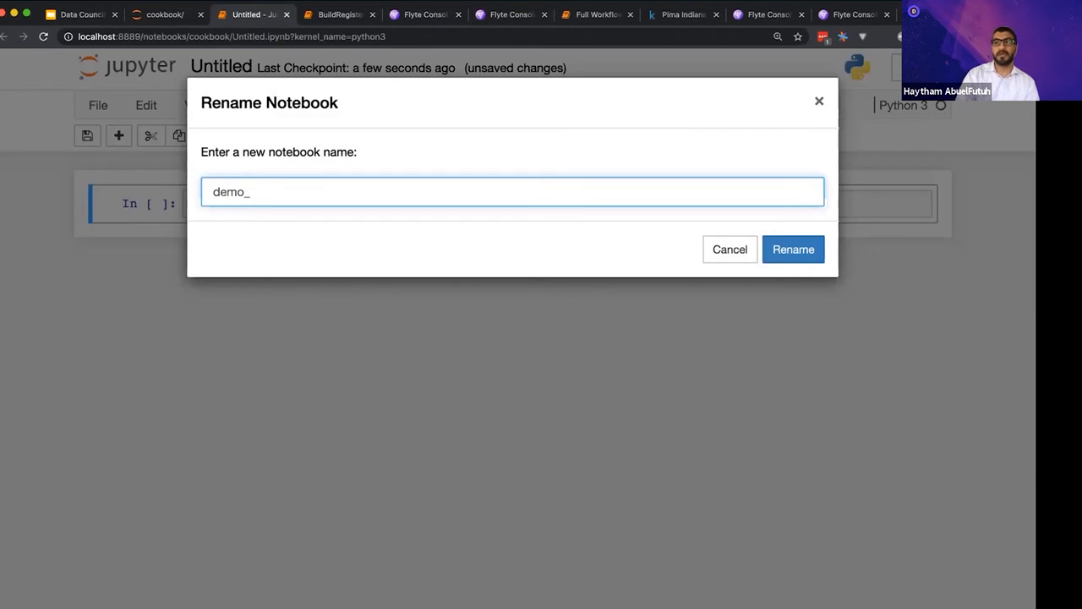
left_click(793, 249)
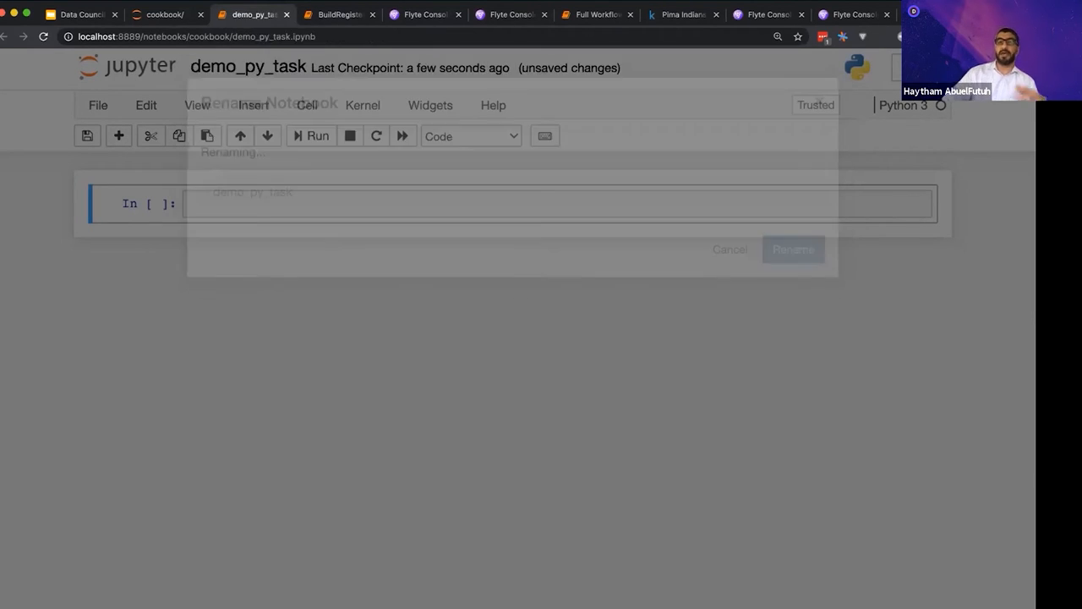
left_click(729, 248)
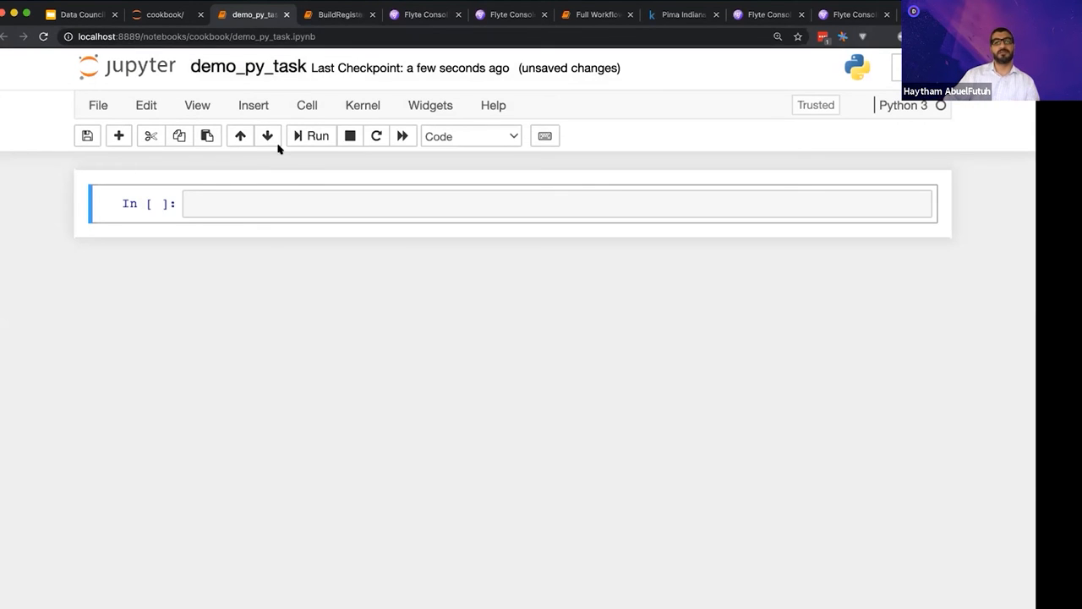
mouse_move(313, 277)
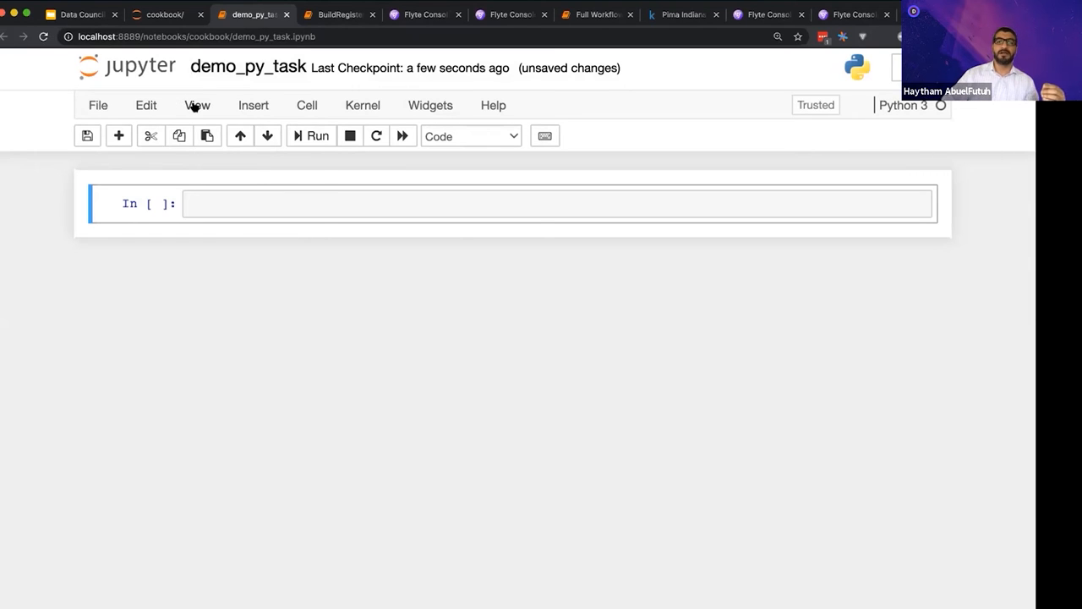
Show the Tags cell toolbar and start entering the 'parameters' tag on the empty first cell.
left_click(197, 105)
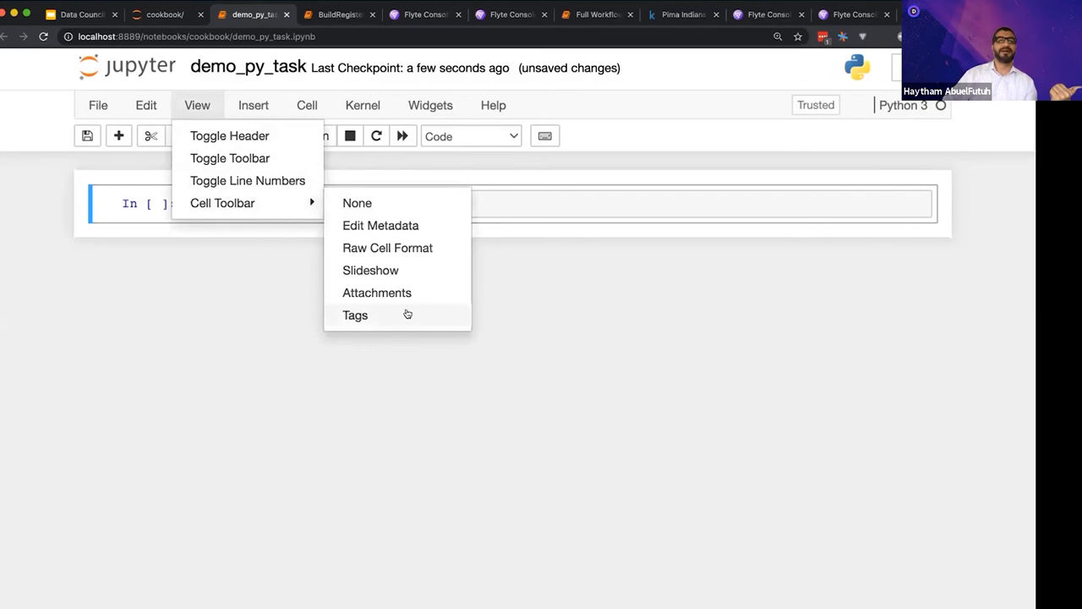
left_click(355, 315)
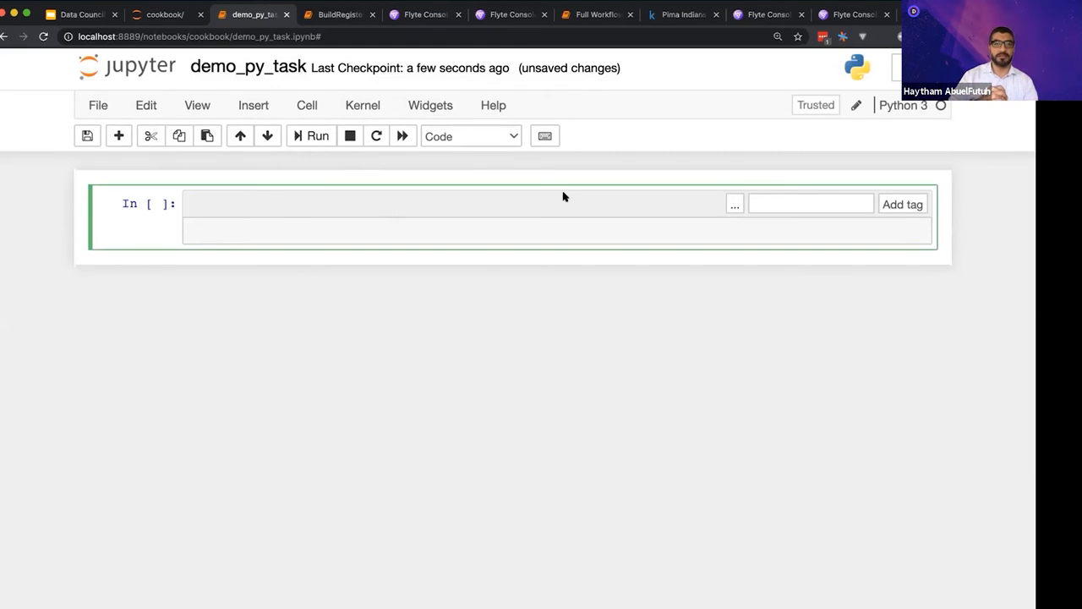
mouse_move(679, 218)
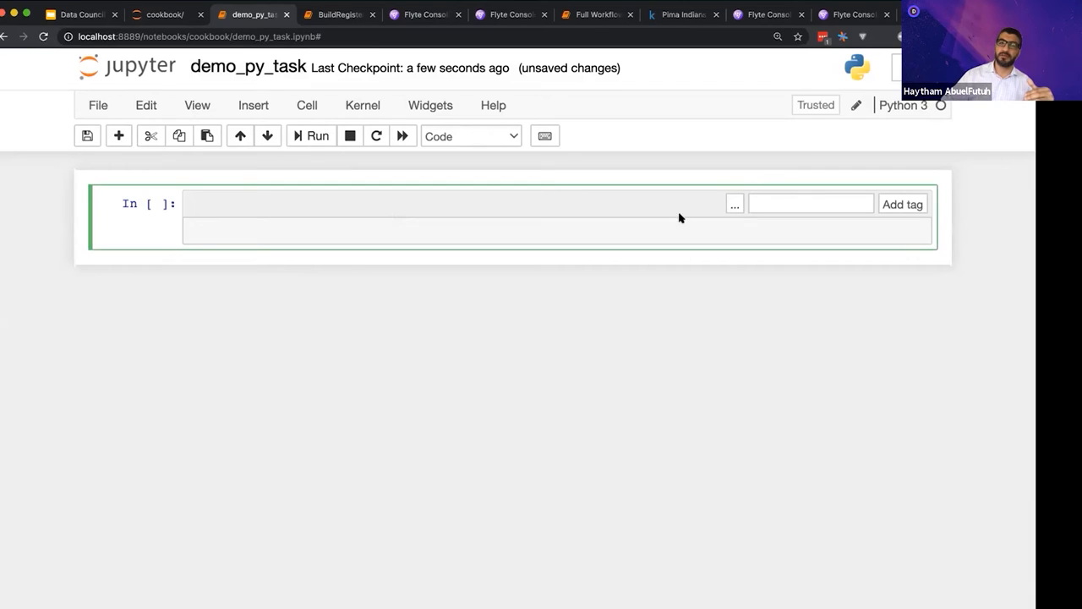
left_click(809, 203)
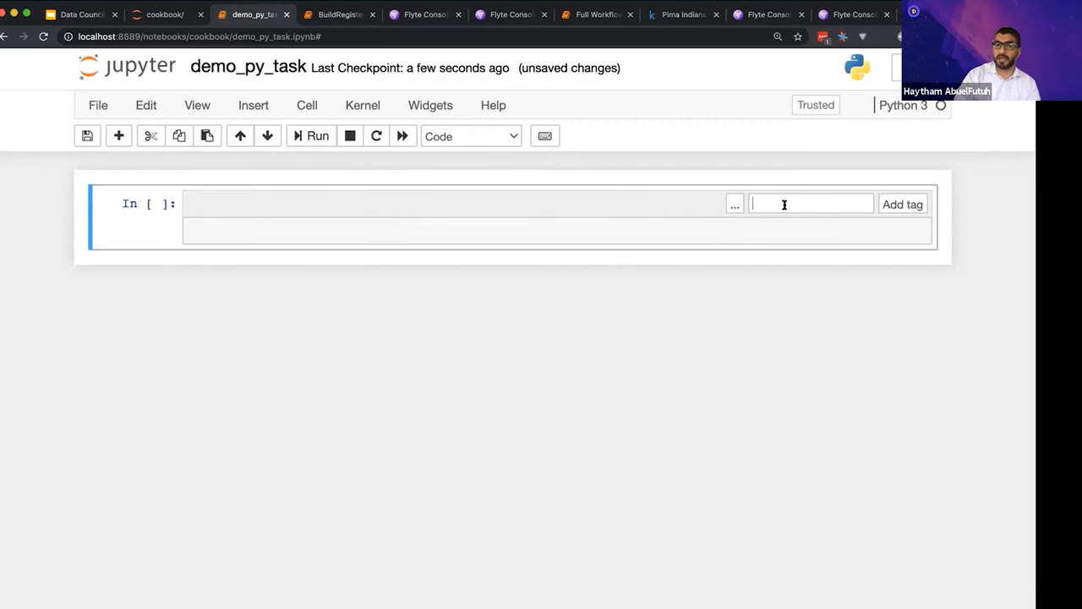
type("p")
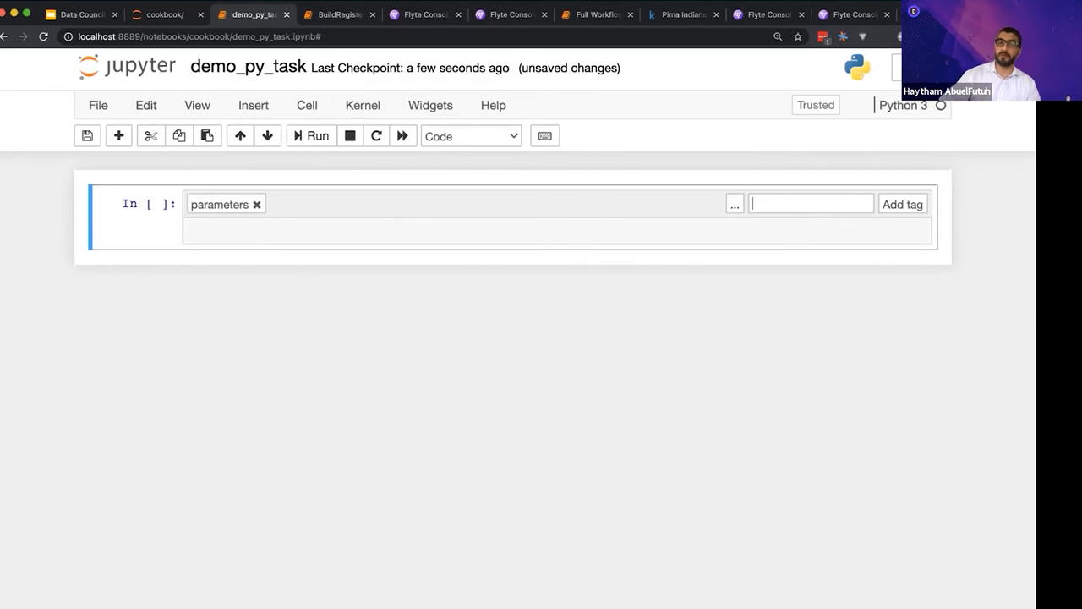
Set a = 3 and b = 4 in the parameters cell and run it.
left_click(326, 241)
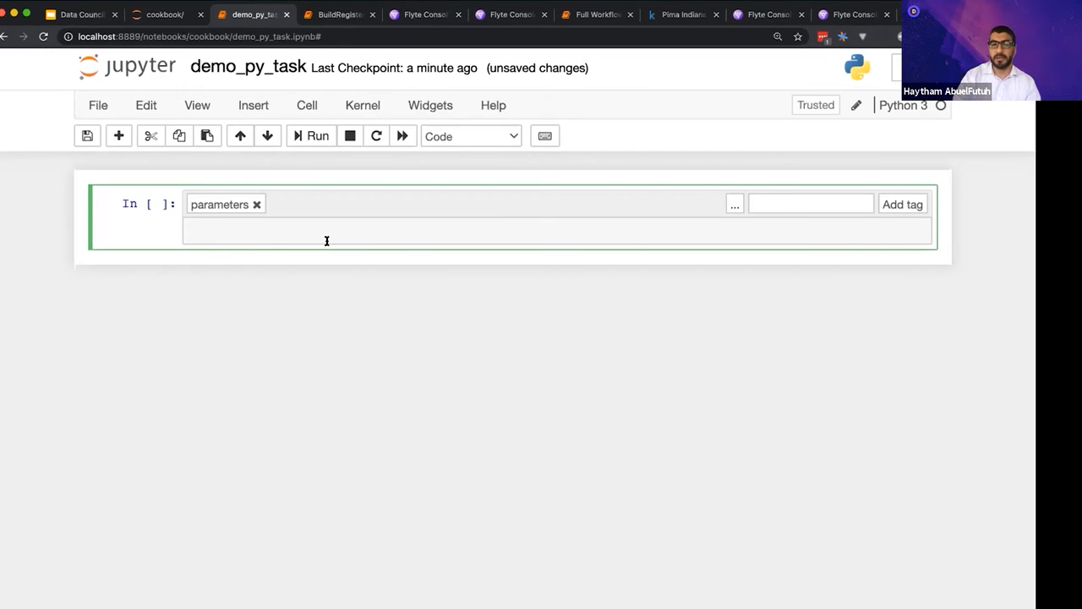
type("a=")
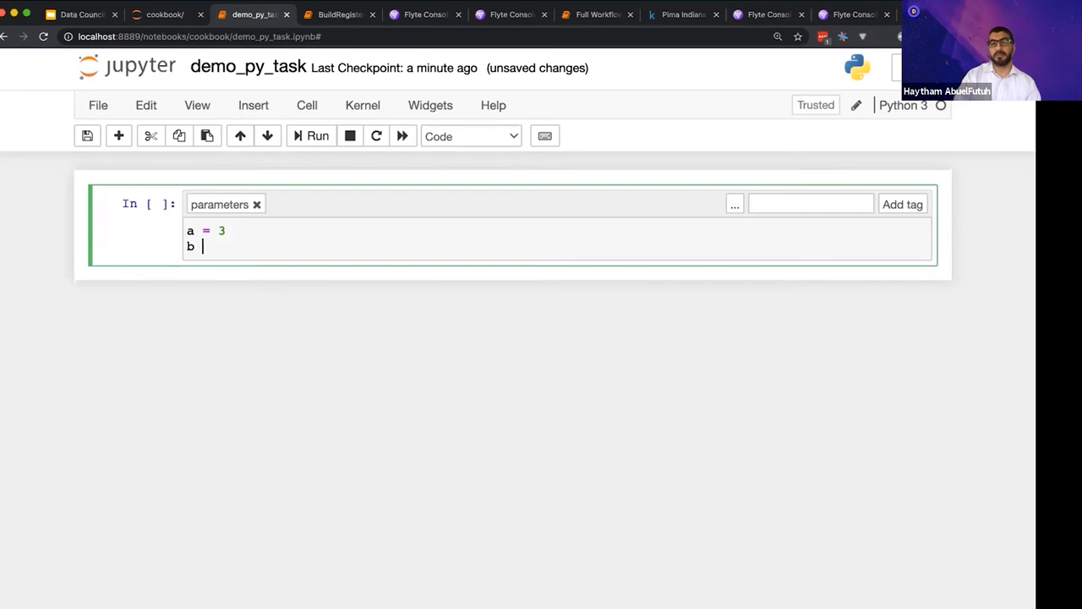
type("= 4")
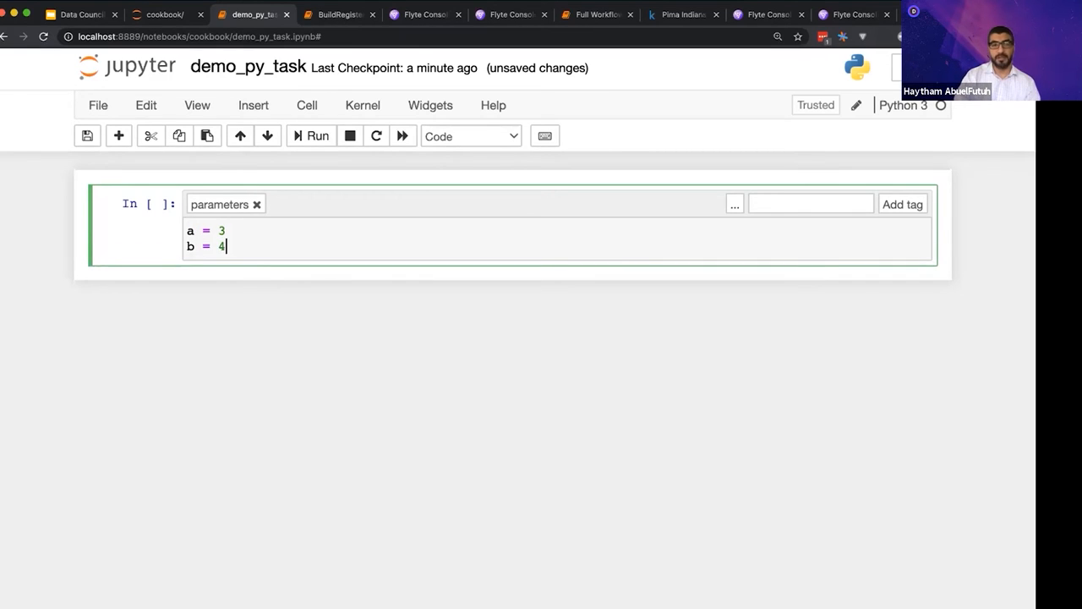
left_click(317, 135)
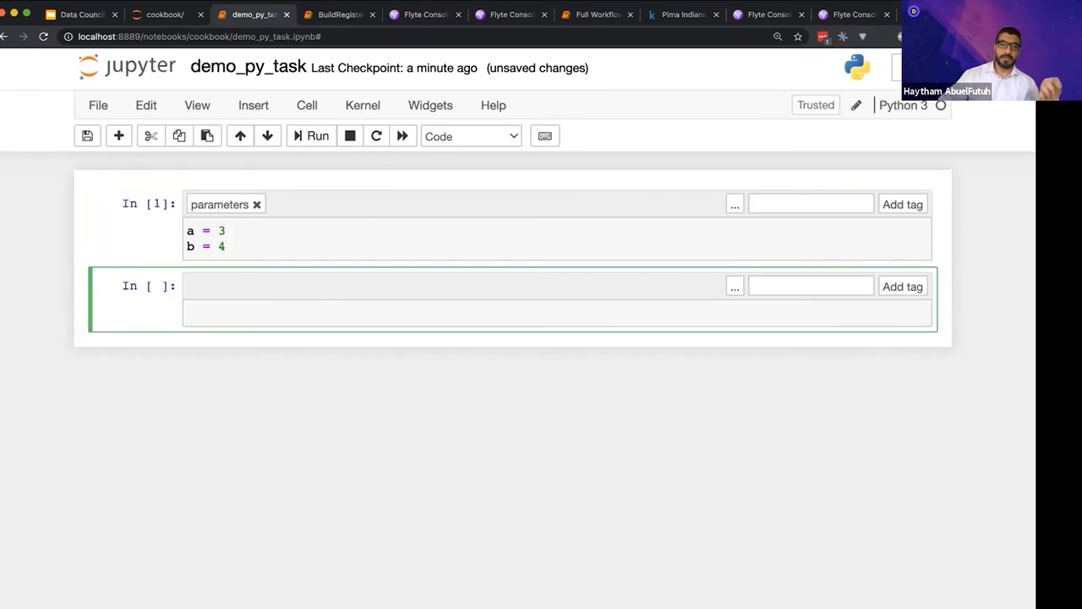
Write res = a + b and print(res) in the next cell.
left_click(277, 313)
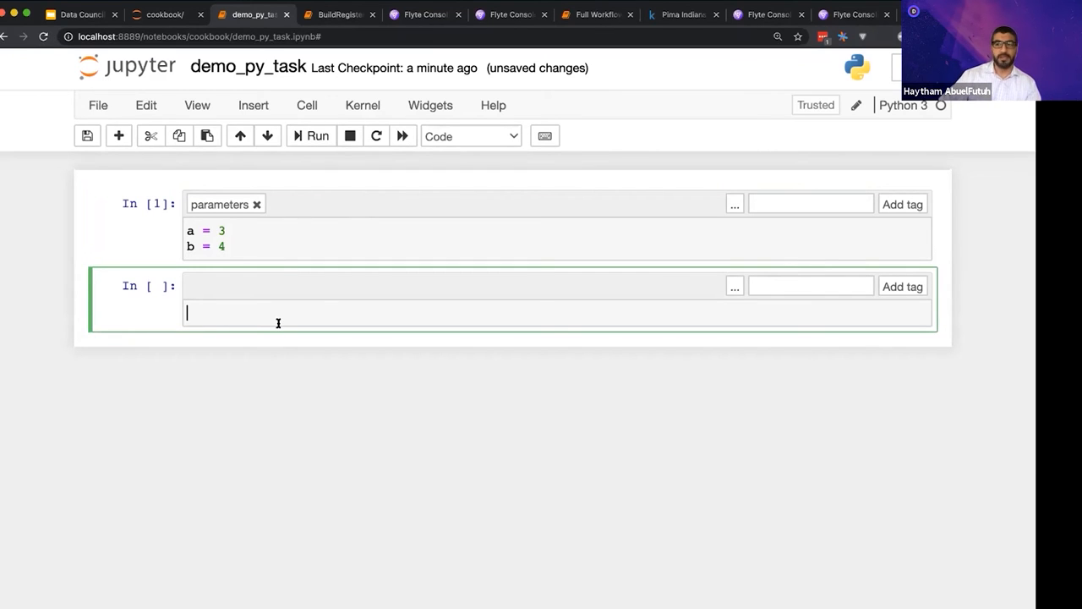
type("res =")
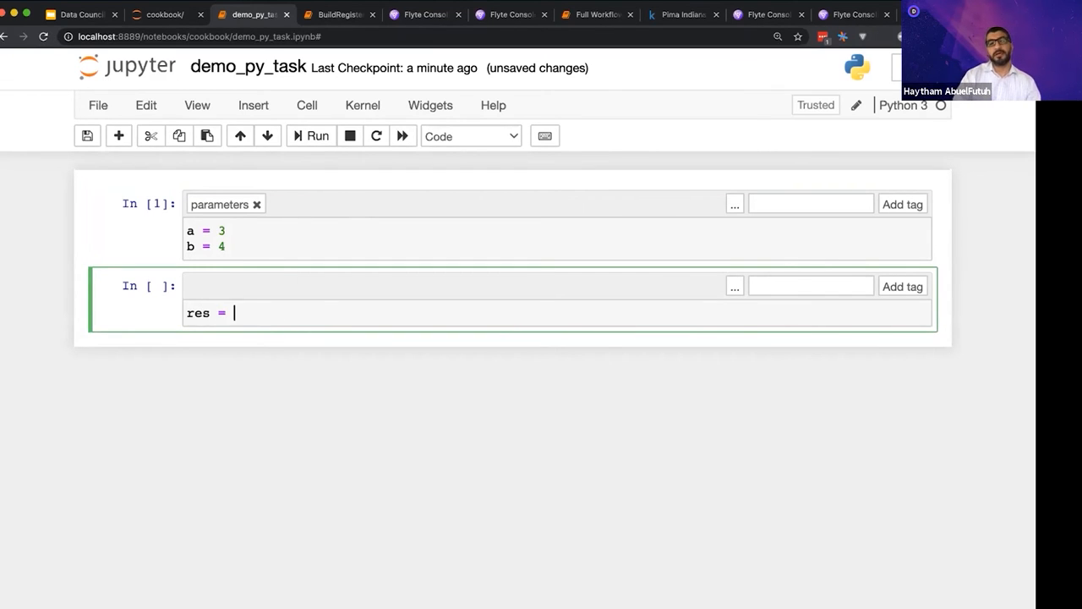
type("a + b")
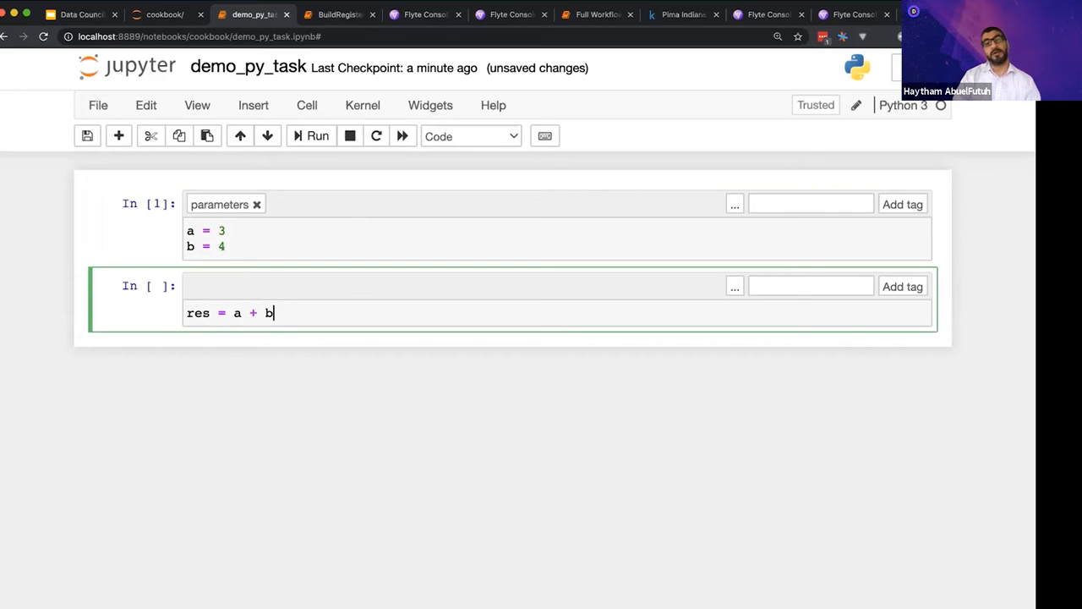
key("enter")
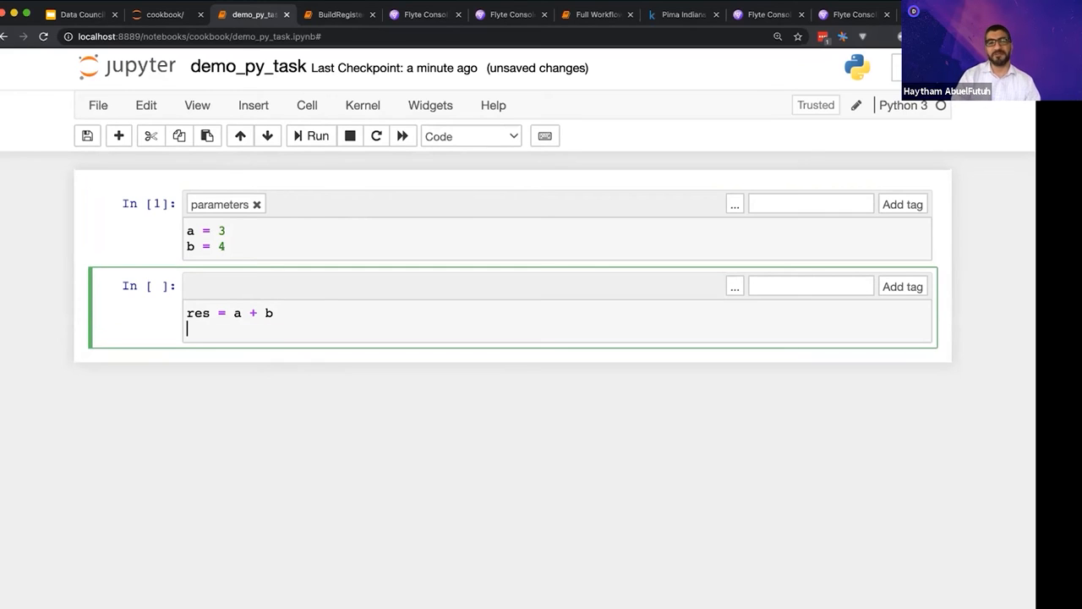
type("print(res")
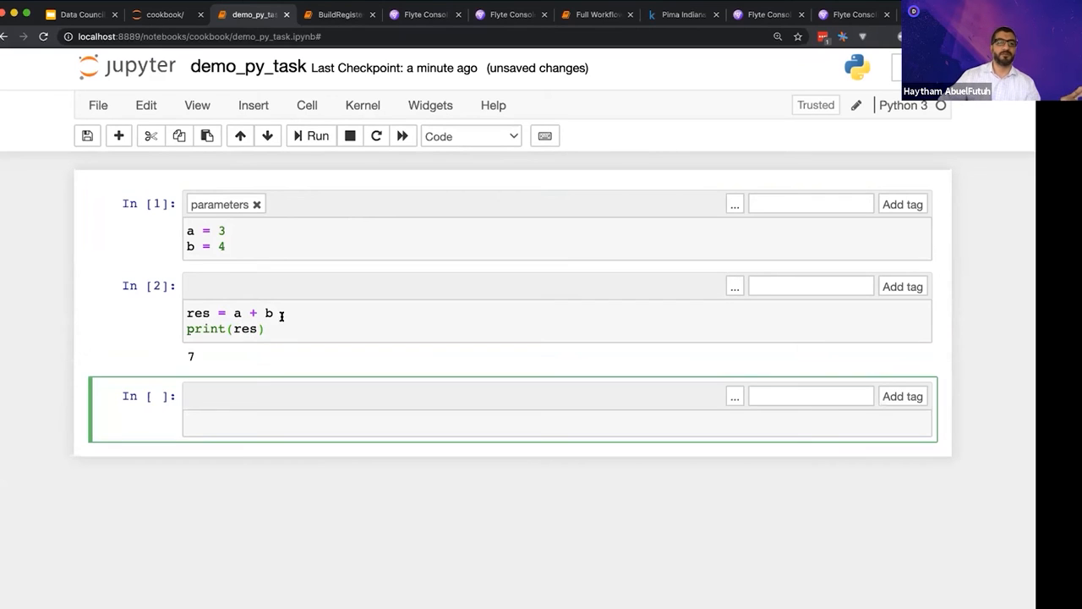
mouse_move(333, 420)
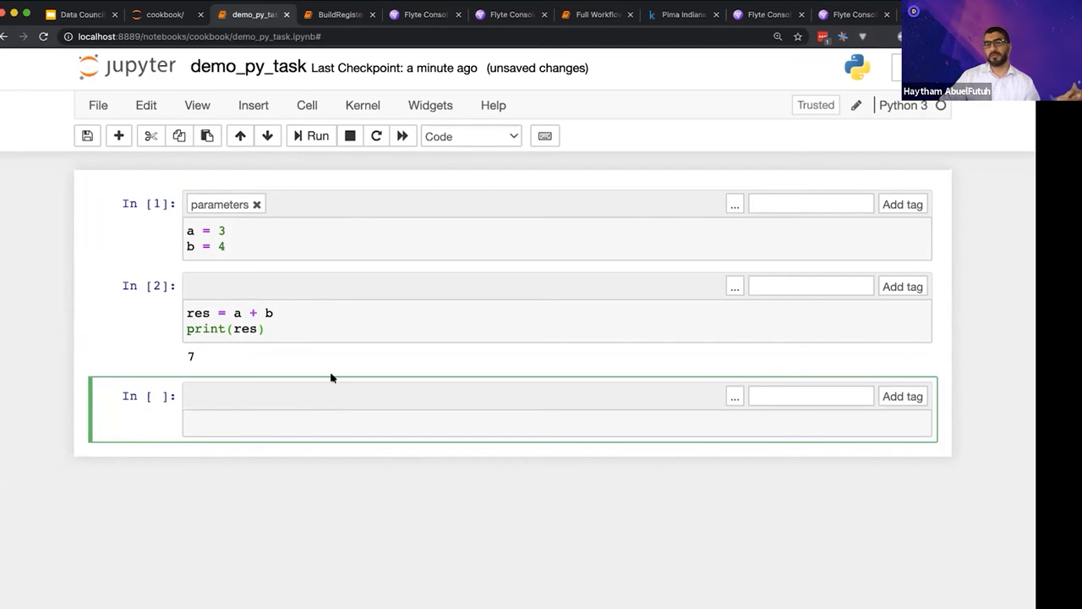
mouse_move(668, 375)
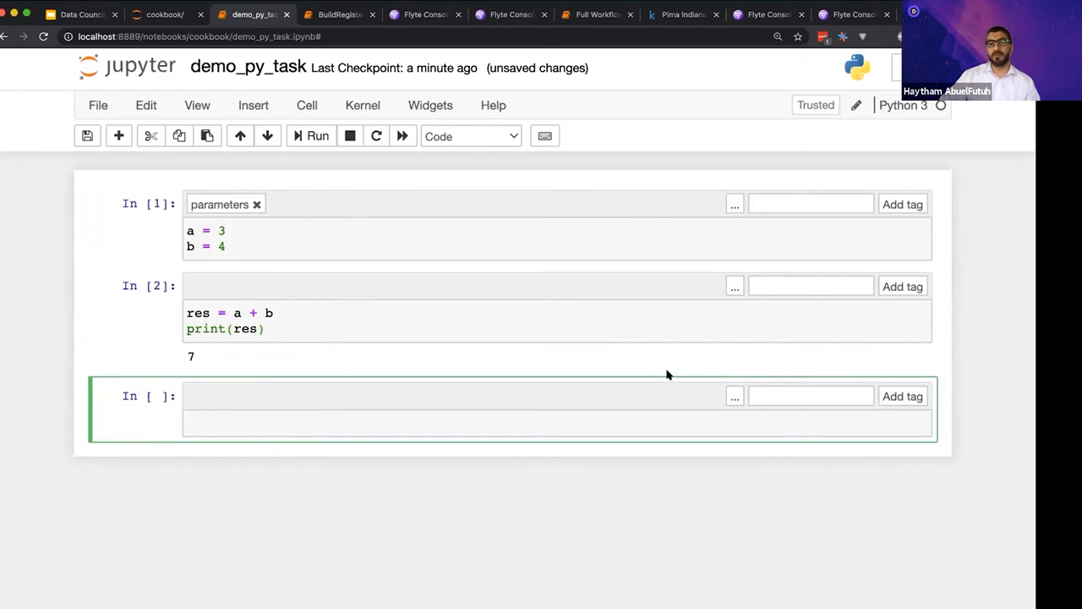
Tag the empty cell 'outputs' and type the flytekit.contrib.notebook record_outputs import.
left_click(810, 396)
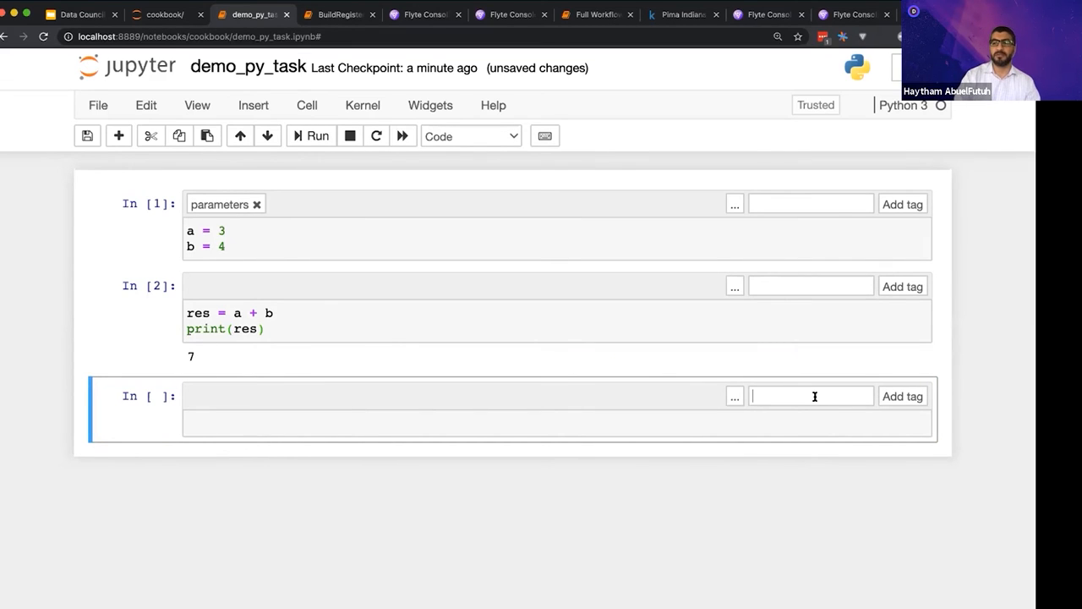
type("outputs")
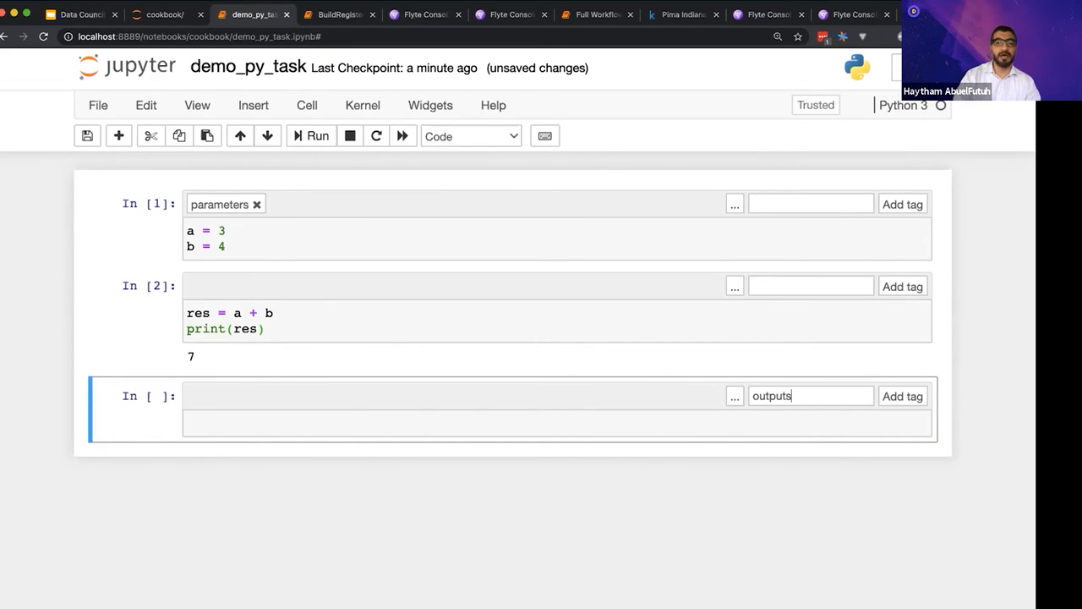
key("Enter")
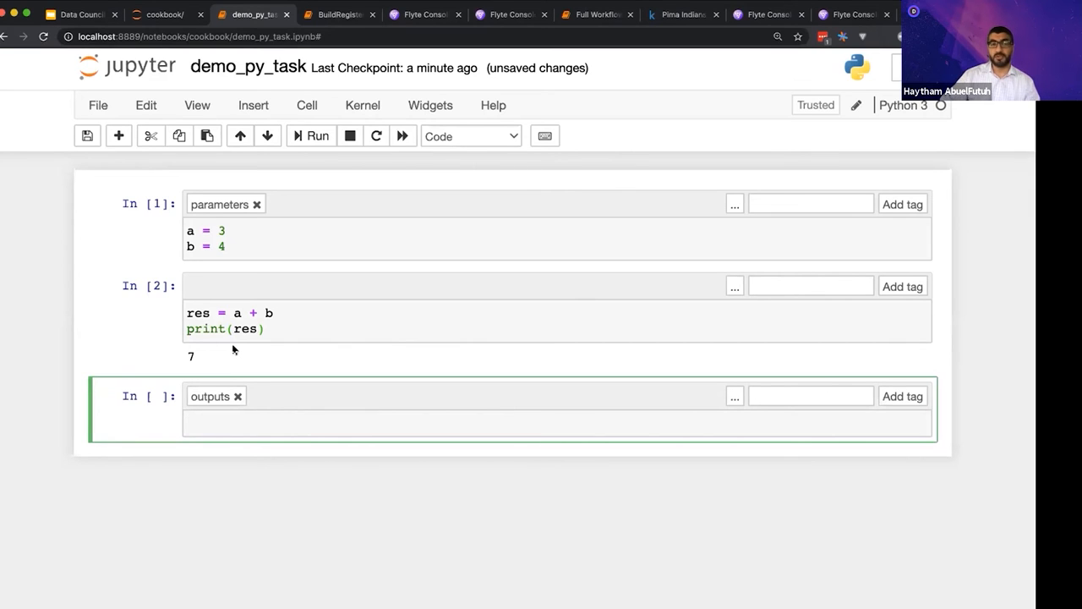
type("from flytekit.contrib.notebook import record_outputs")
type("record_outputs({\"out\": out})")
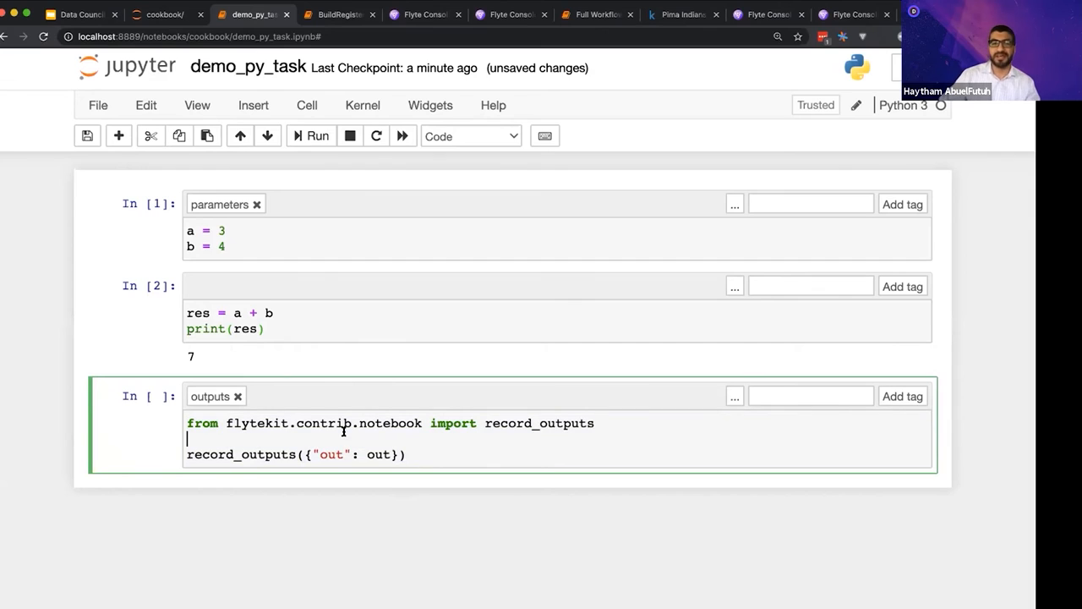
Replace the recorded value out with res and run the outputs cell, yielding integer 7.
double_click(240, 454)
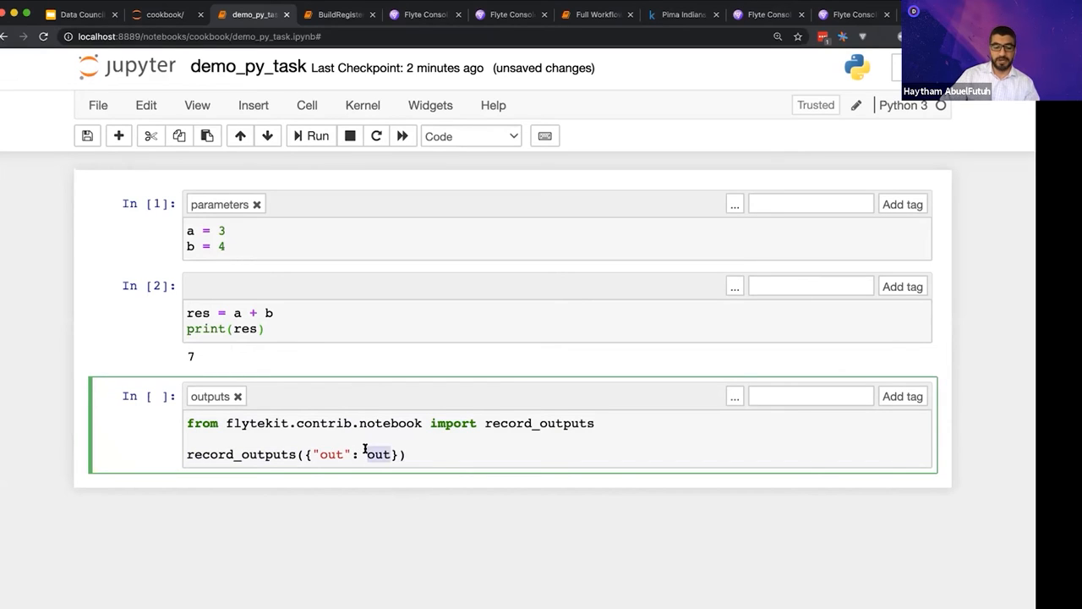
type("res")
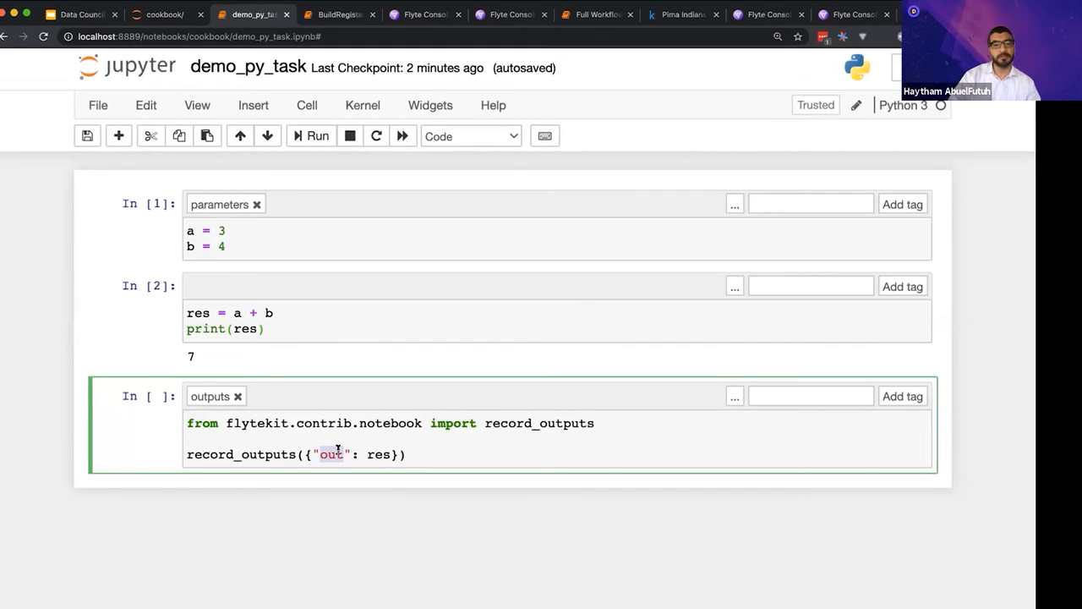
left_click(317, 135)
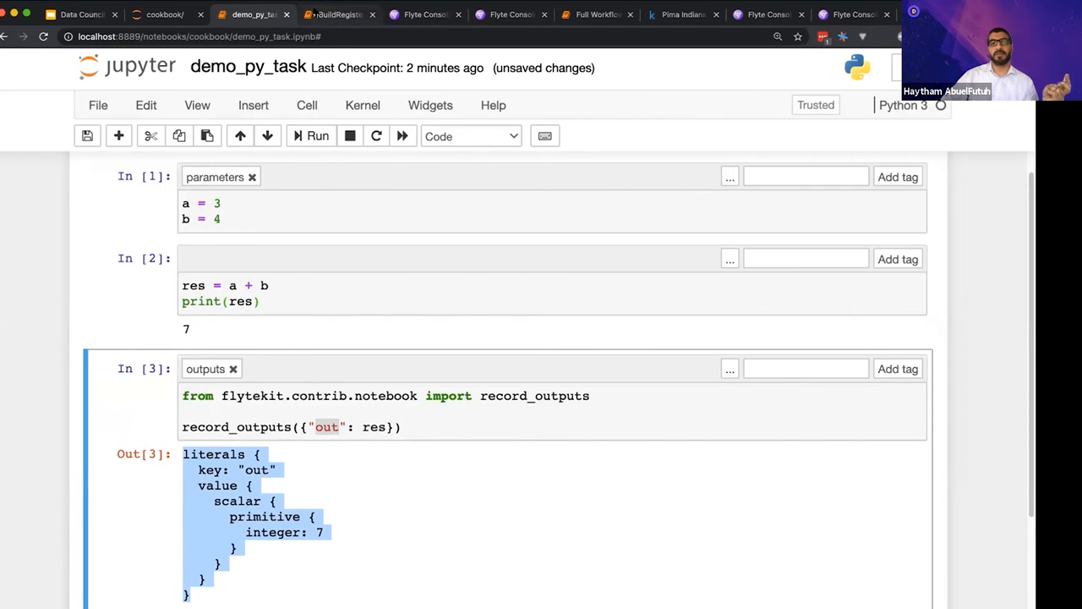
In BuildRegisterLaunch-Single, run the run-locally unit_test cell, highlighting its r['out'] lookup.
left_click(337, 14)
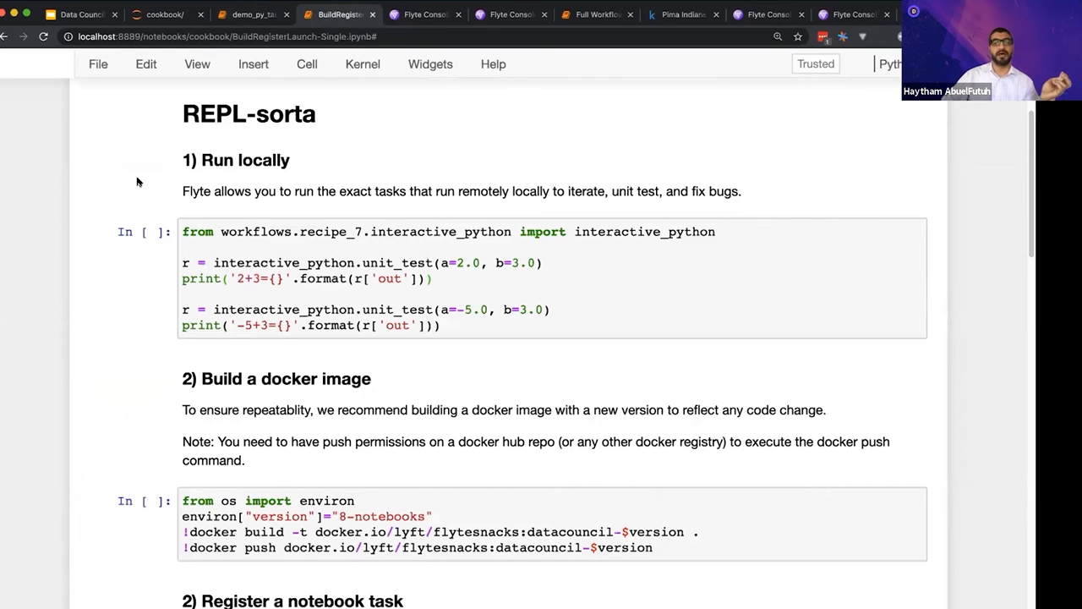
mouse_move(93, 207)
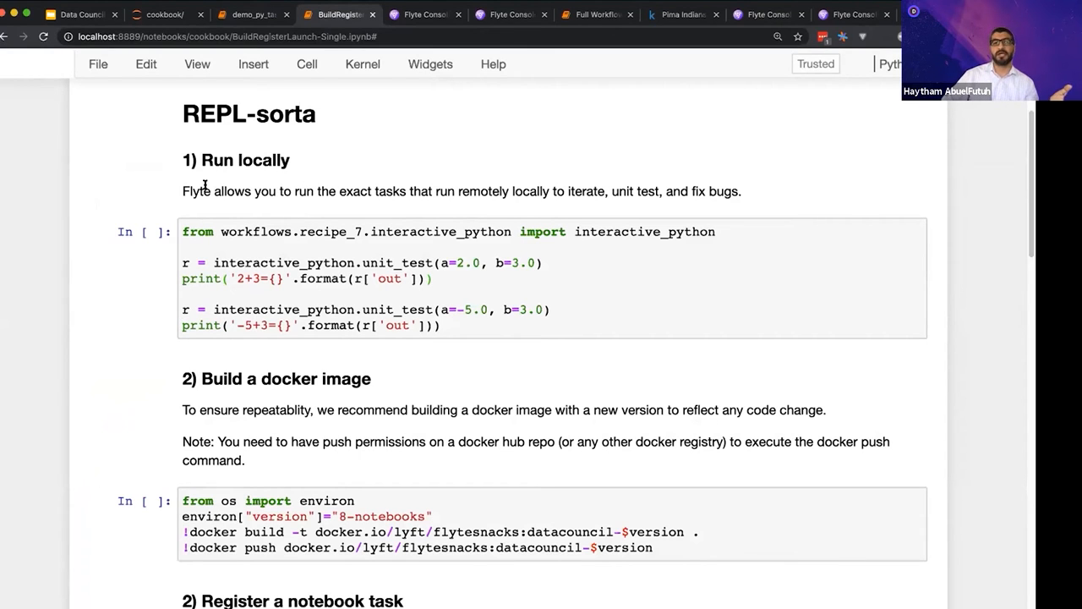
mouse_move(235, 203)
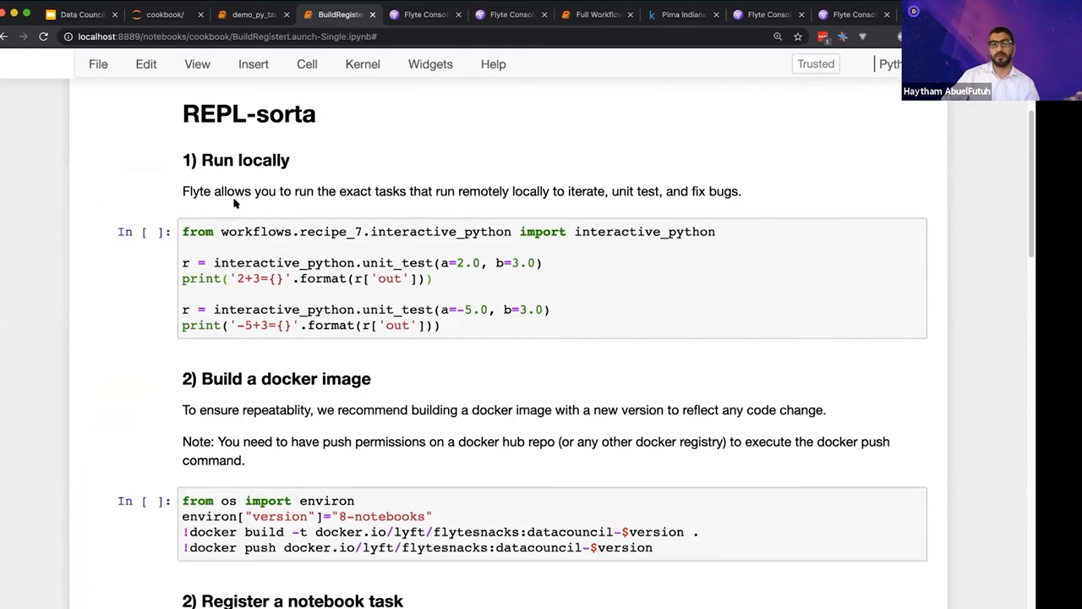
left_click(317, 262)
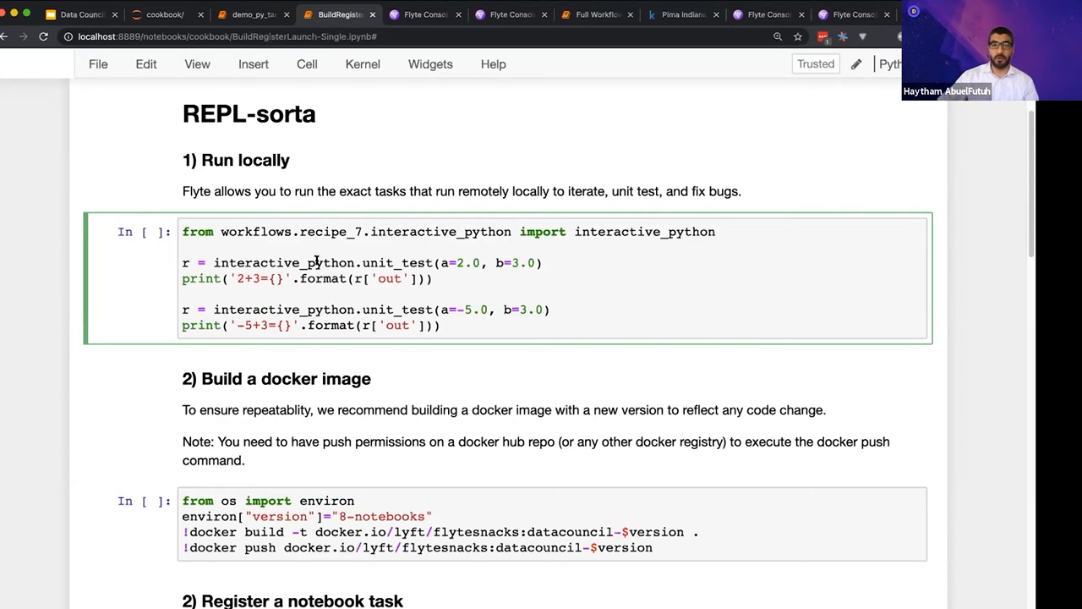
double_click(397, 262)
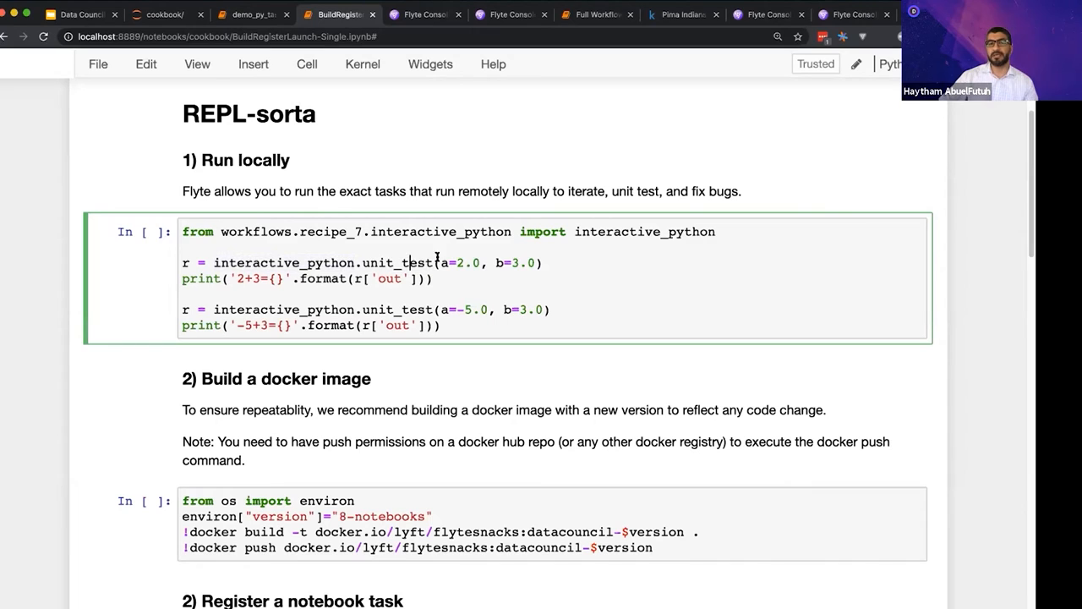
left_click_drag(452, 262, 542, 262)
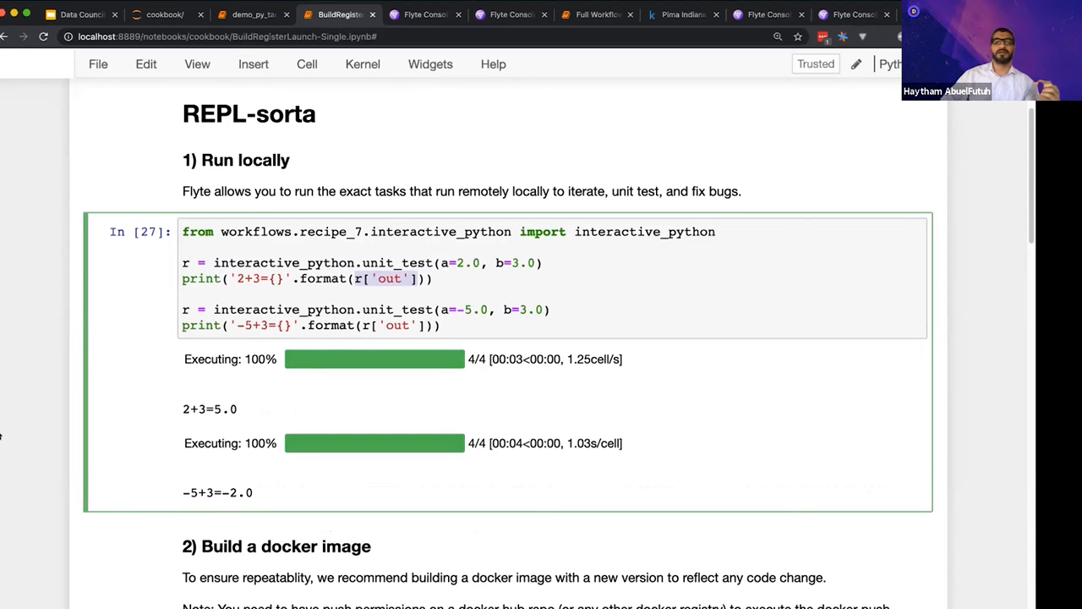
Run the docker build cell for the datacouncil-8-notebooks image and review the push log.
scroll("down", 3)
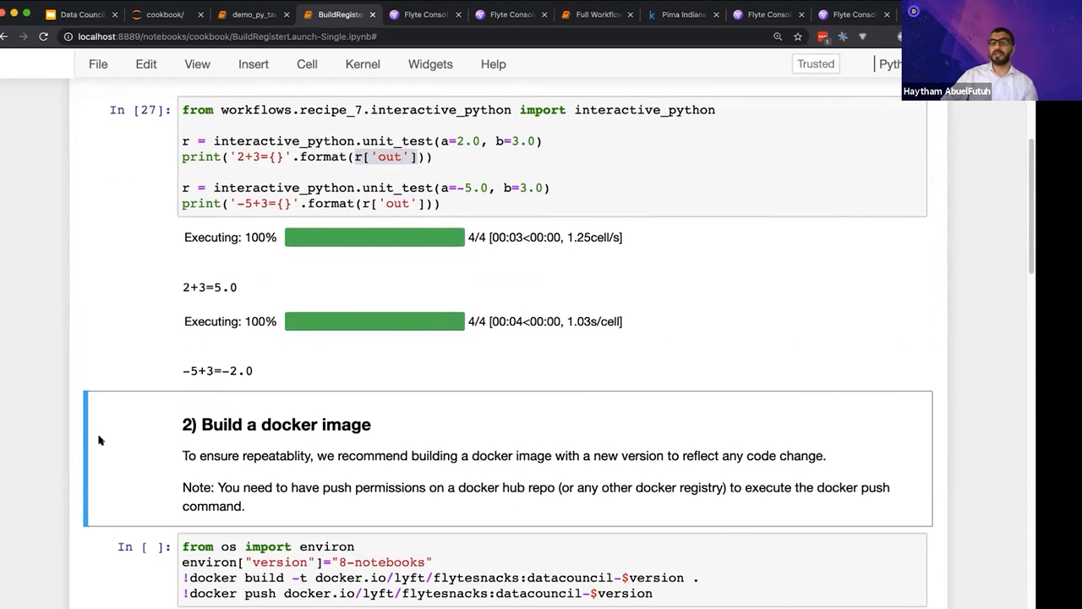
scroll("down", 3)
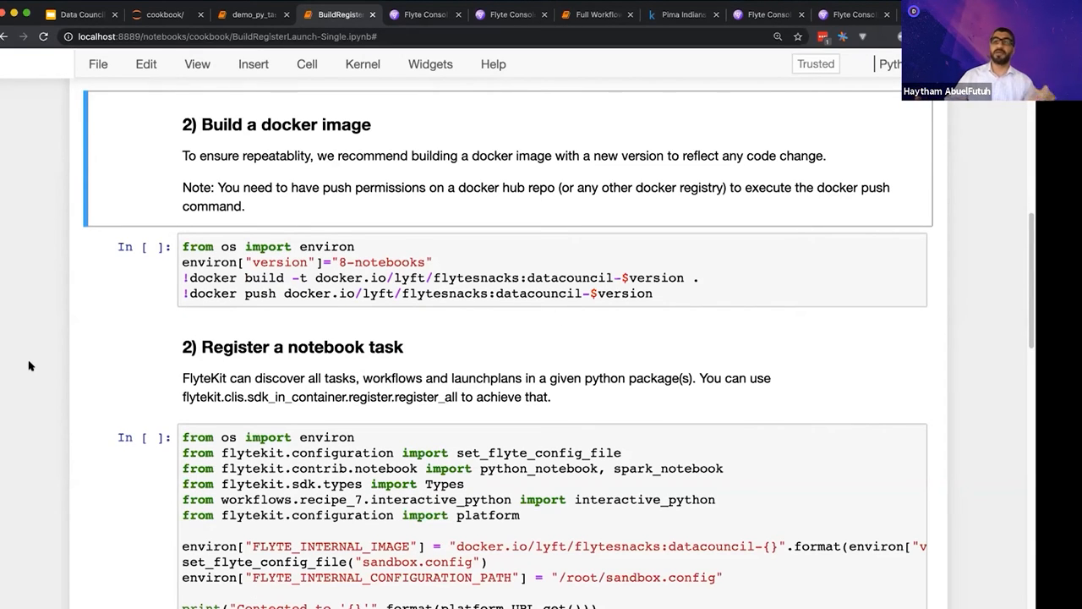
left_click(549, 270)
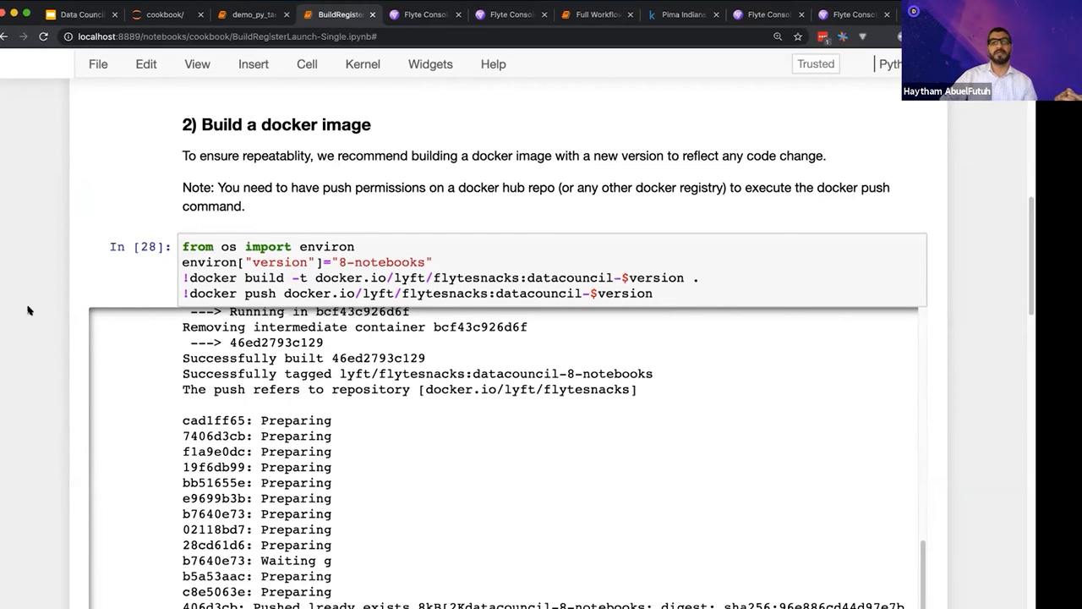
left_click(405, 261)
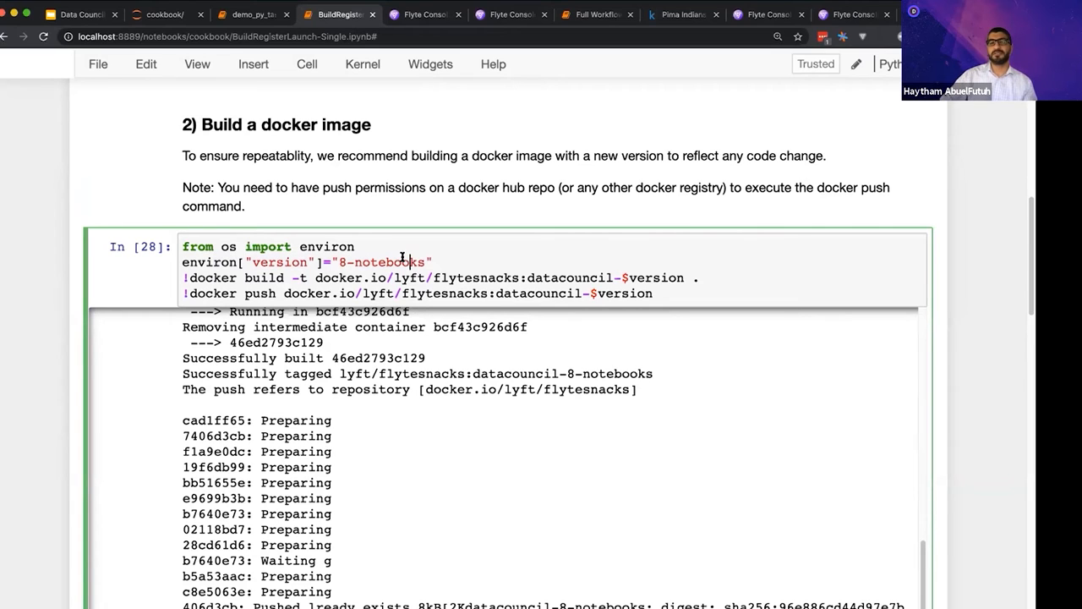
key("ctrl+s")
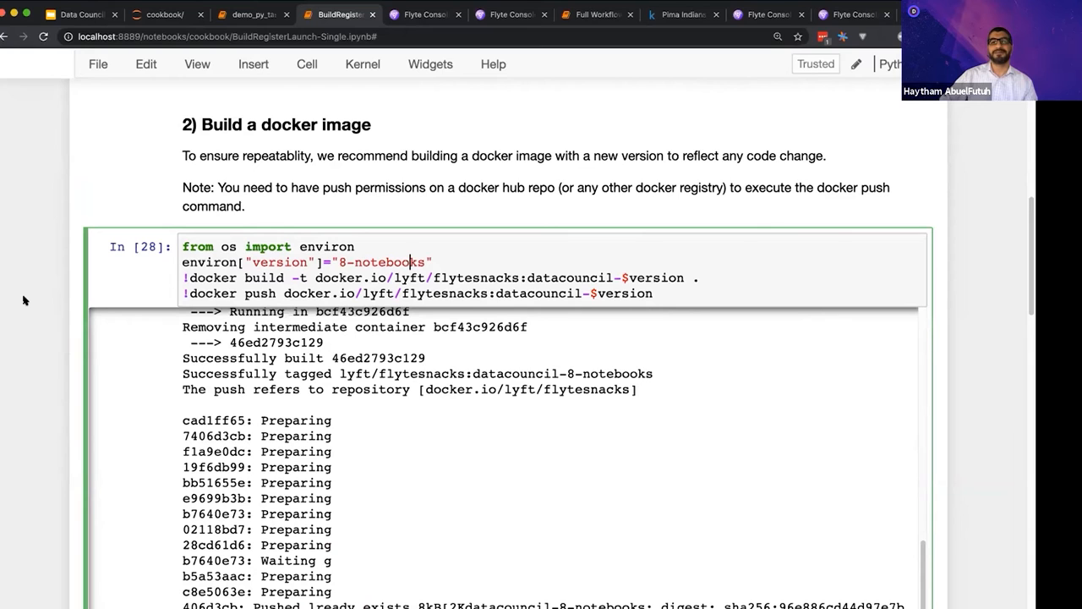
scroll("down", 3)
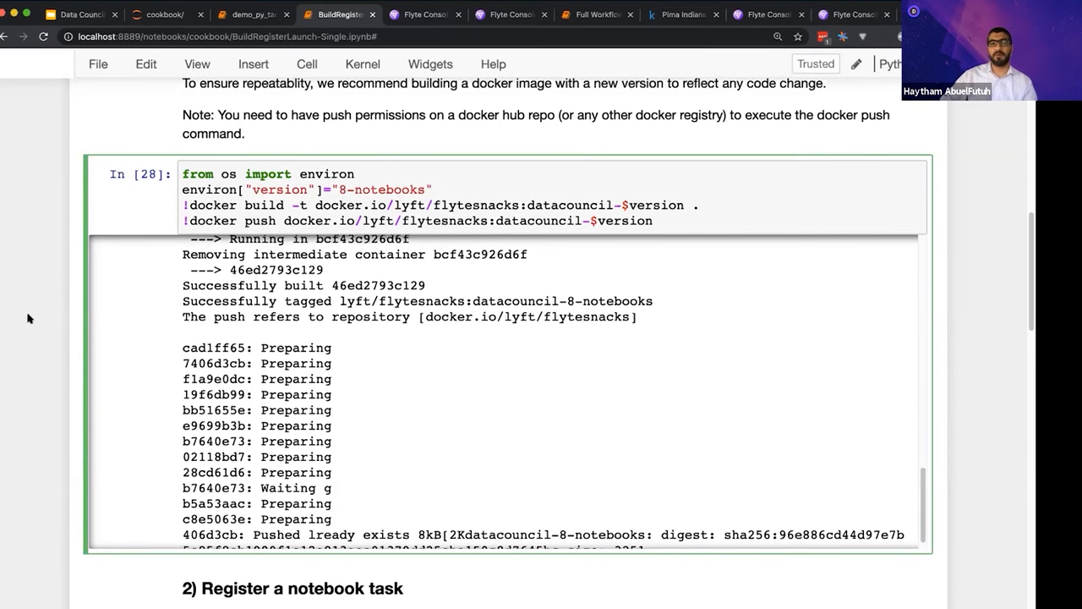
scroll("down", 3)
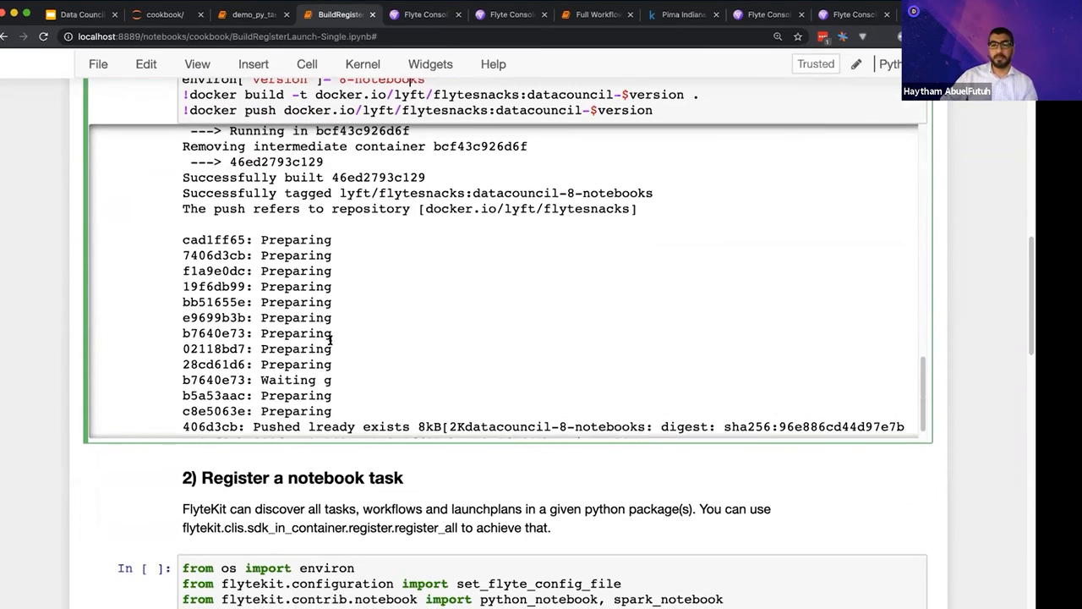
scroll("down", 3)
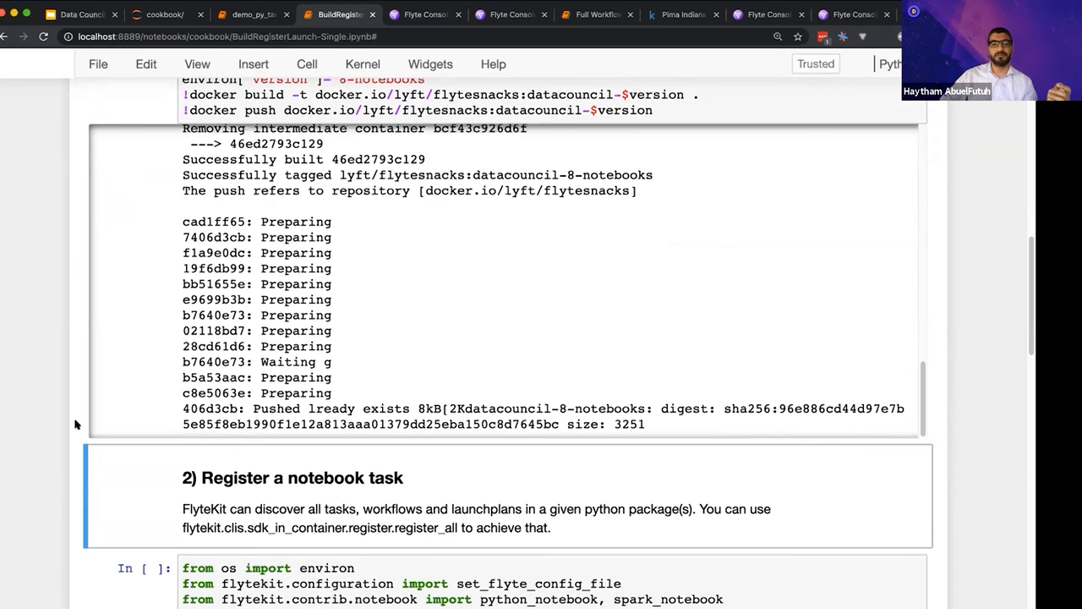
scroll("down", 3)
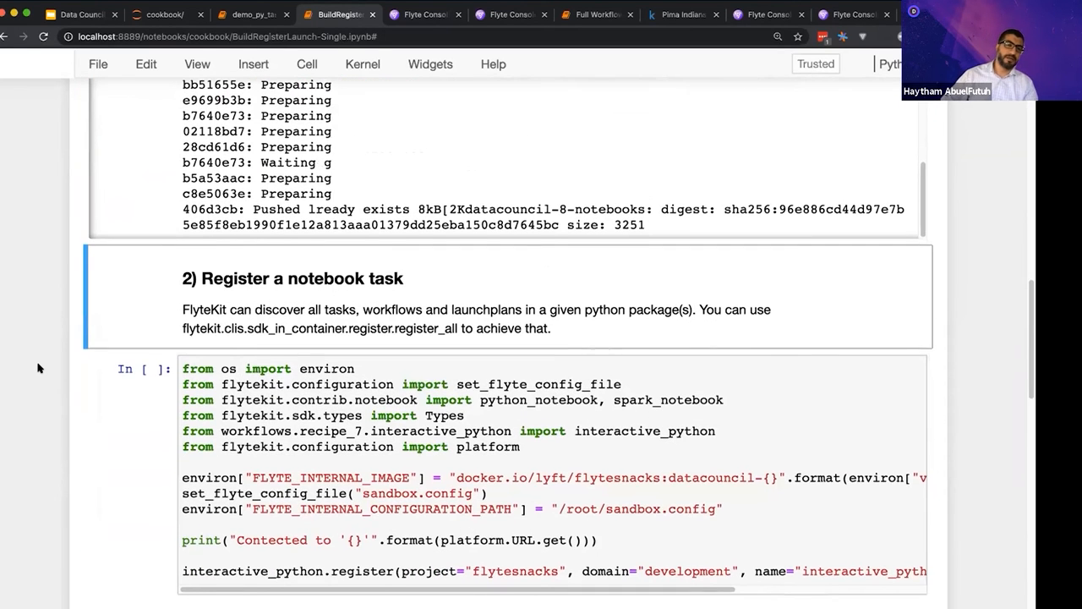
Run the registration cell for interactive_python version 8-notebooks and review the register call.
scroll("down", 3)
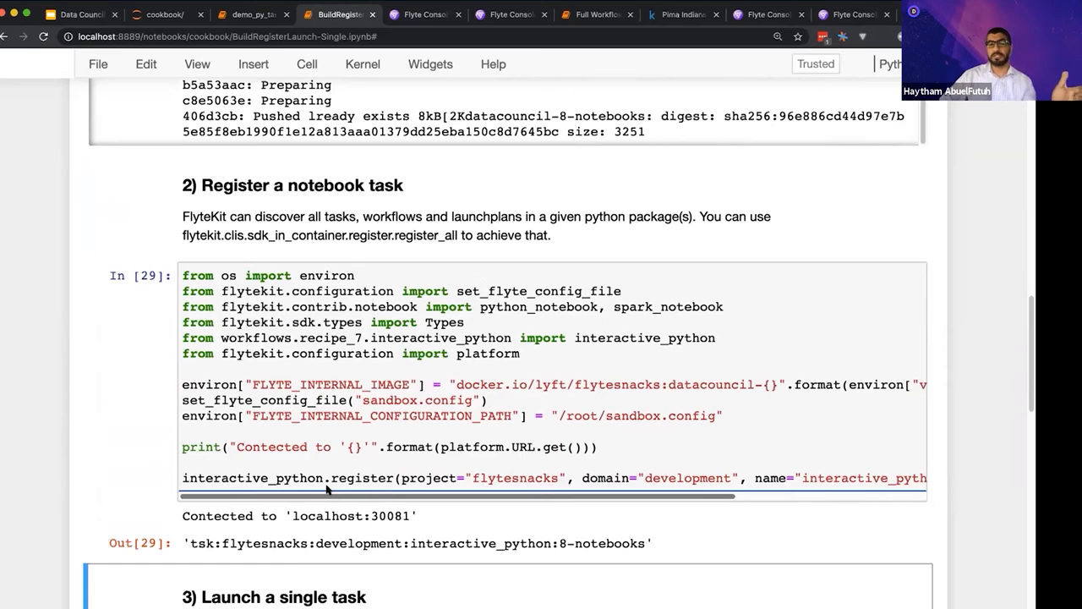
left_click(365, 478)
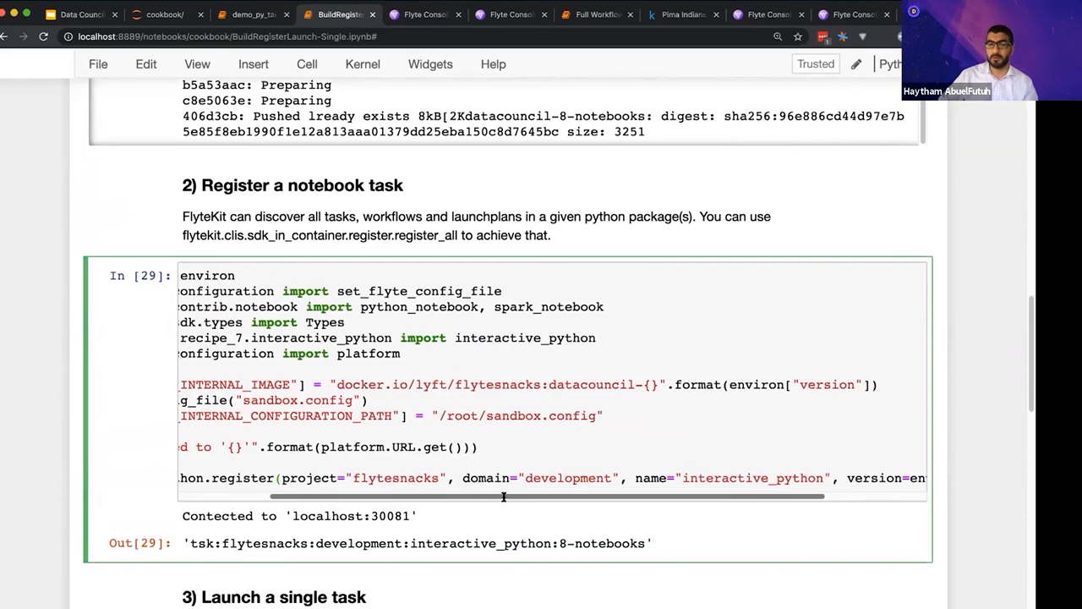
left_click_drag(338, 478, 630, 478)
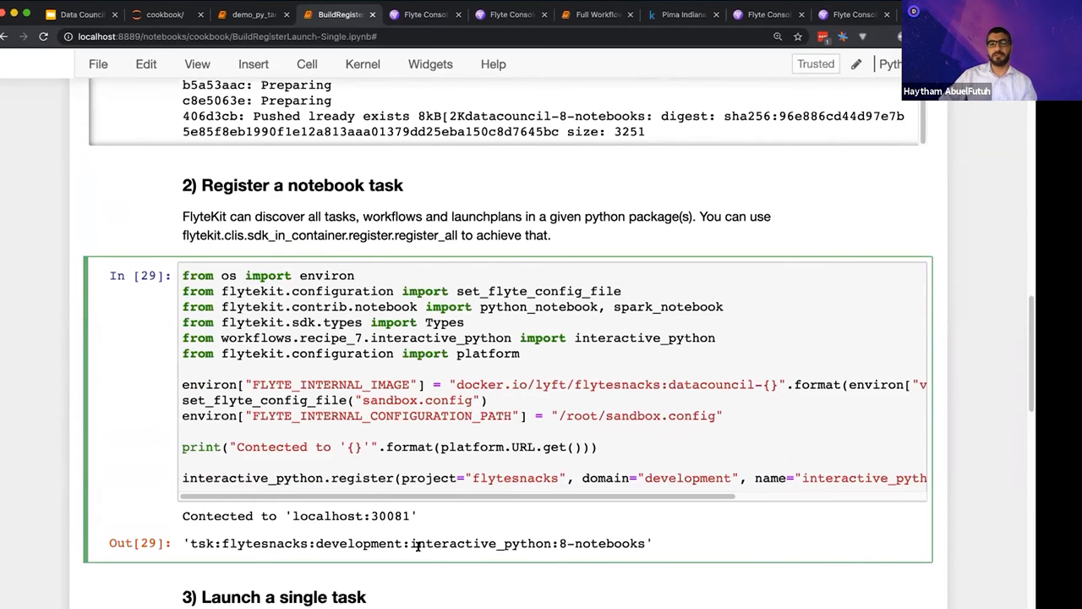
left_click_drag(187, 543, 417, 543)
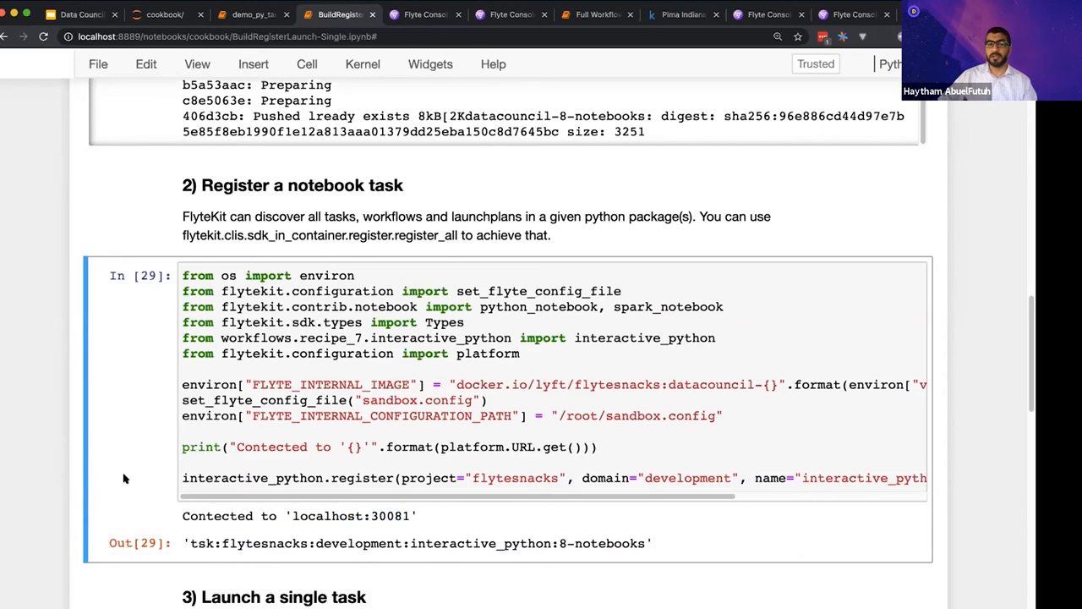
scroll("down", 3)
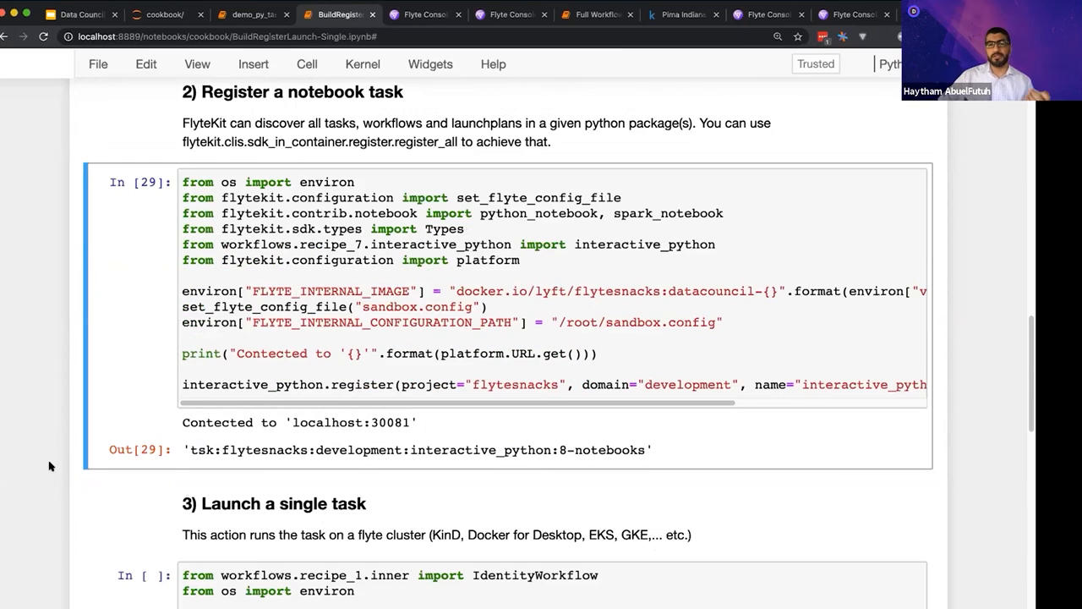
scroll("down", 3)
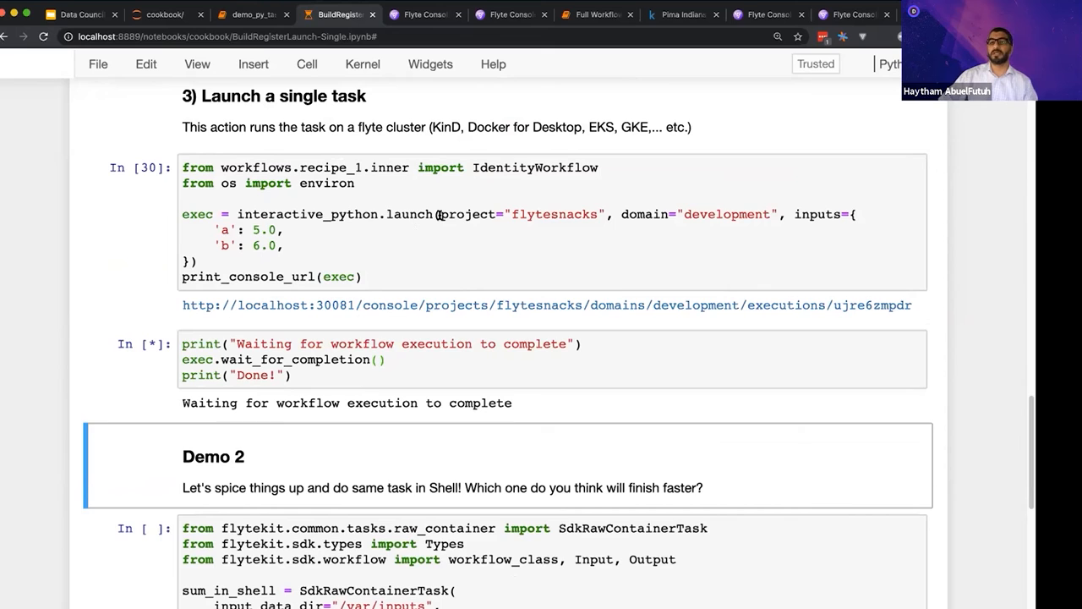
Highlight the launch call that starts interactive_python with a=5.0 and b=6.0.
double_click(409, 214)
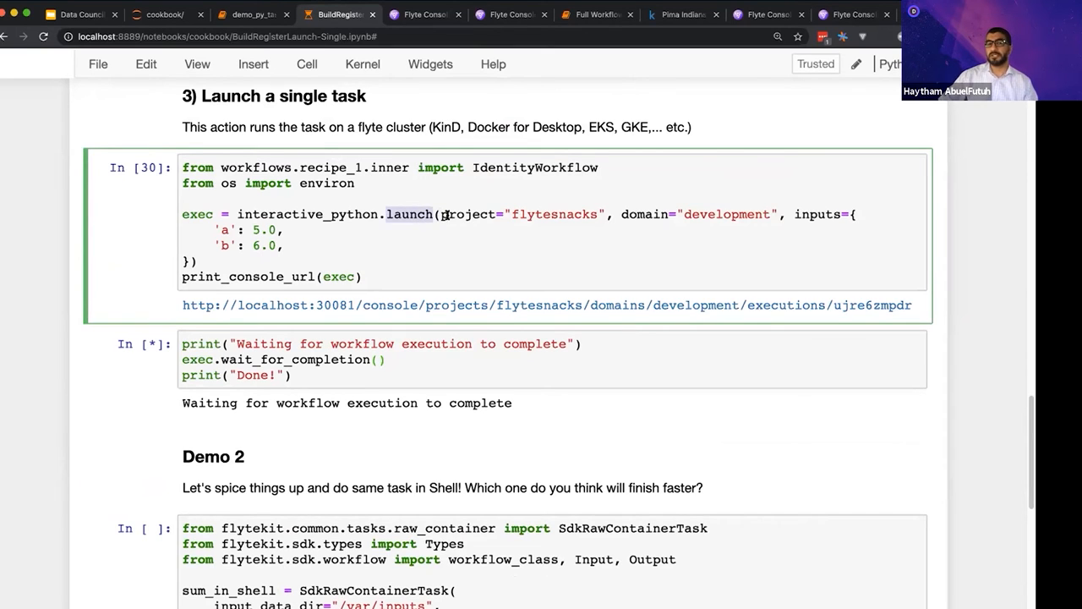
left_click_drag(437, 214, 702, 213)
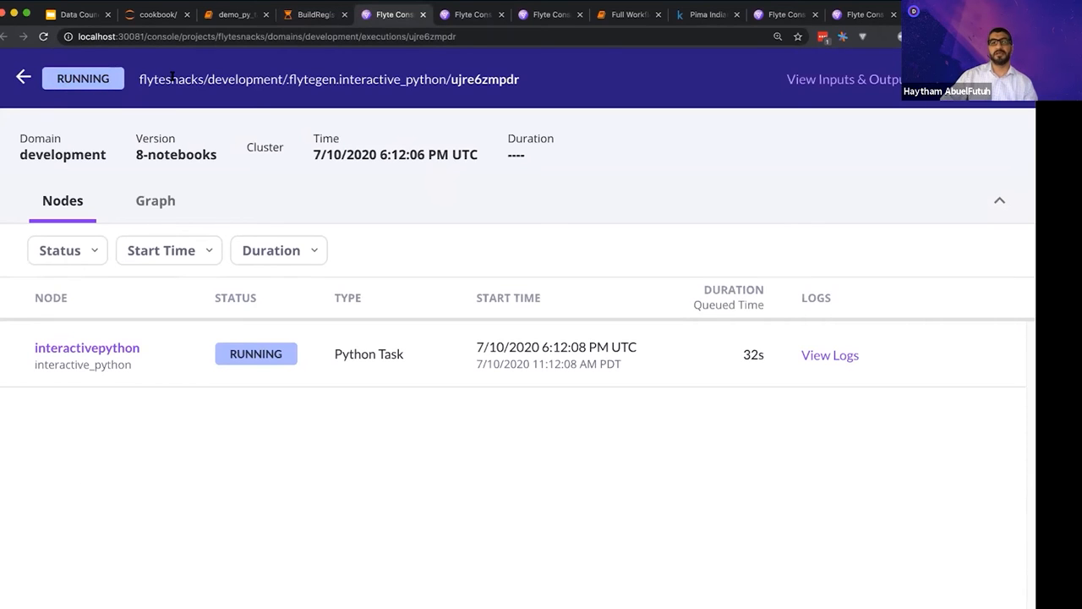
View execution ujre6zmpdr's inputs and outputs, then its graph in Flyte Console.
left_click(842, 78)
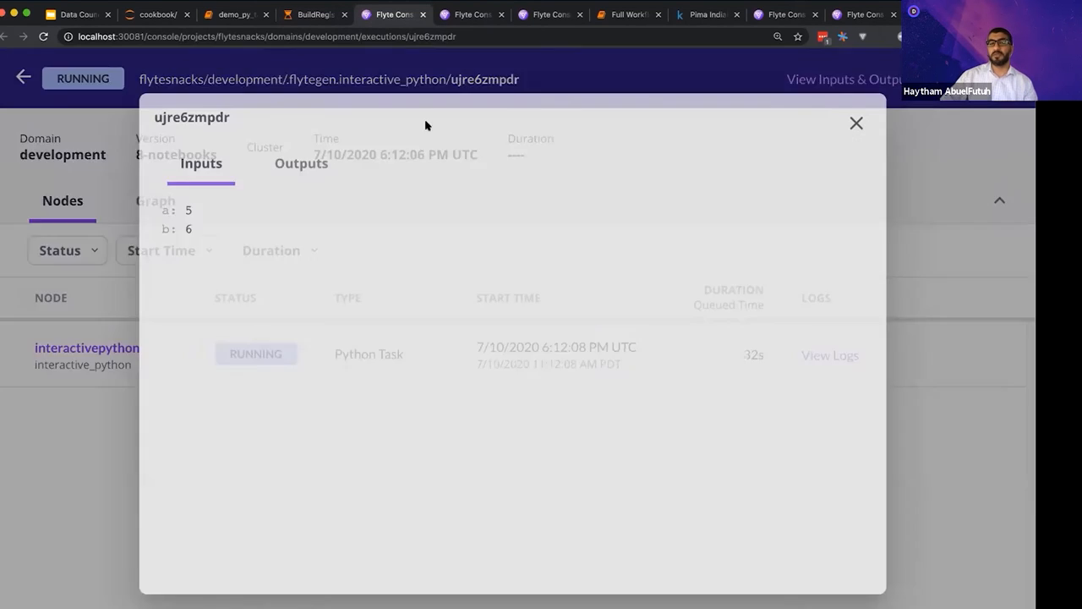
left_click(301, 163)
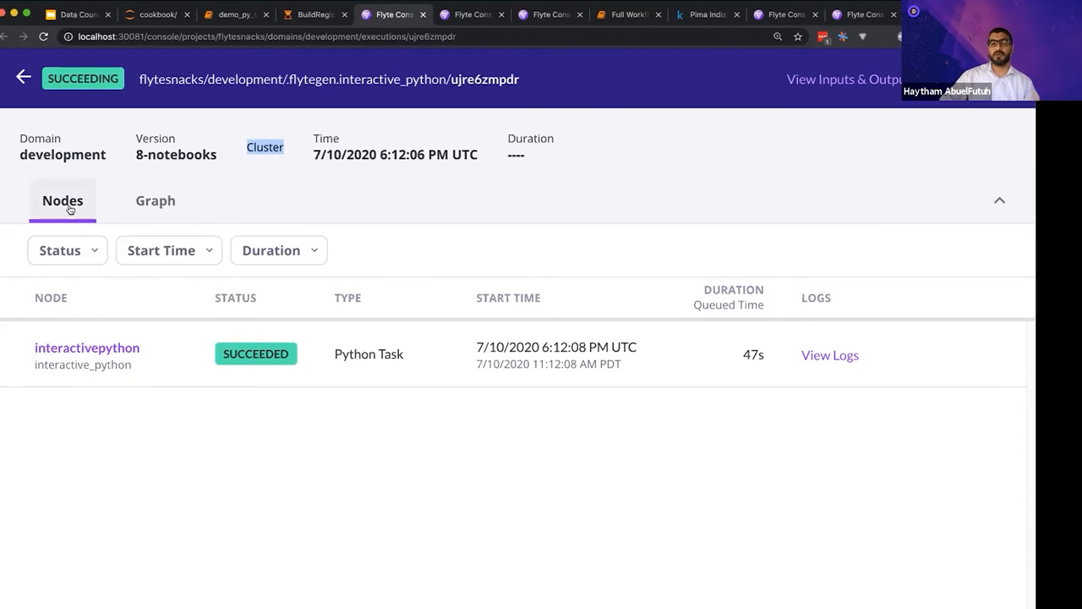
mouse_move(116, 417)
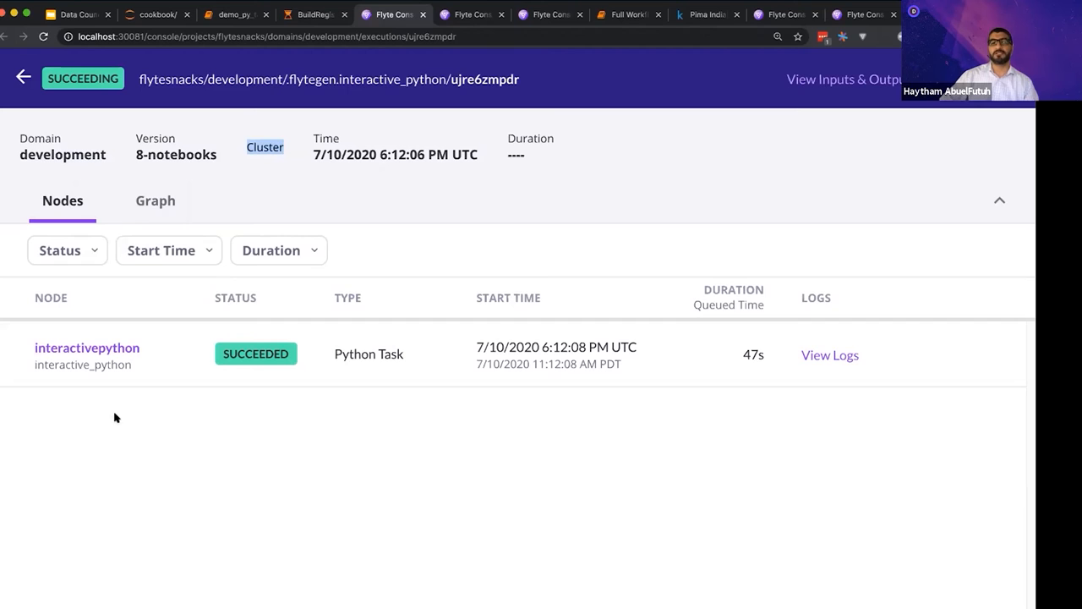
left_click(154, 200)
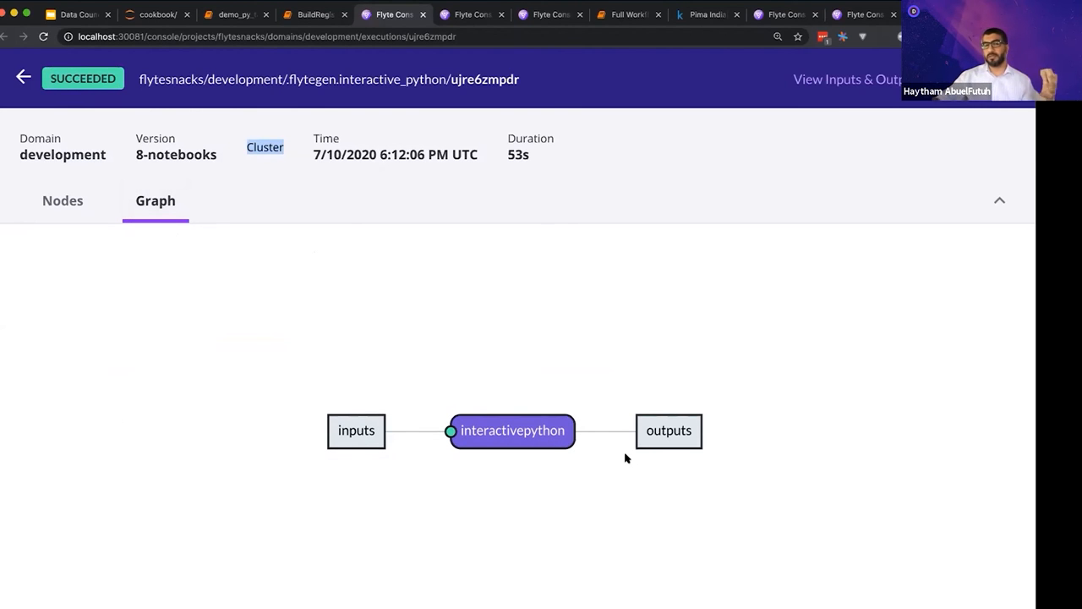
mouse_move(519, 403)
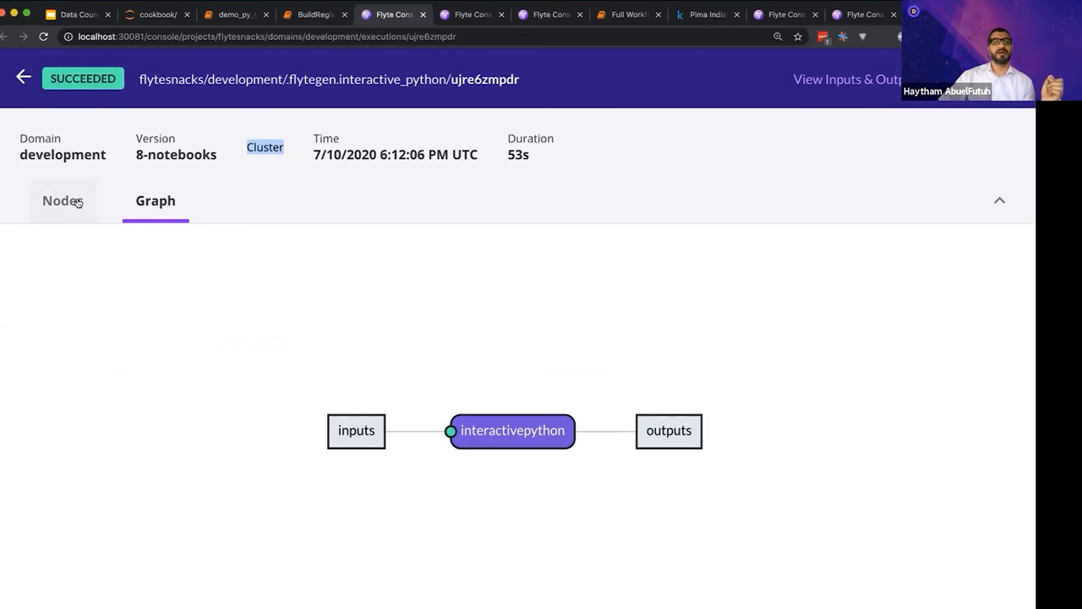
Open the interactivepython node's inputs a 5, b 6, output out 11, and highlight the notebook S3 URI.
left_click(62, 201)
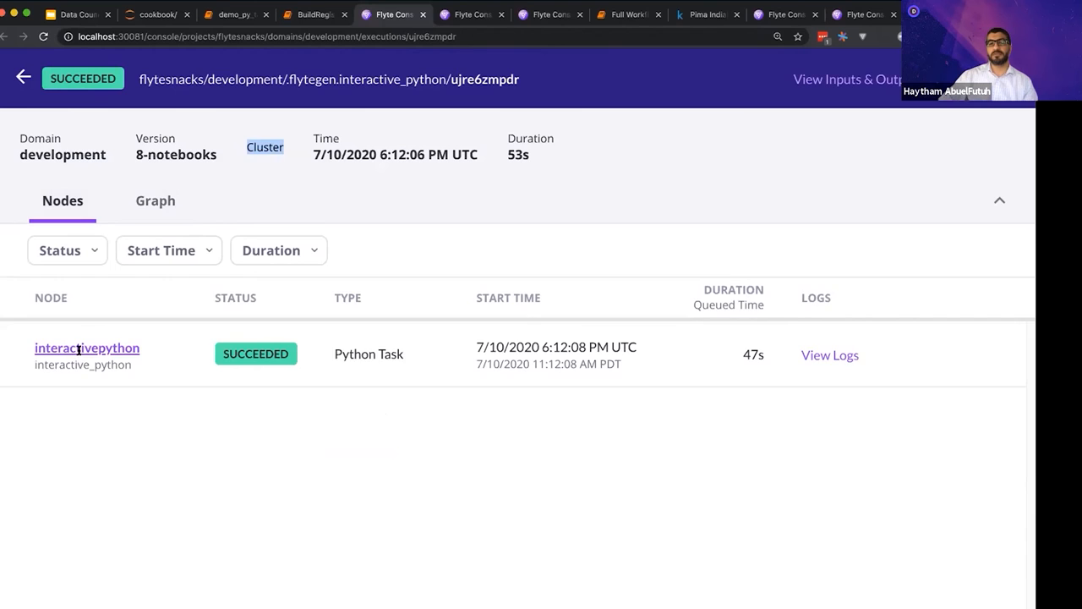
left_click(86, 348)
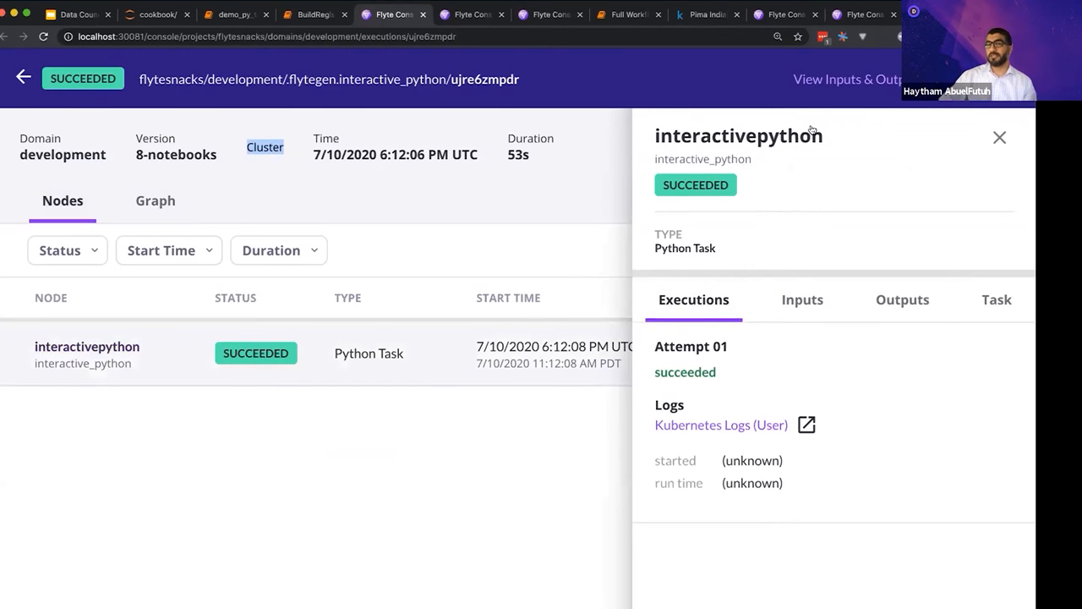
mouse_move(757, 390)
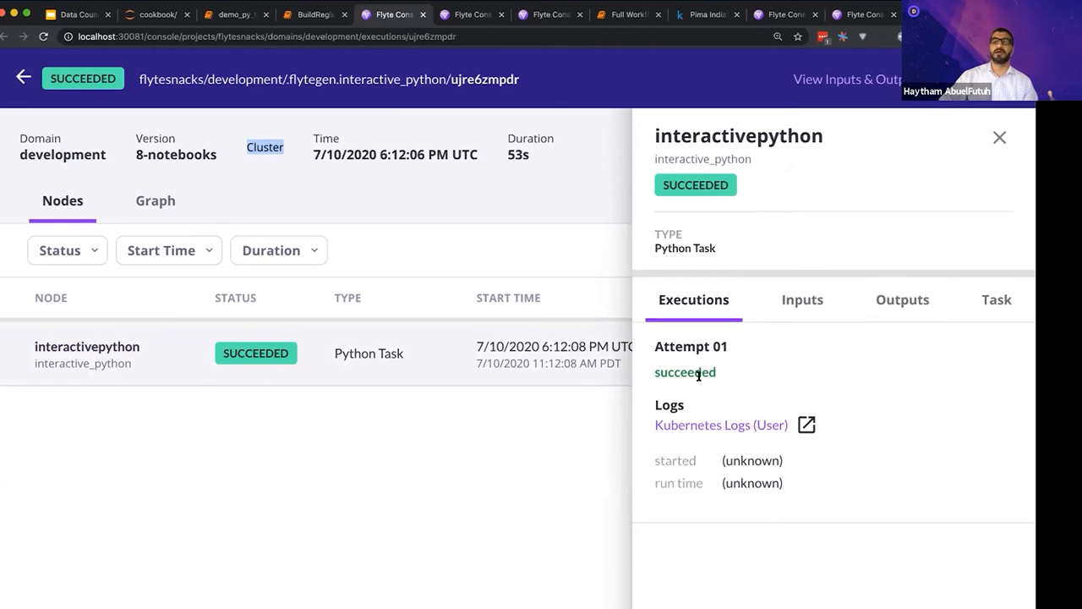
mouse_move(736, 346)
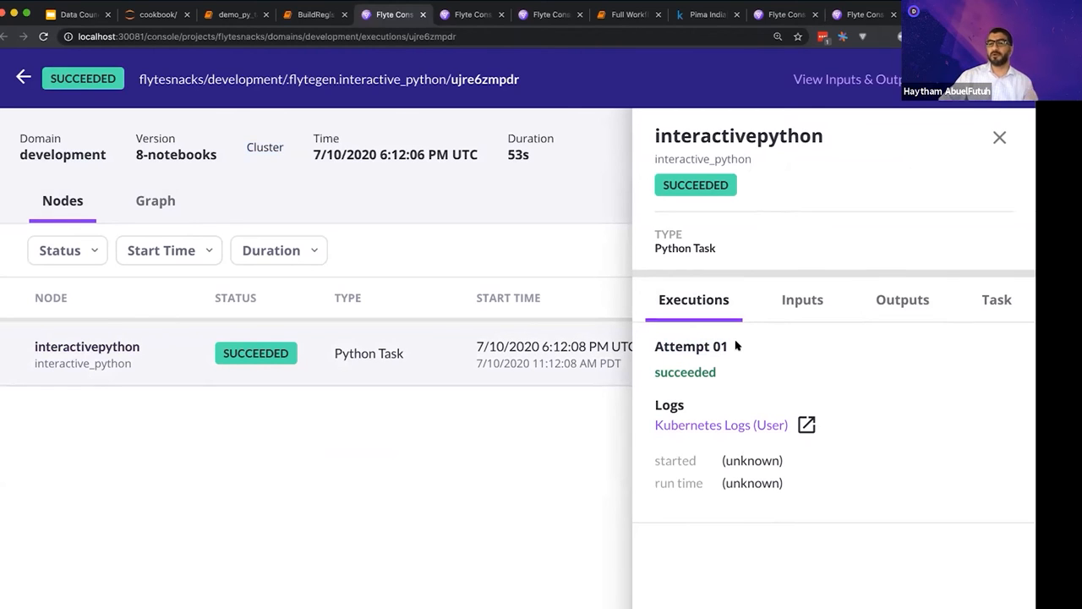
mouse_move(725, 361)
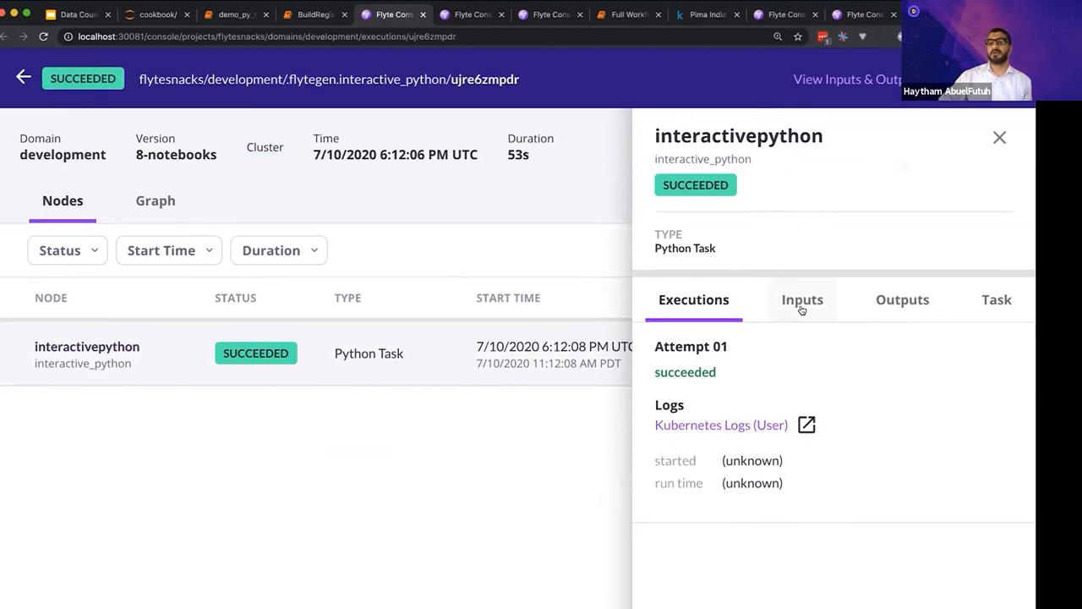
left_click(902, 300)
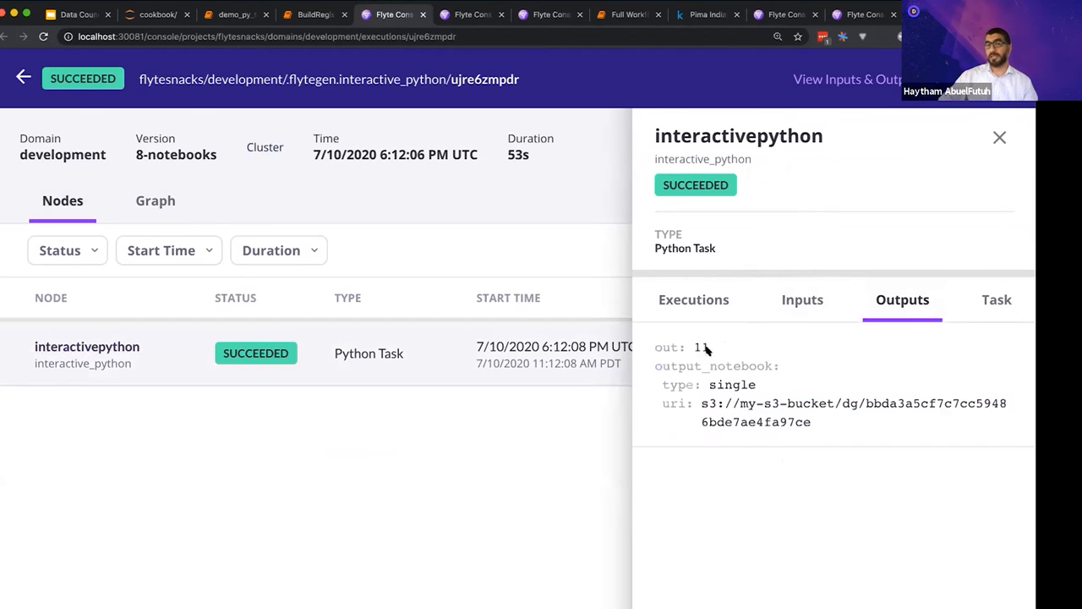
left_click(802, 299)
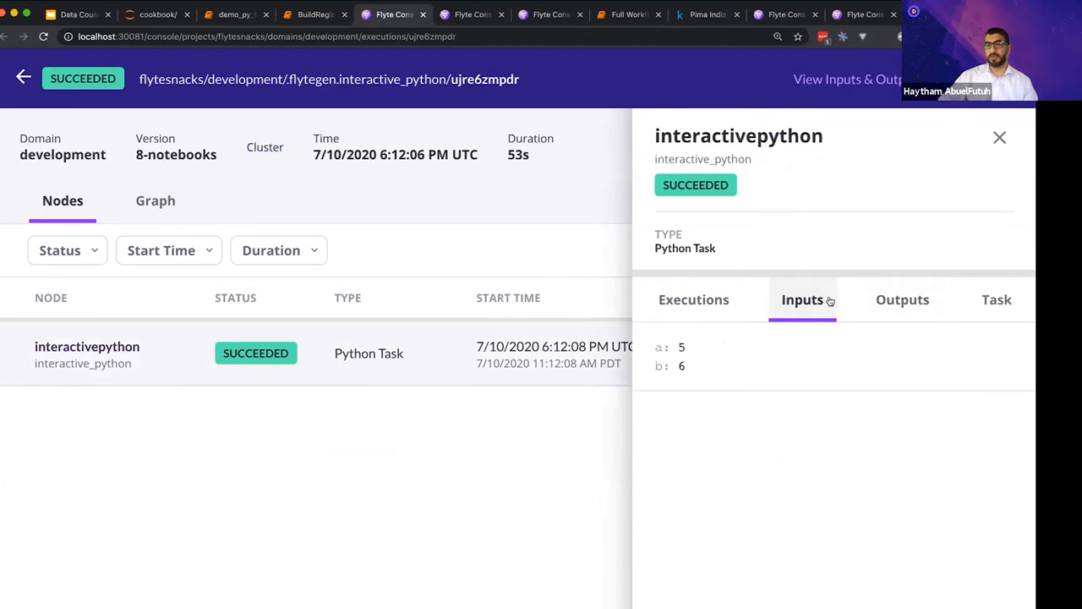
left_click(902, 299)
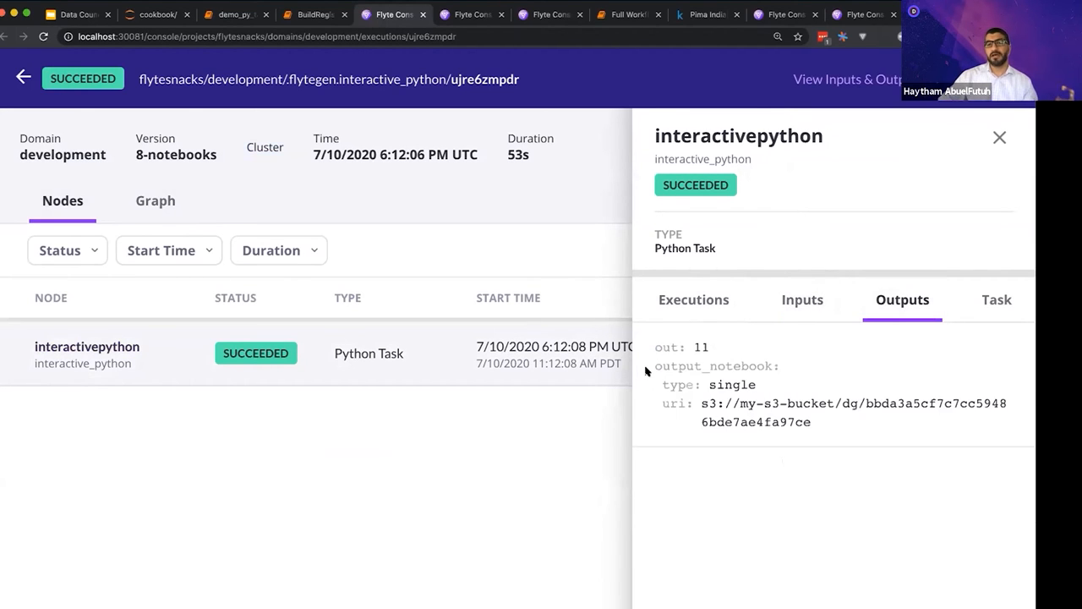
left_click_drag(655, 365, 816, 422)
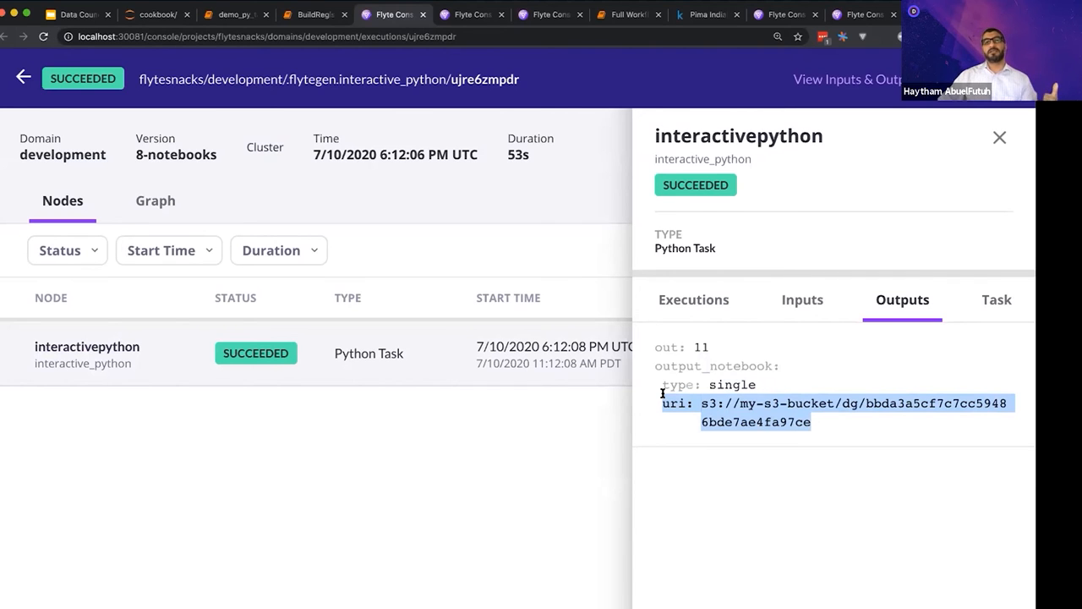
mouse_move(702, 410)
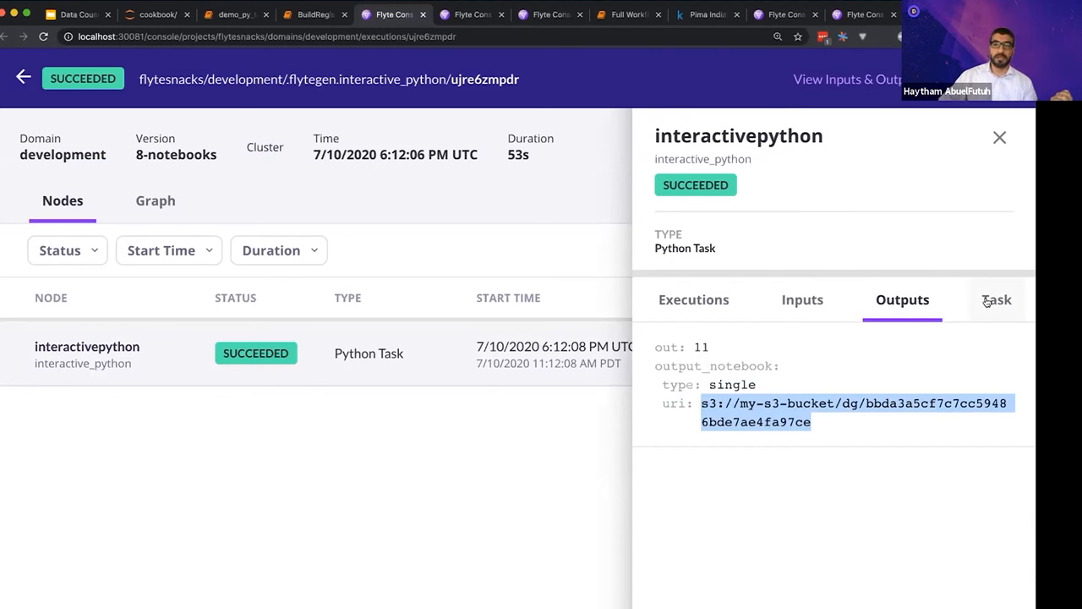
Scroll through the interactivepython task JSON: id, interface, container args and resource requests.
left_click(996, 299)
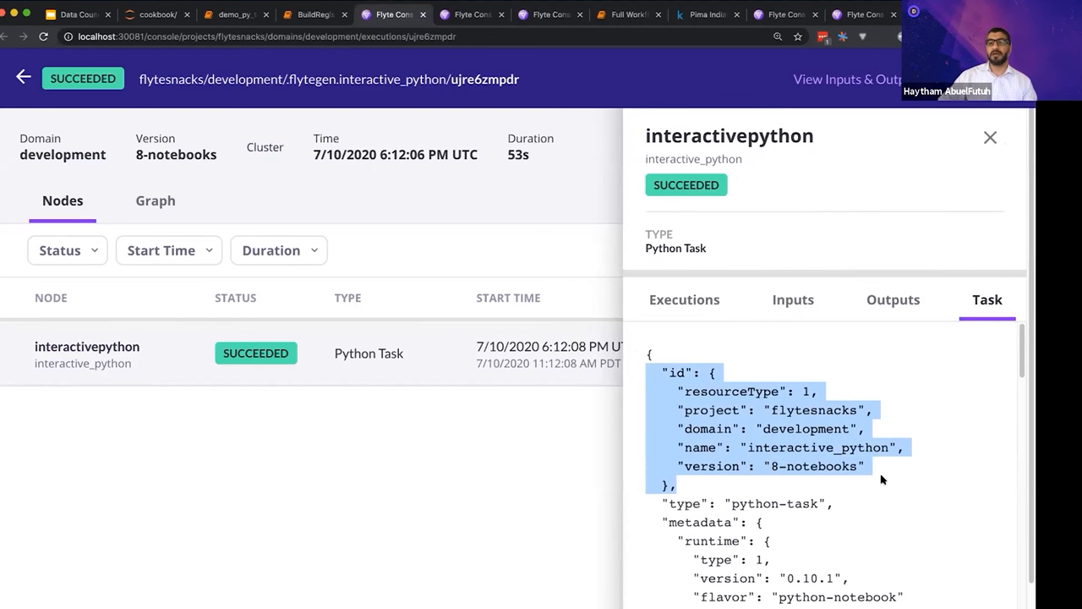
scroll("down", 3)
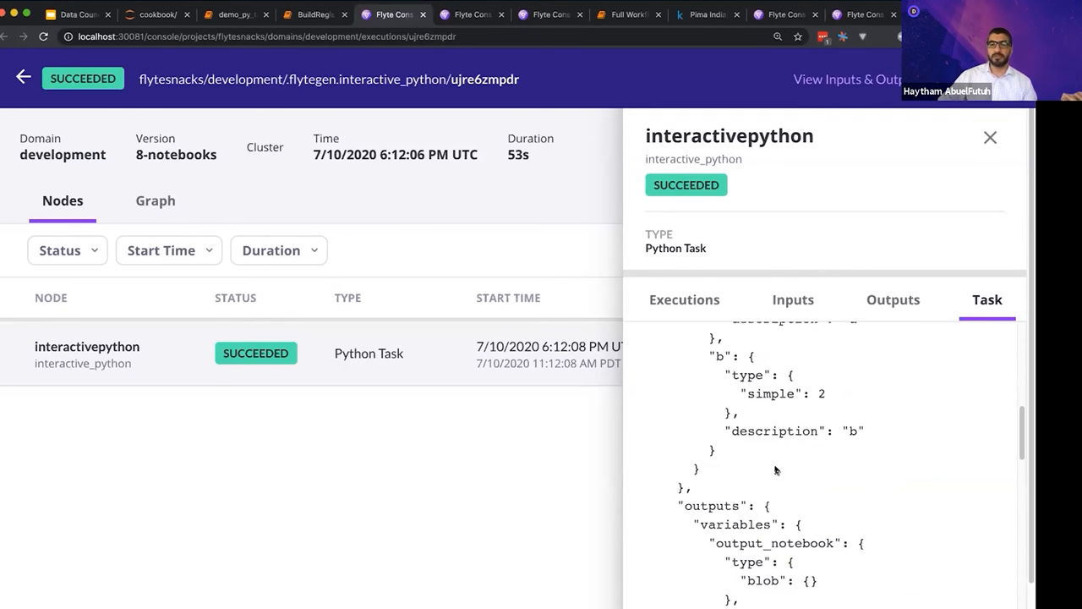
scroll("down", 3)
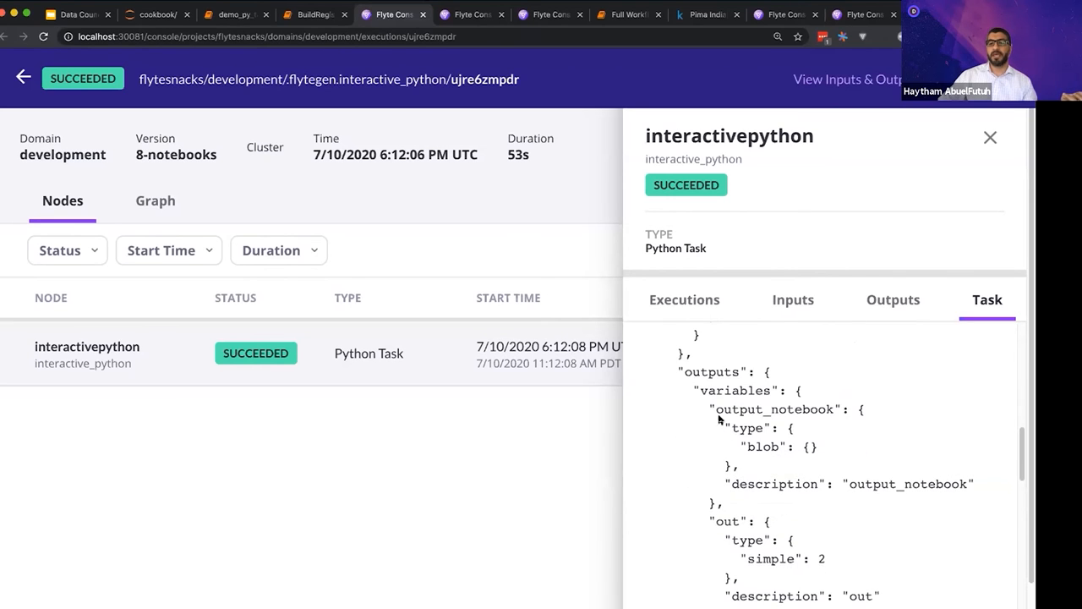
scroll("down", 3)
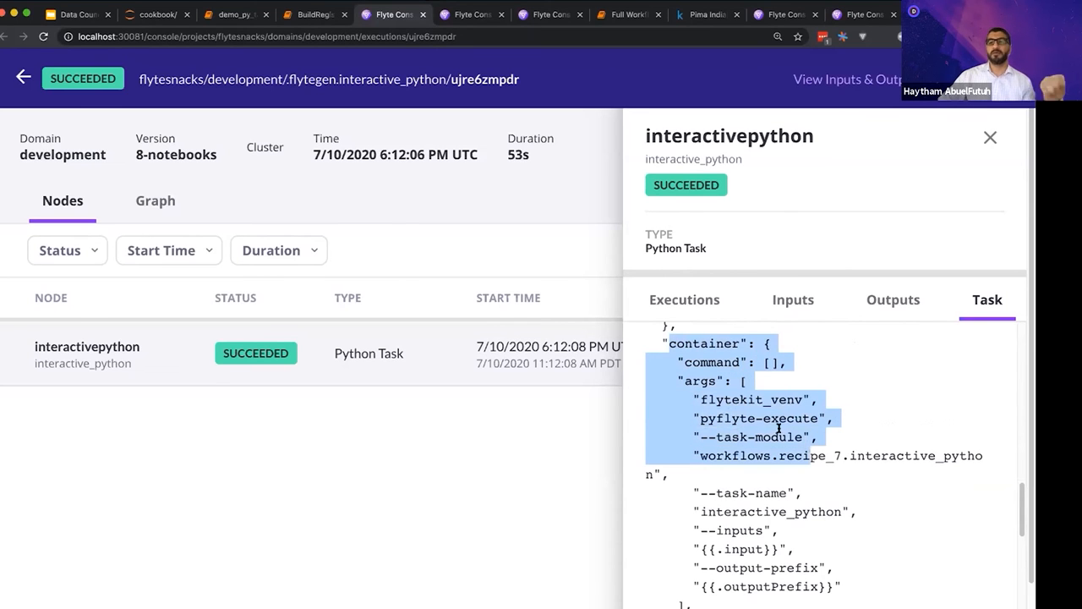
scroll("down", 3)
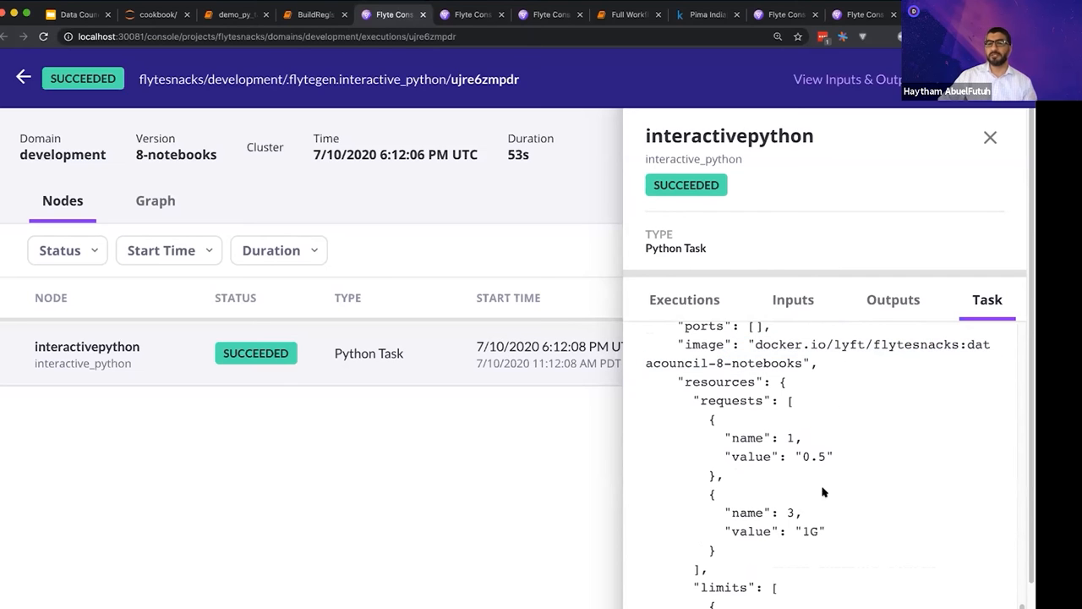
scroll("down", 3)
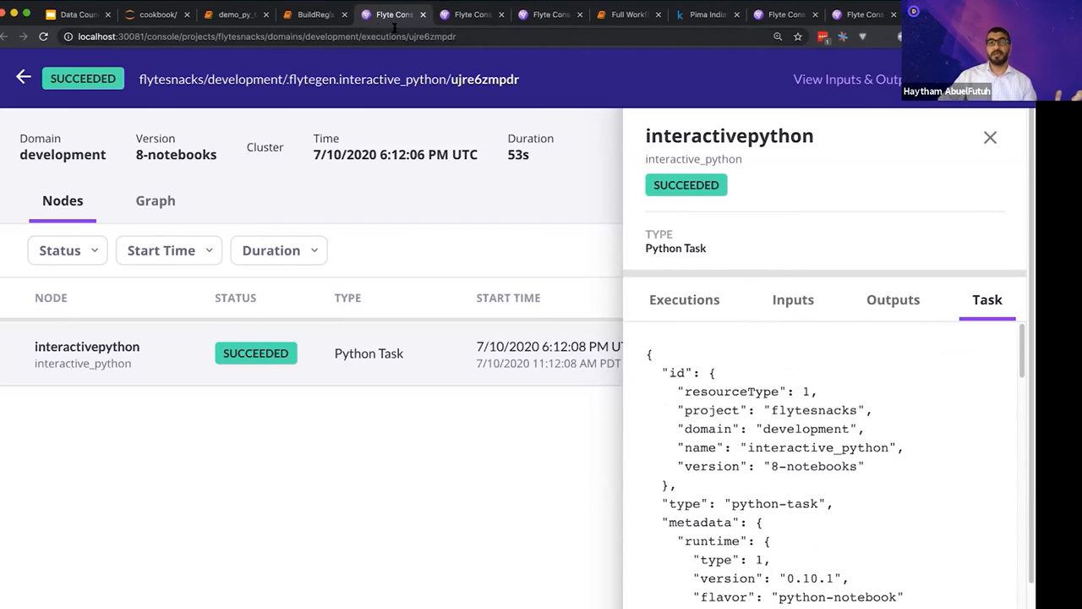
mouse_move(456, 303)
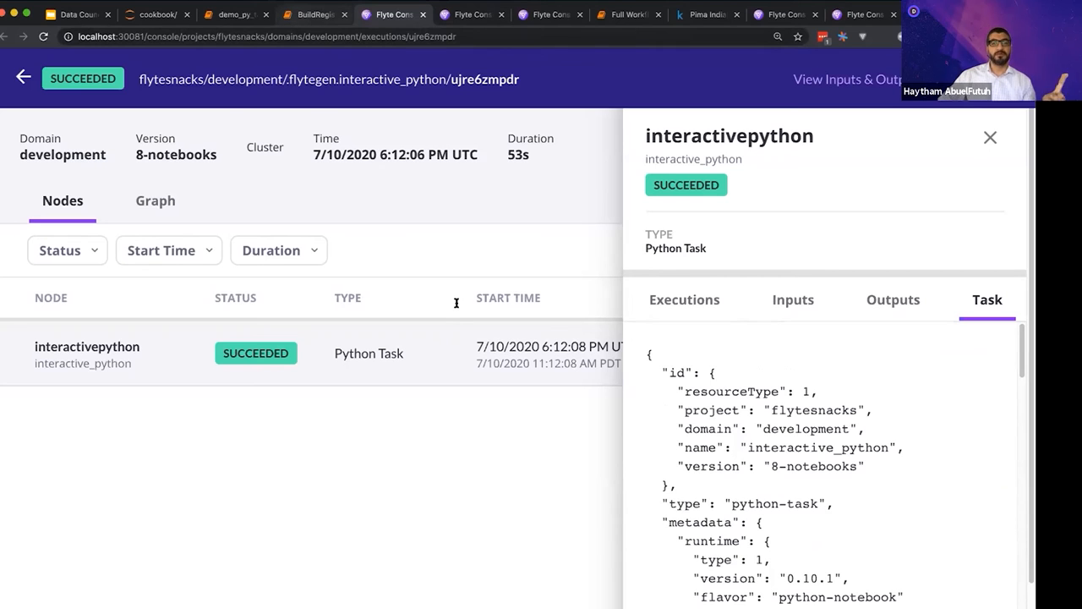
Return to the launch notebook, confirm it printed Done!, and scroll to the Demo 2 cell.
left_click(314, 14)
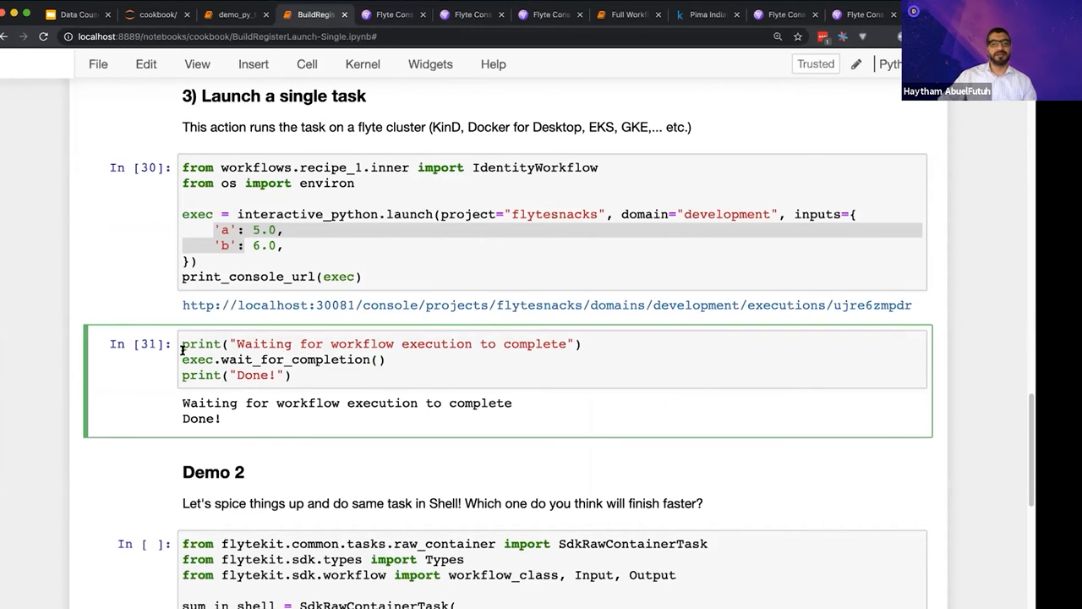
double_click(296, 359)
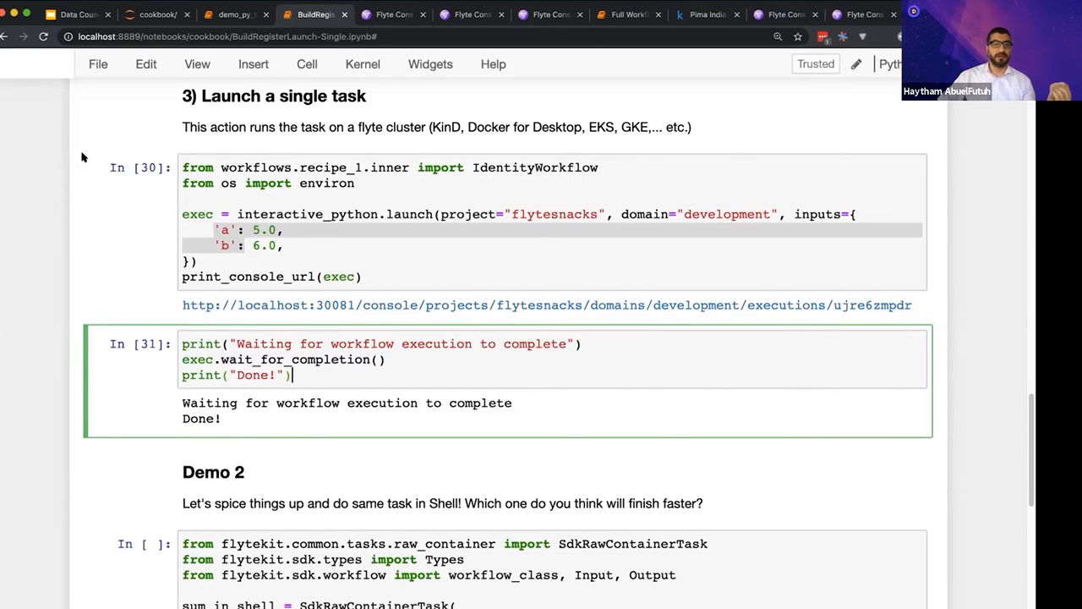
scroll("down", 3)
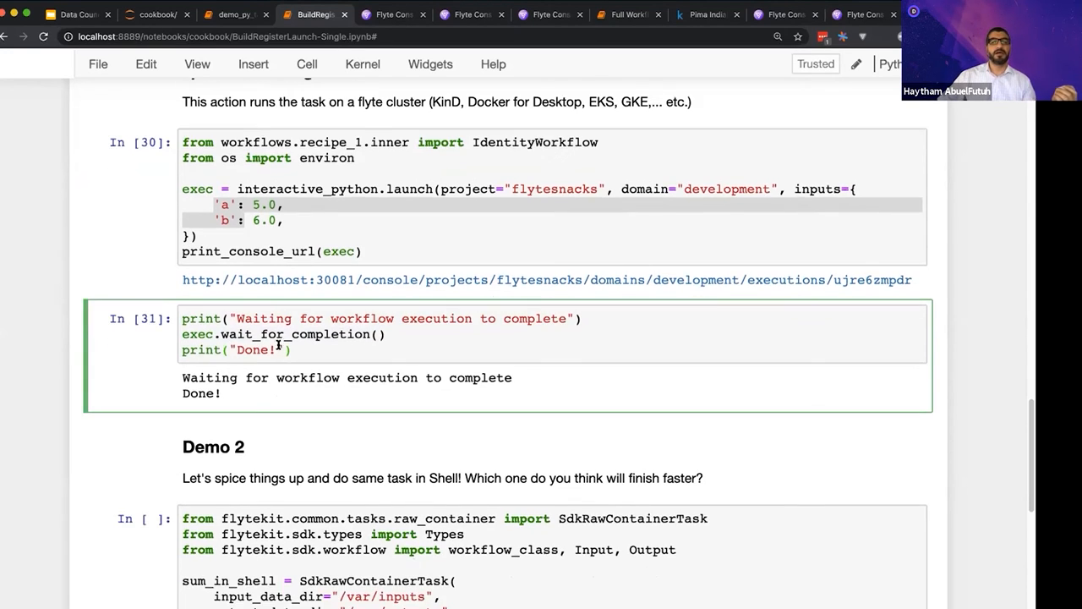
scroll("down", 3)
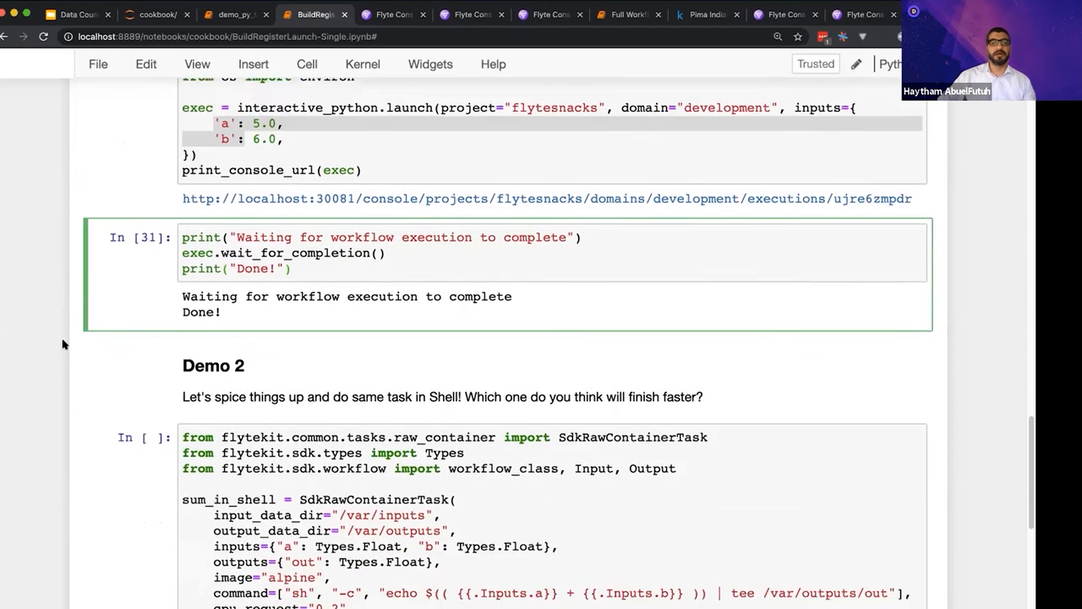
scroll("down", 3)
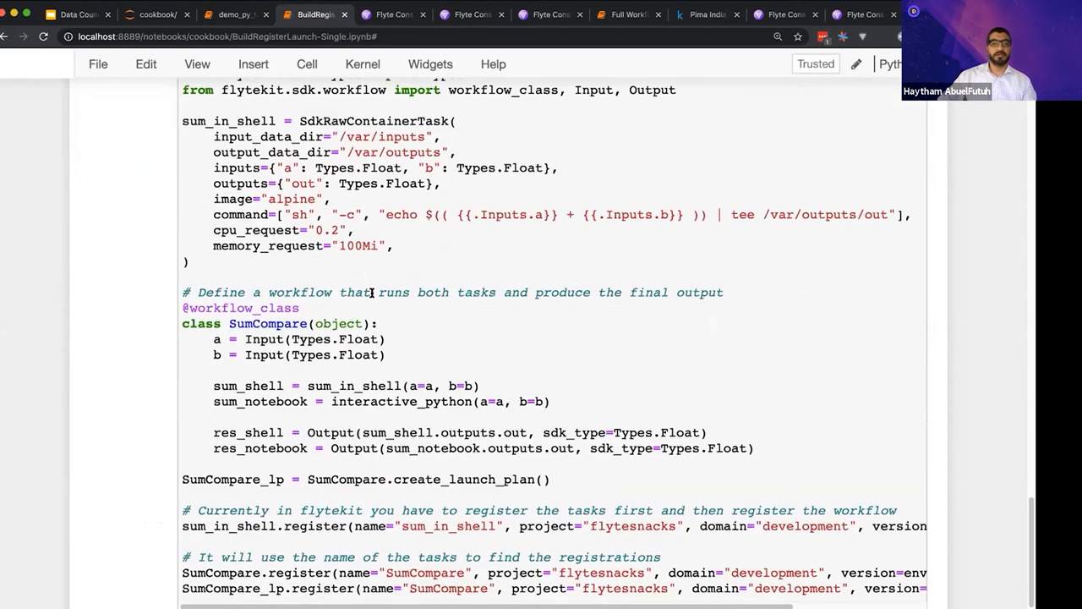
scroll("down", 3)
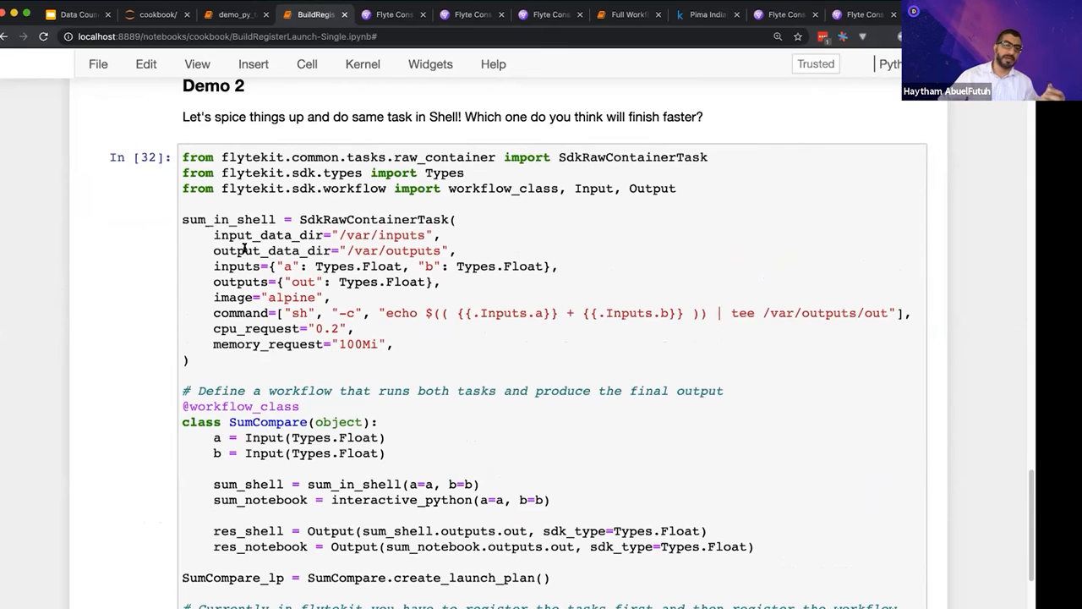
mouse_move(307, 220)
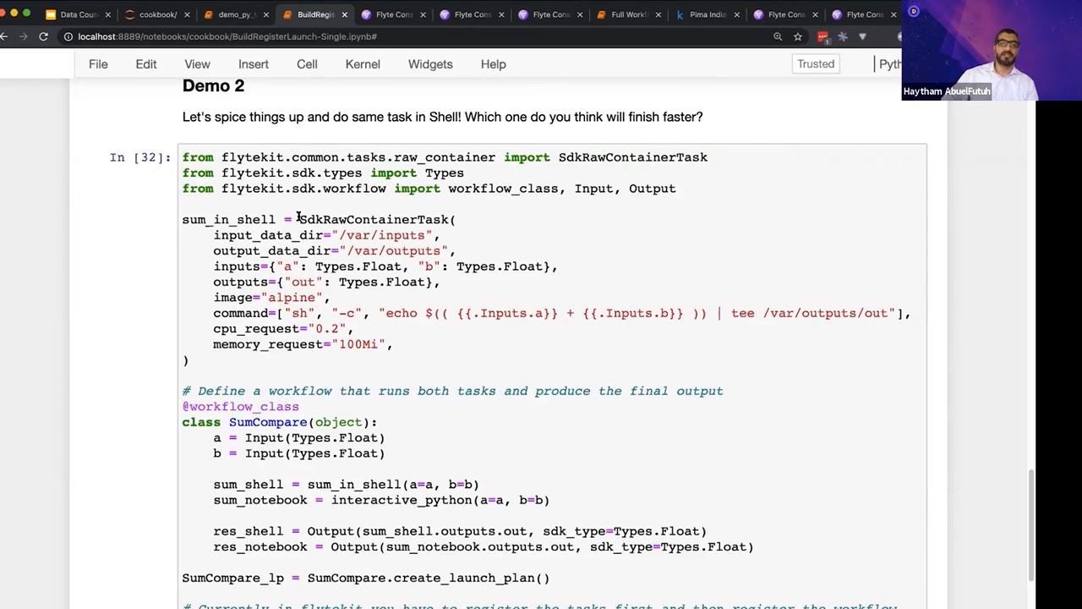
Point out the sum_in_shell shell task and its /var/outputs/out output path.
double_click(374, 219)
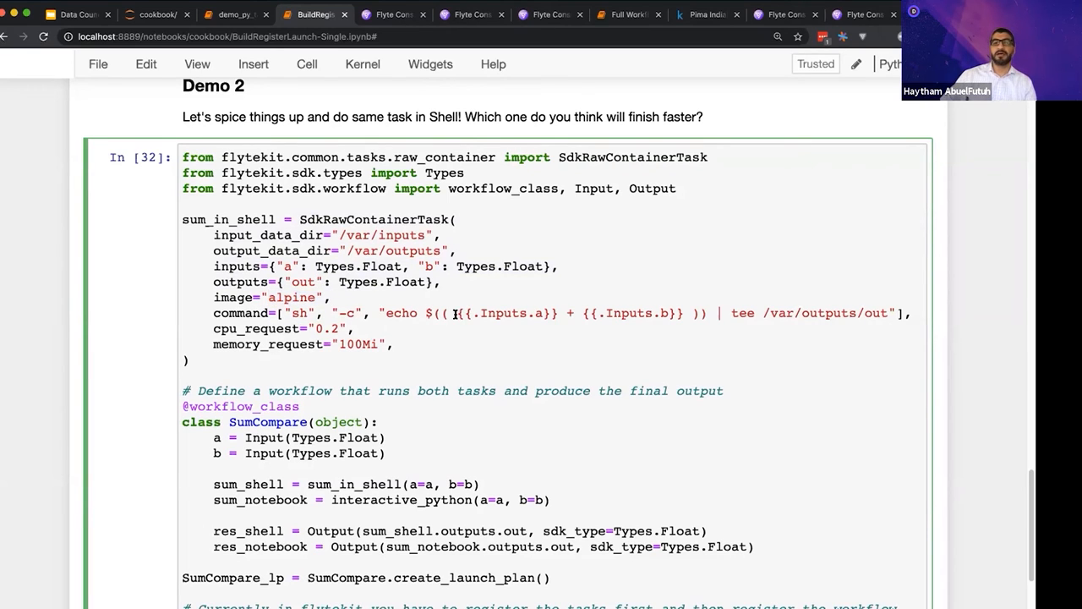
left_click_drag(455, 312, 679, 313)
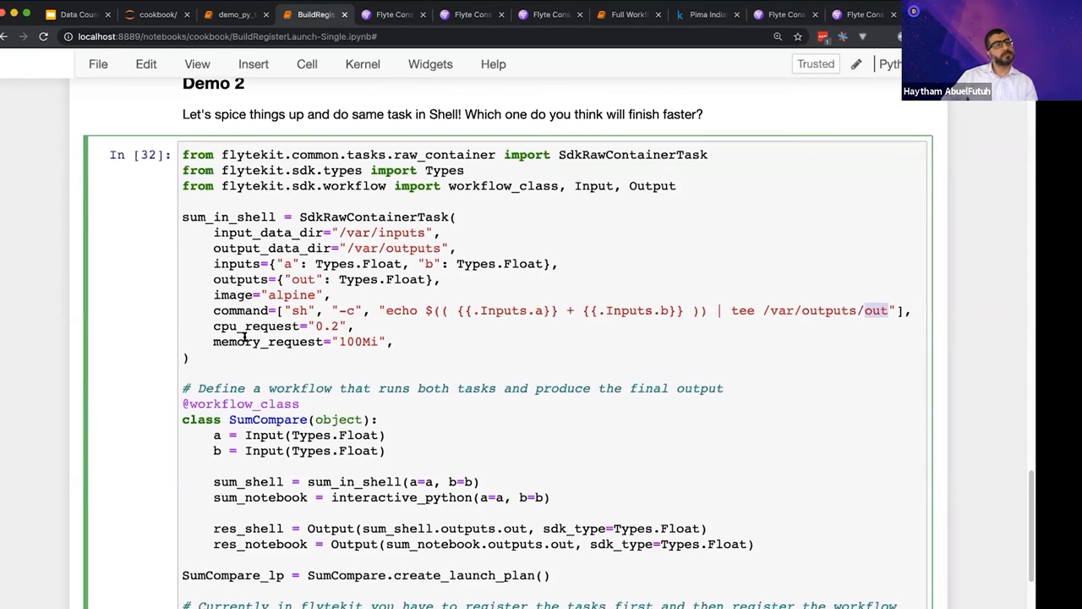
Show SumCompare registered as 8-notebooks and highlight the workflow's shell task call.
scroll("down", 3)
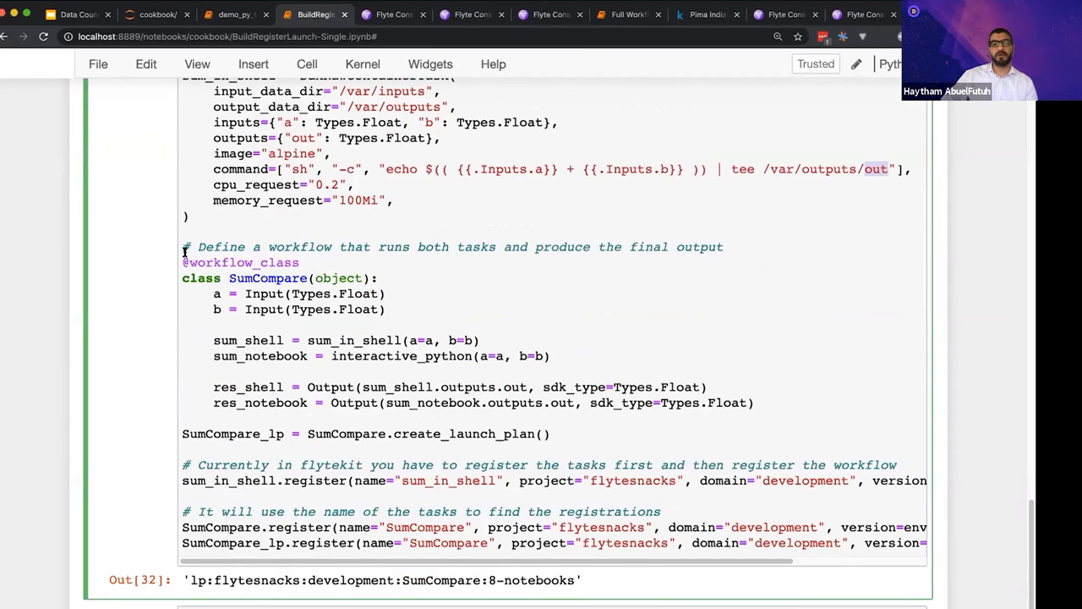
mouse_move(201, 262)
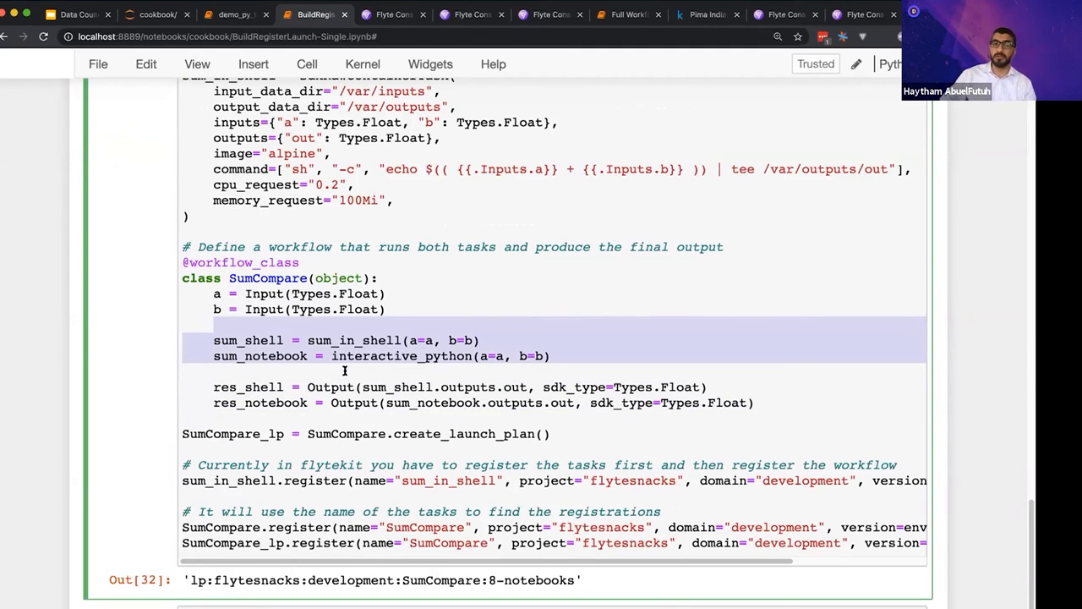
left_click(363, 395)
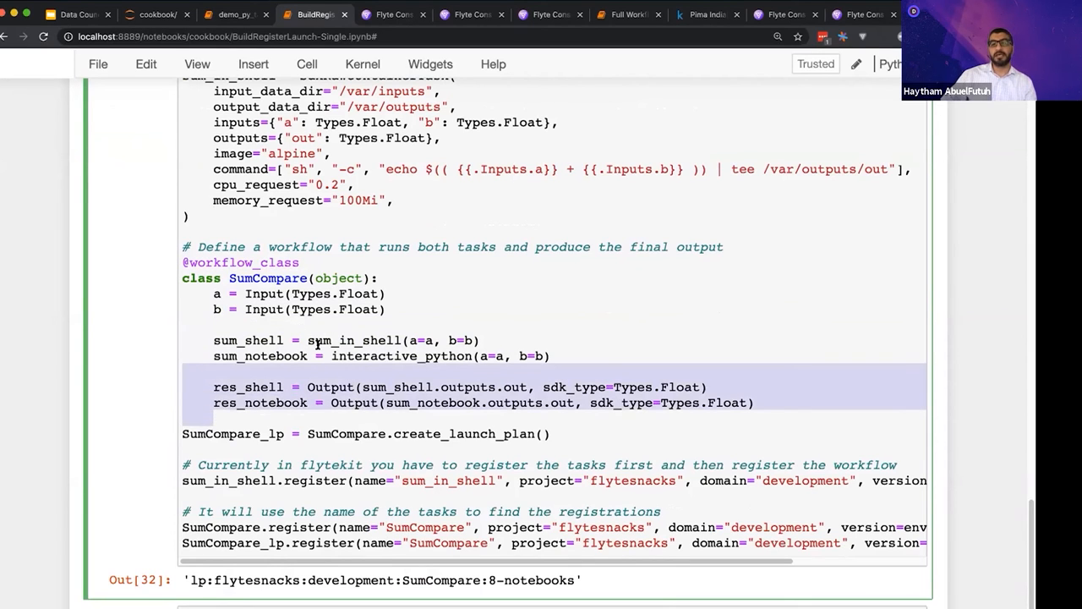
double_click(355, 340)
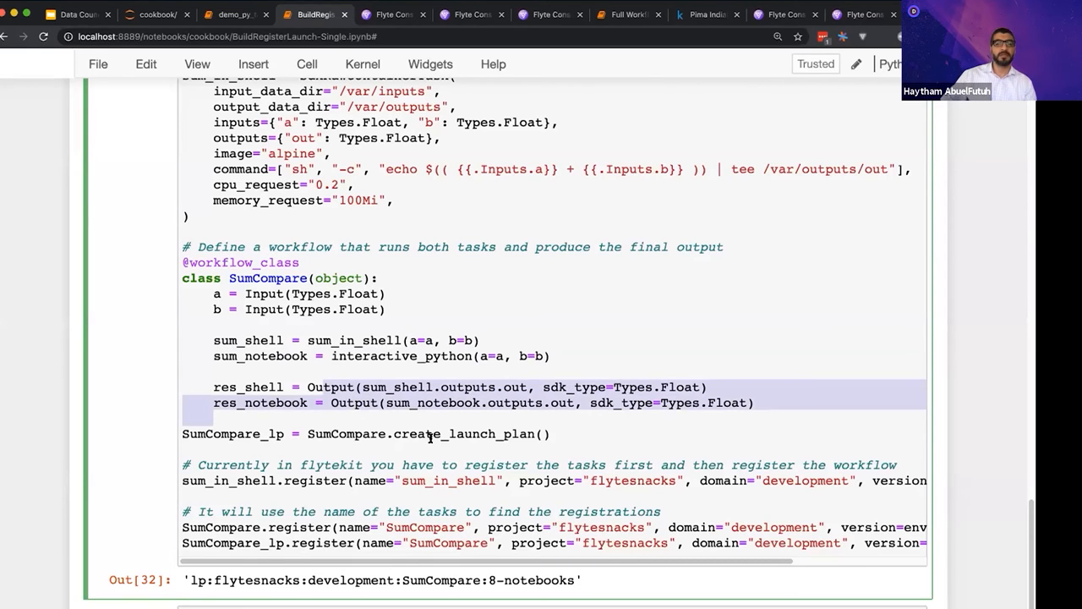
scroll("down", 3)
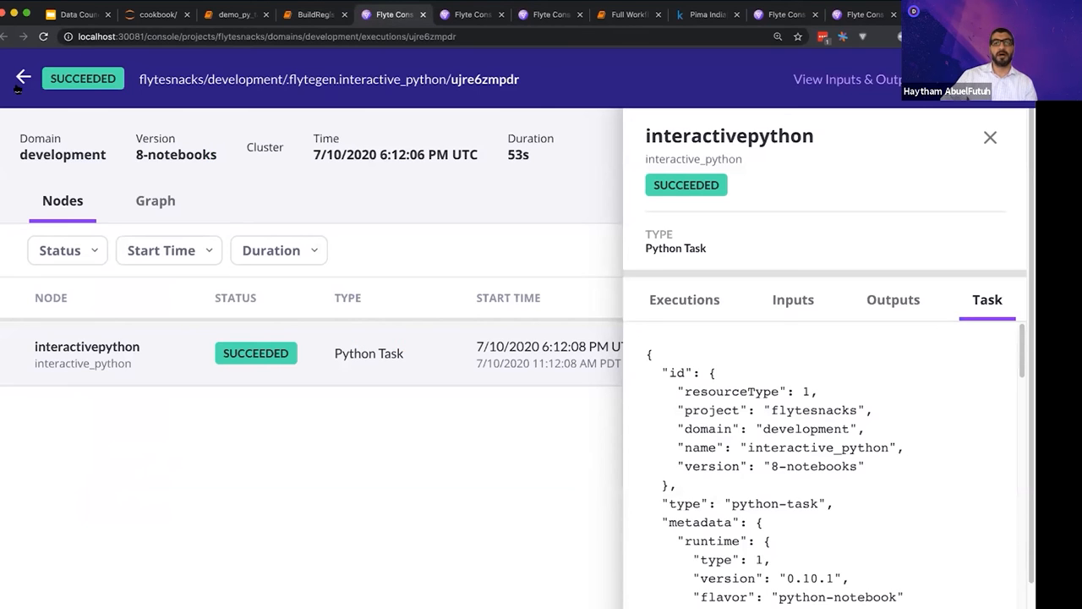
Navigate from the Flyte home page to flytesnacks development and open the SumCompare workflow.
left_click(23, 76)
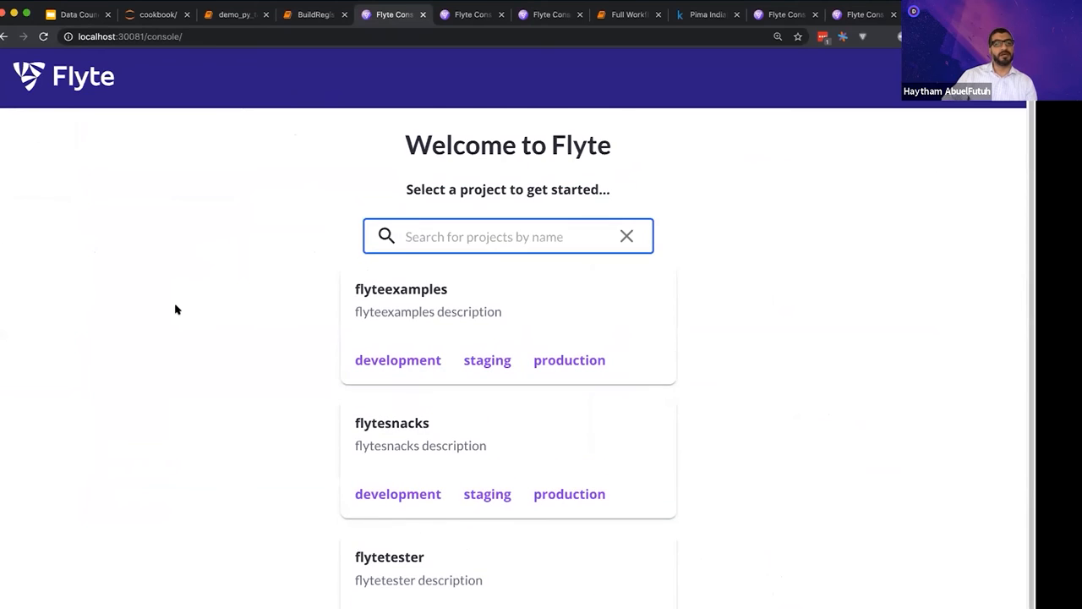
mouse_move(368, 347)
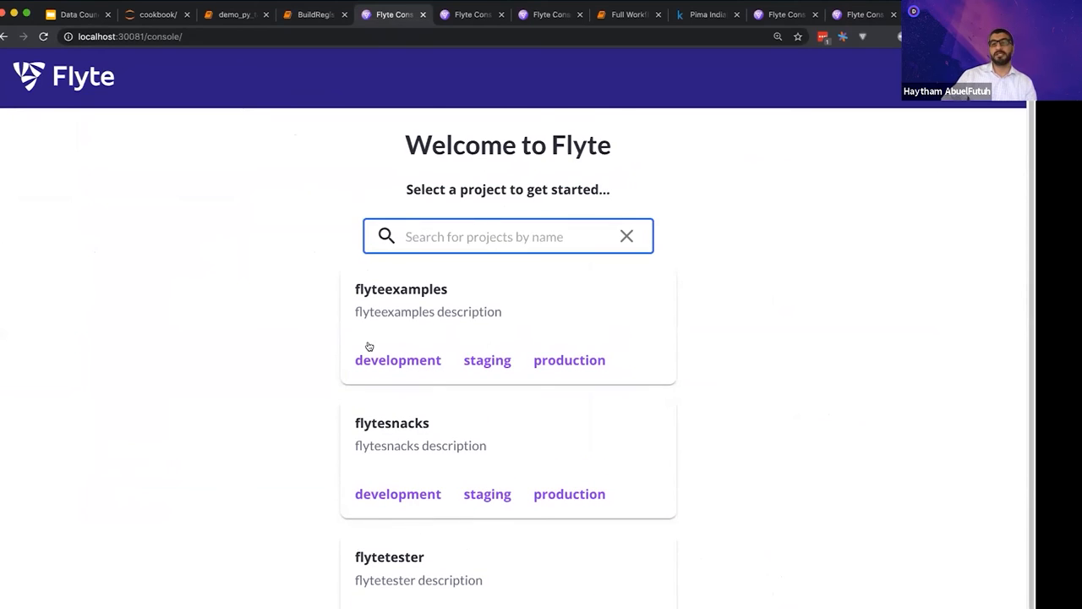
mouse_move(487, 359)
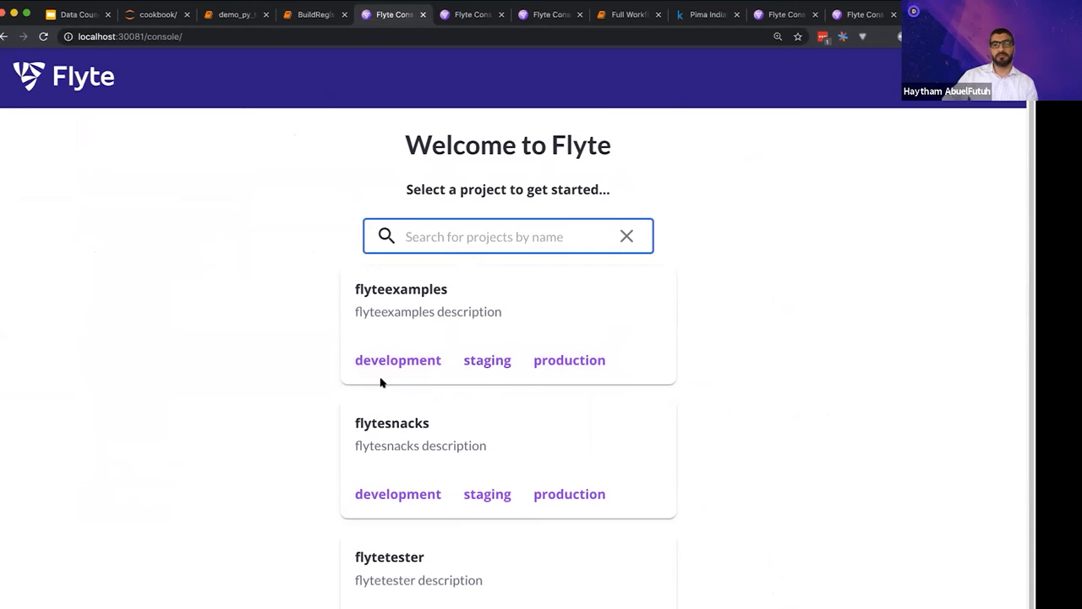
mouse_move(398, 479)
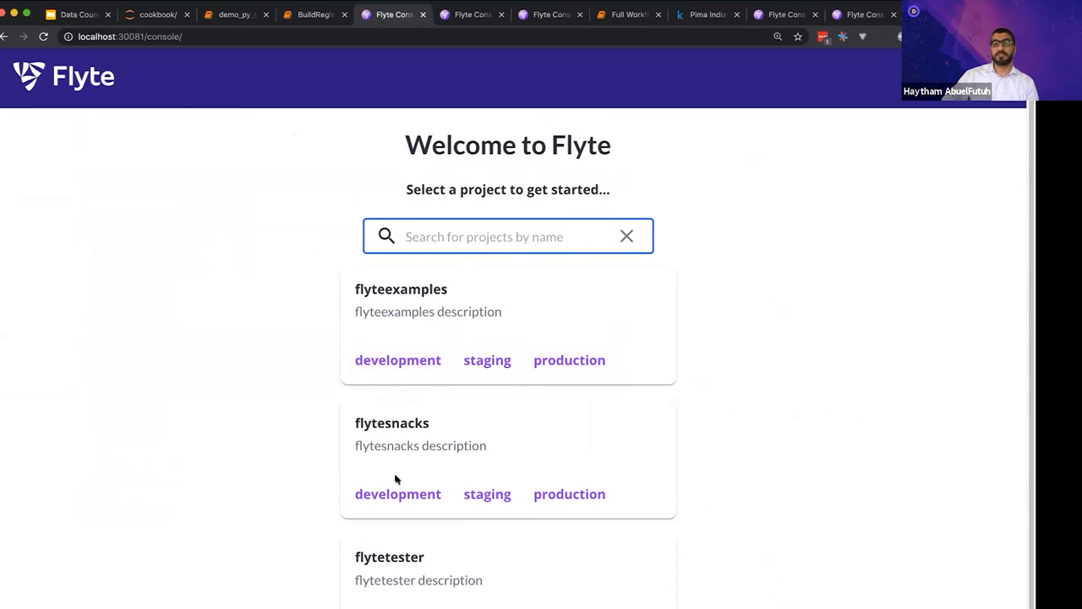
left_click(397, 494)
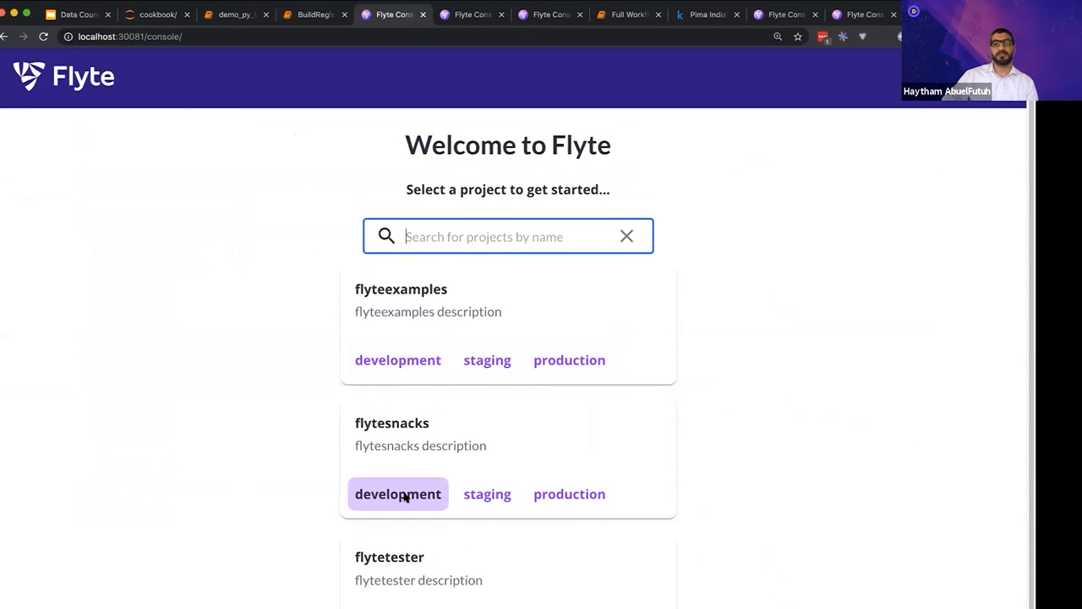
left_click(397, 494)
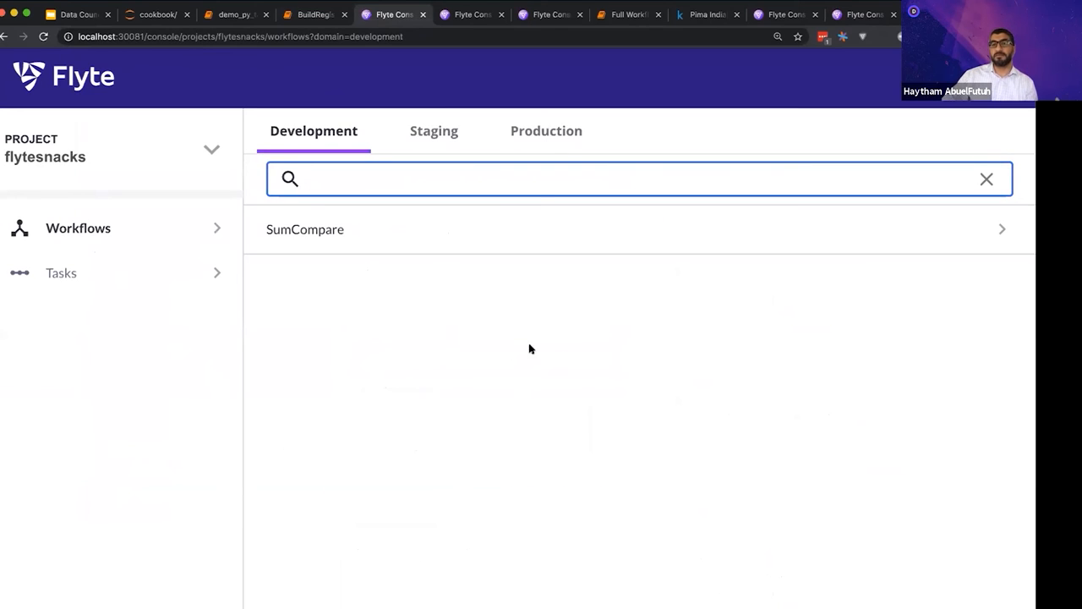
mouse_move(116, 262)
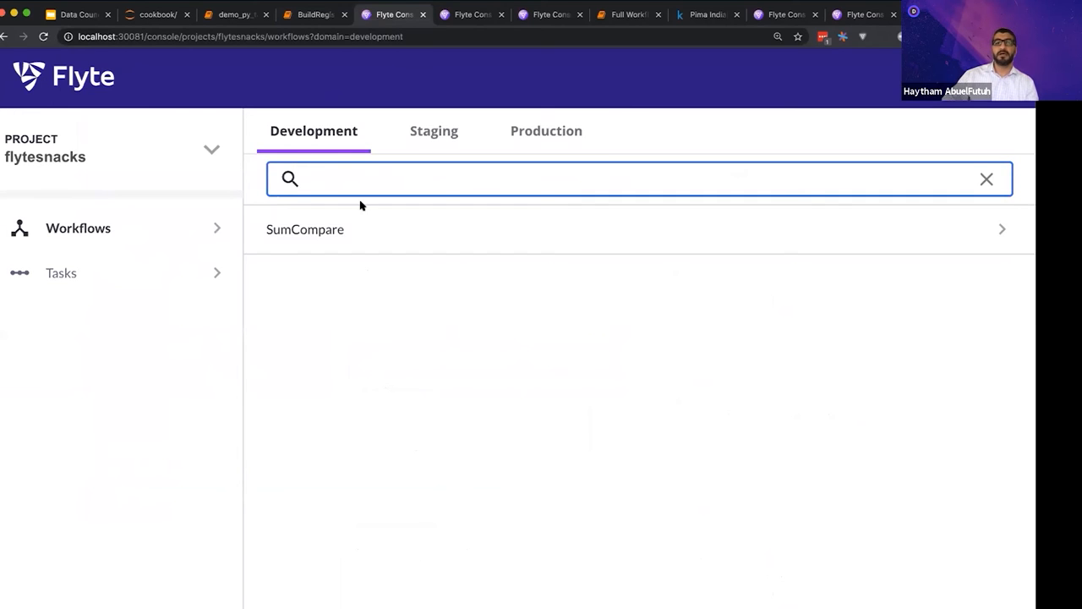
mouse_move(377, 241)
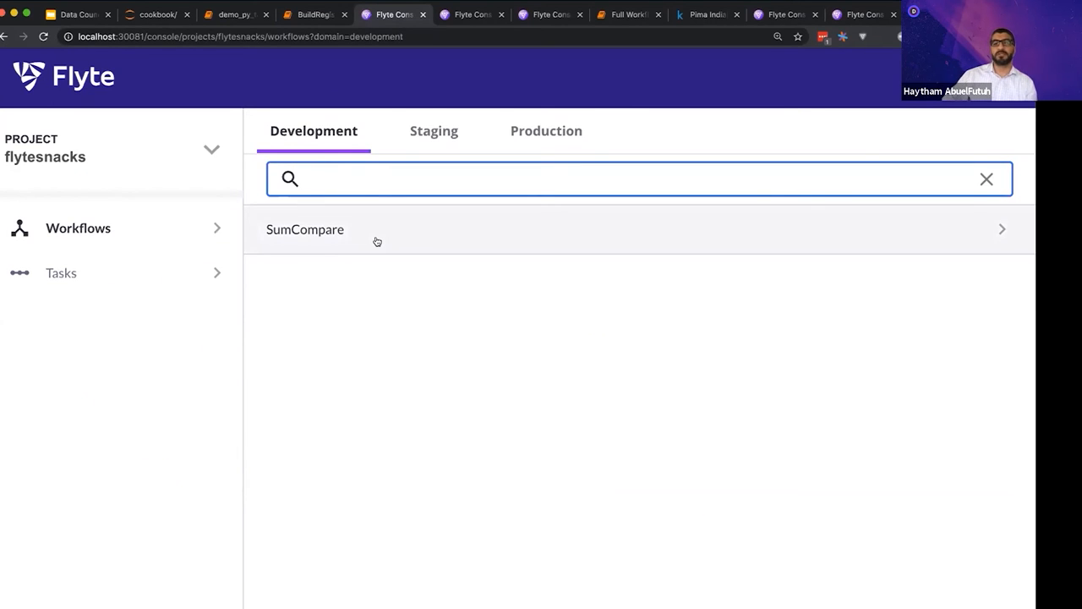
left_click(304, 229)
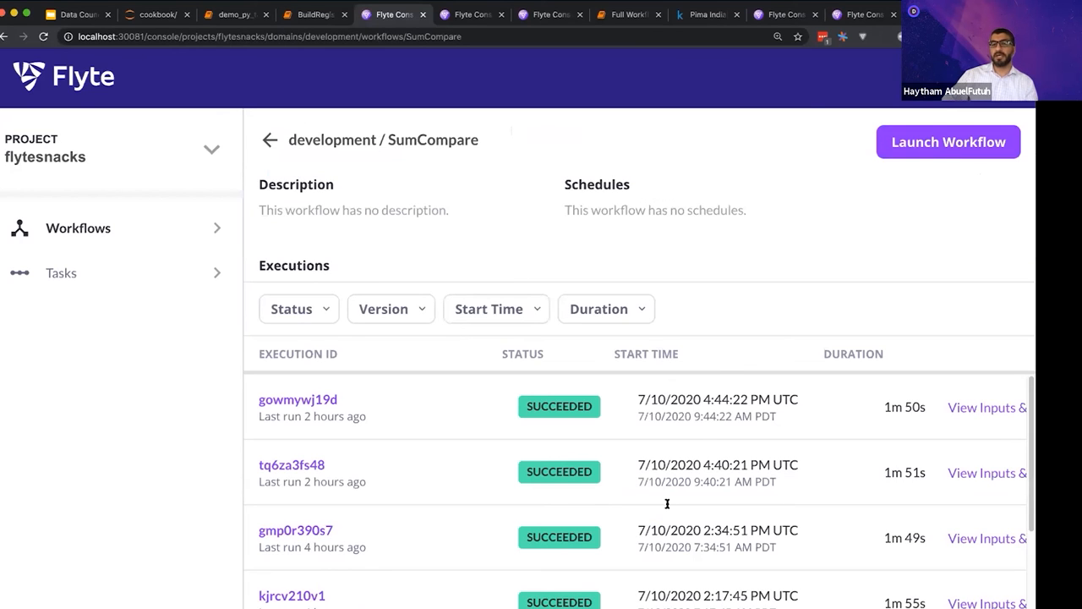
mouse_move(820, 517)
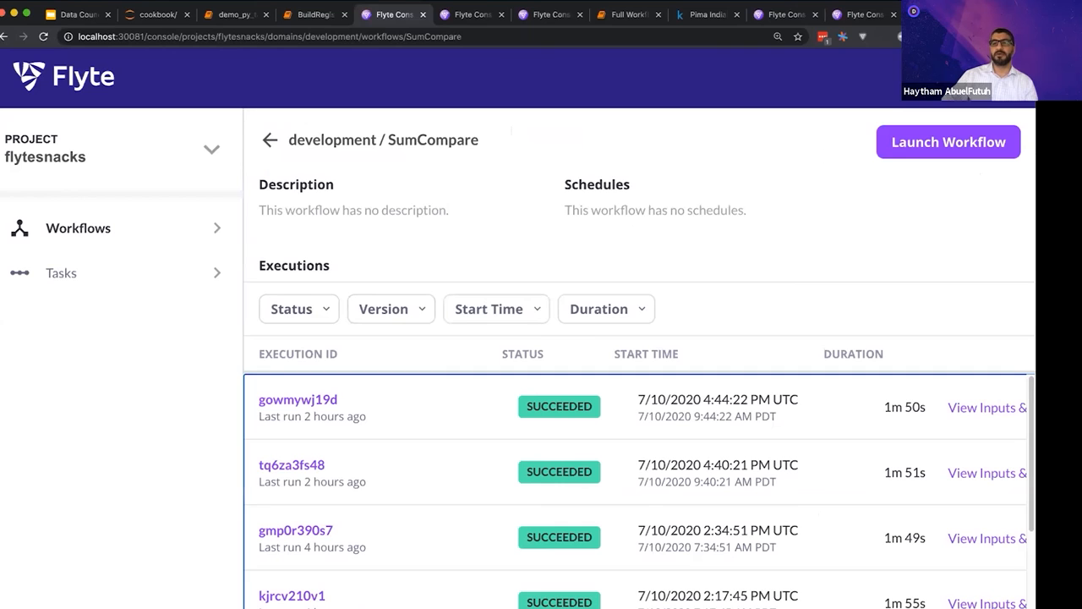
Launch a new SumCompare execution with inputs a = 4 and b = 5.
left_click(948, 141)
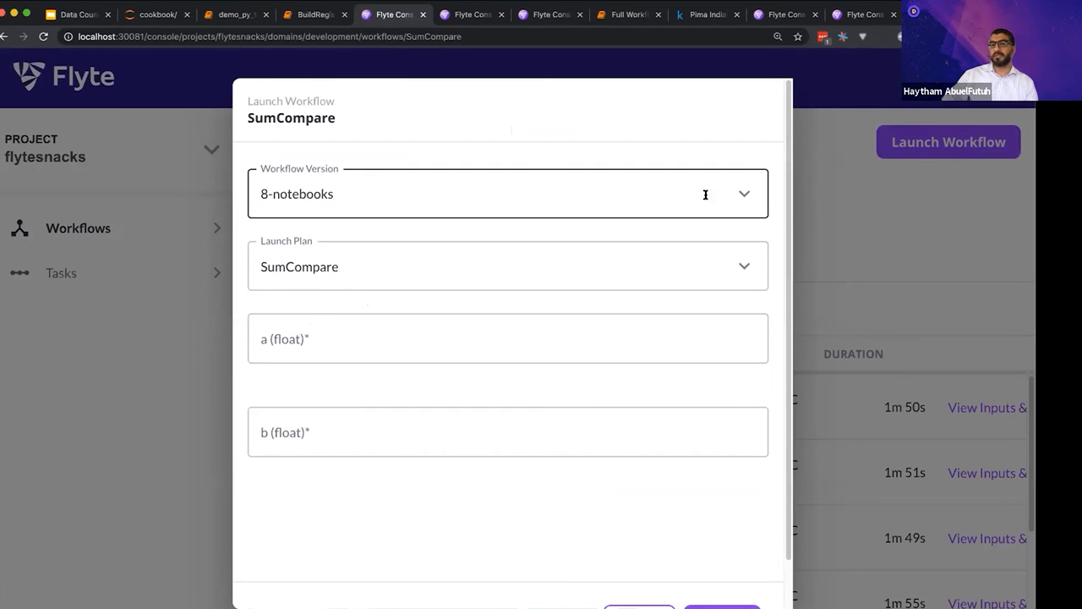
left_click(743, 194)
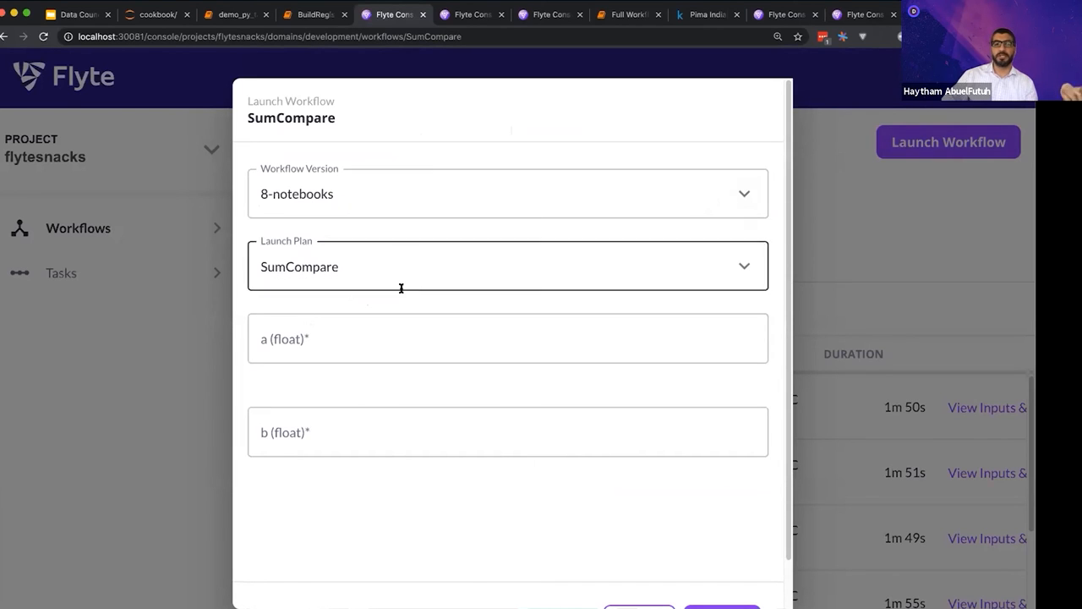
left_click(507, 338)
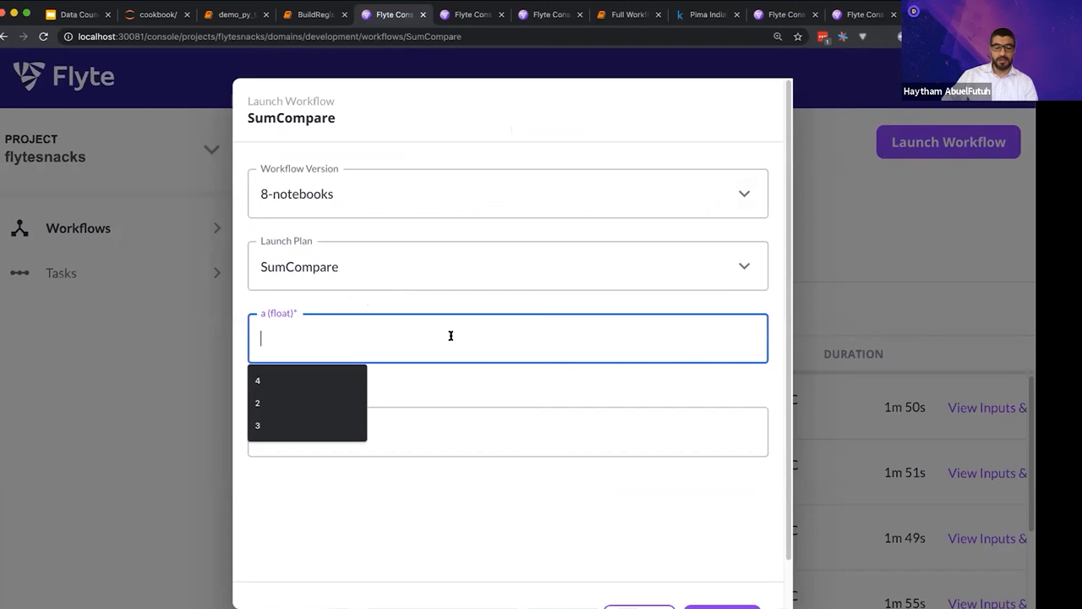
type("4")
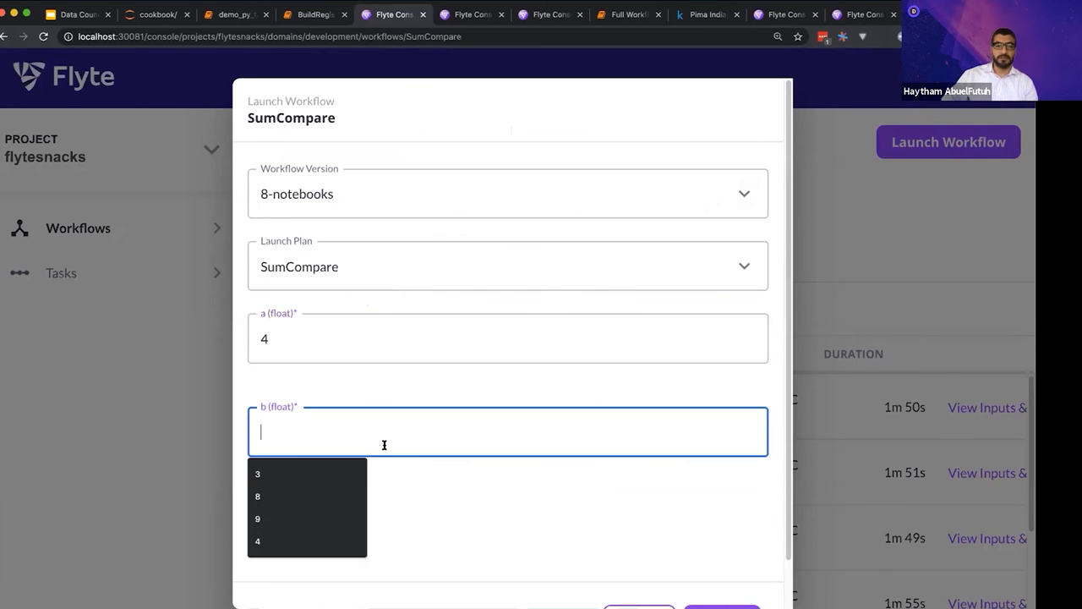
type("5")
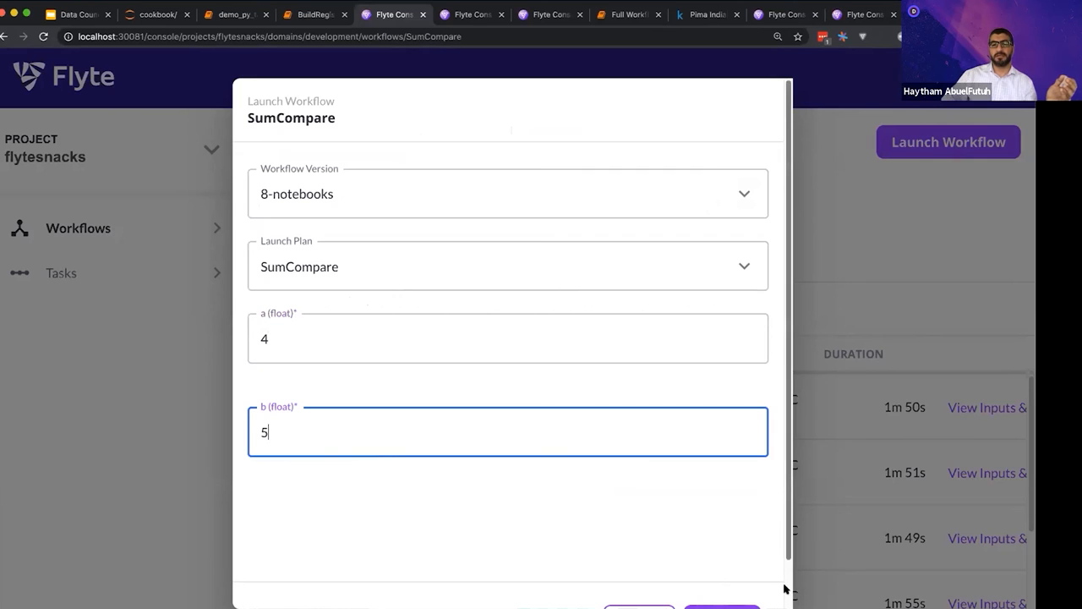
left_click(722, 605)
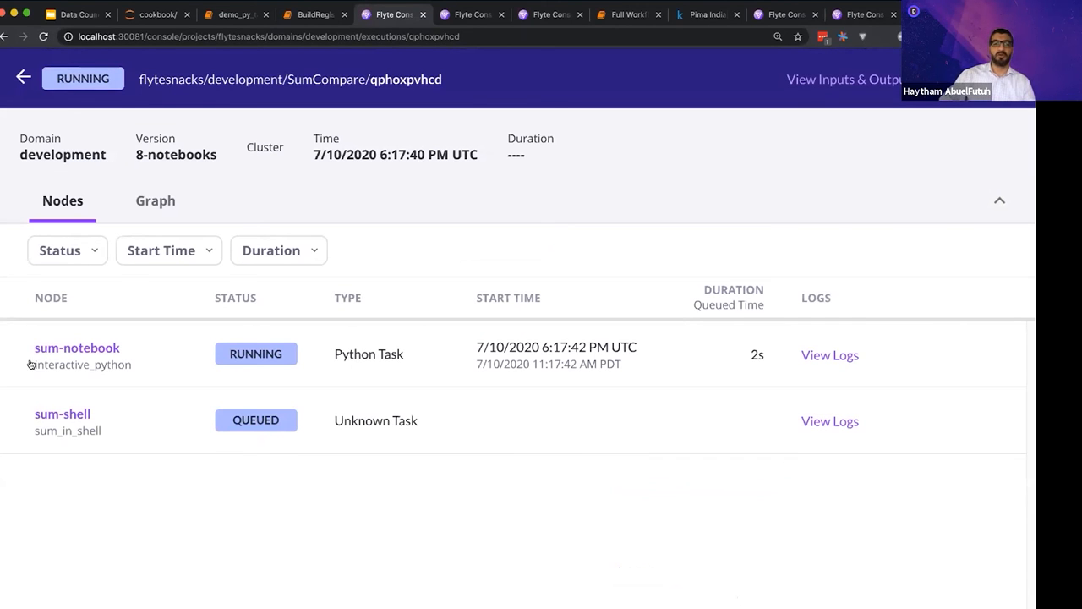
mouse_move(295, 368)
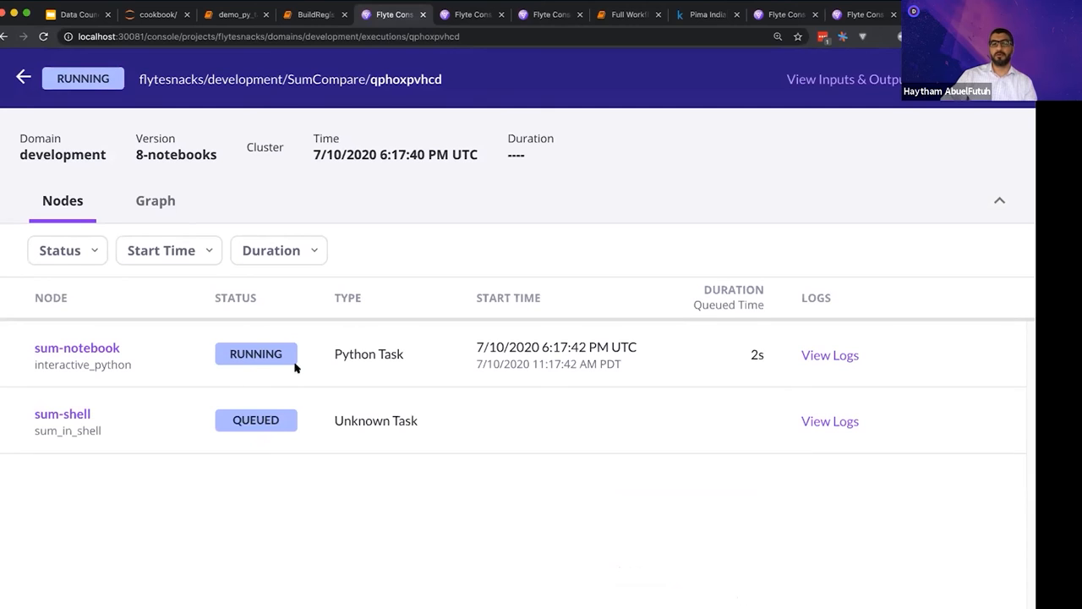
Check the running execution's graph and sum-shell node, then bring up succeeded execution gowmywj19d.
left_click(155, 201)
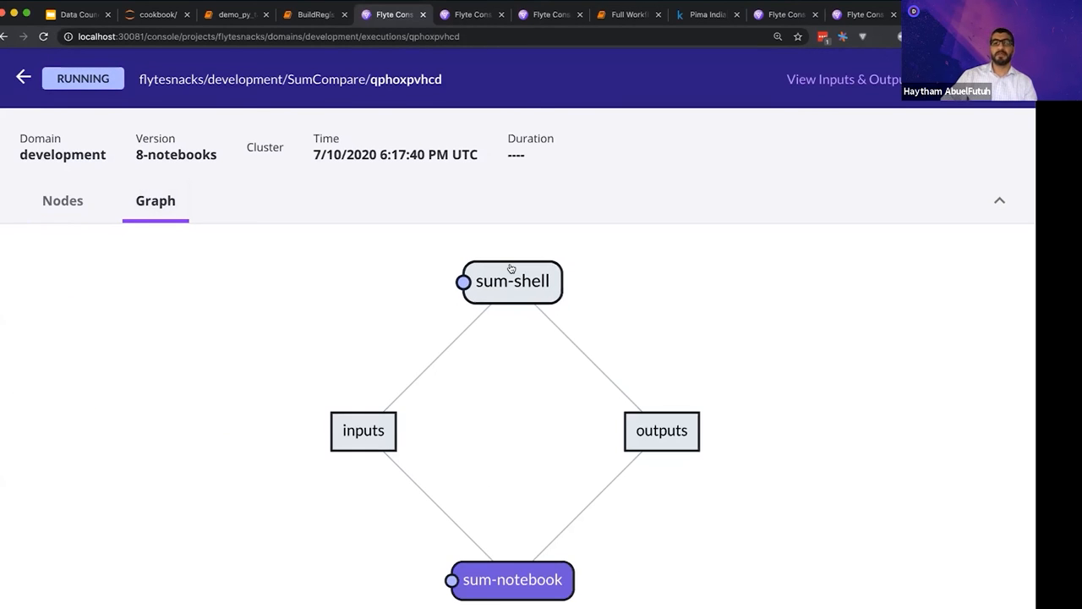
mouse_move(522, 350)
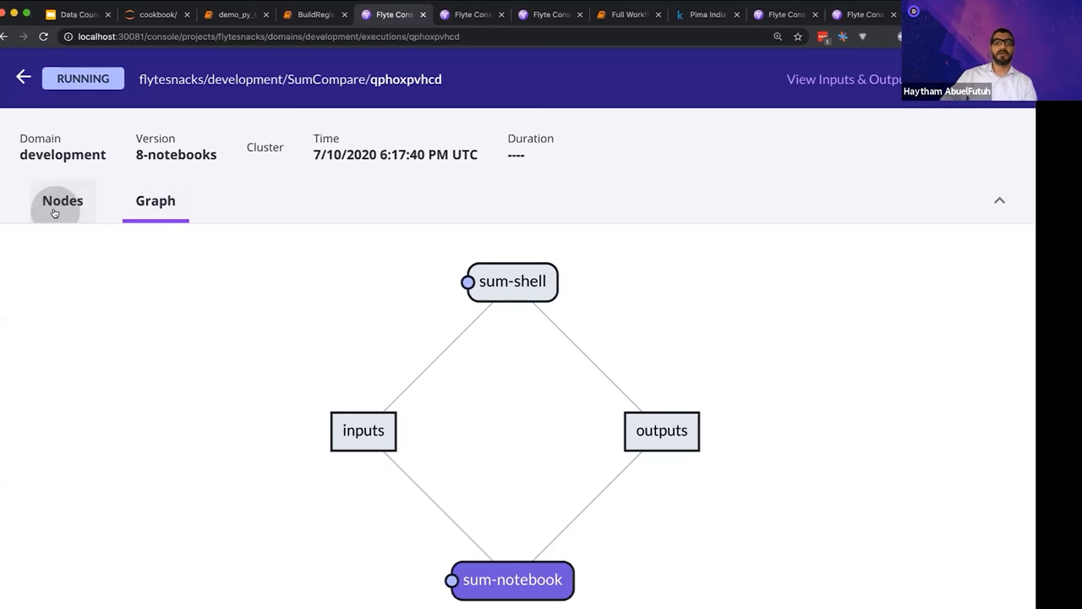
left_click(61, 200)
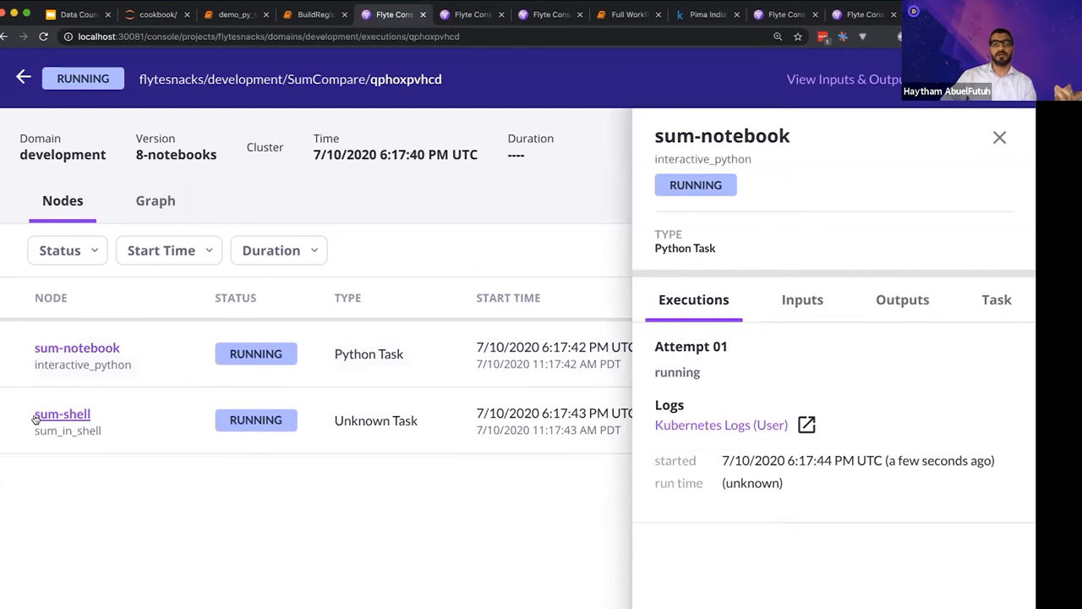
left_click(61, 413)
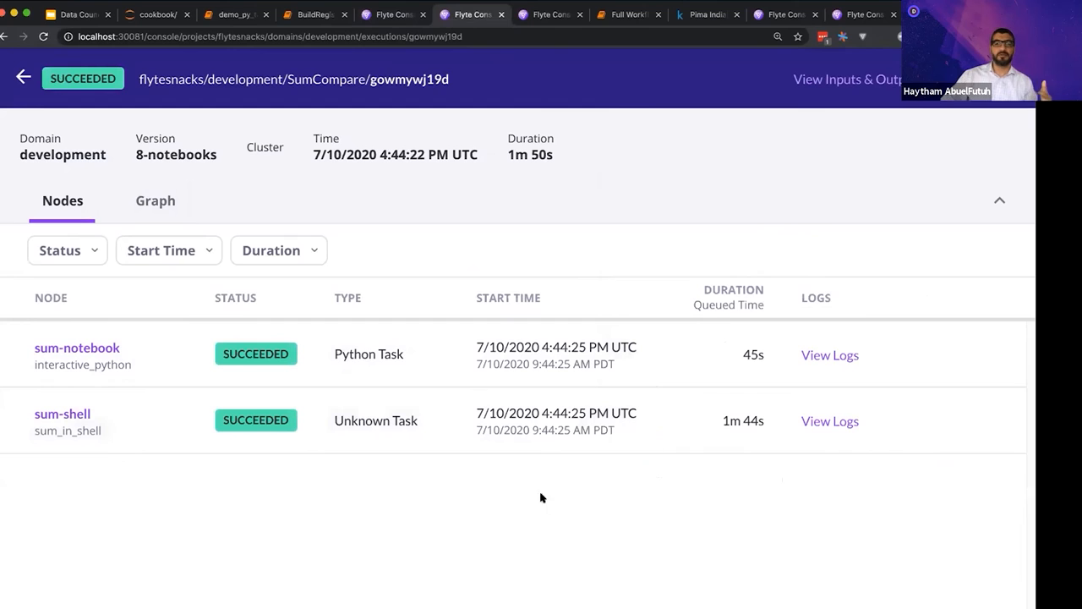
mouse_move(752, 381)
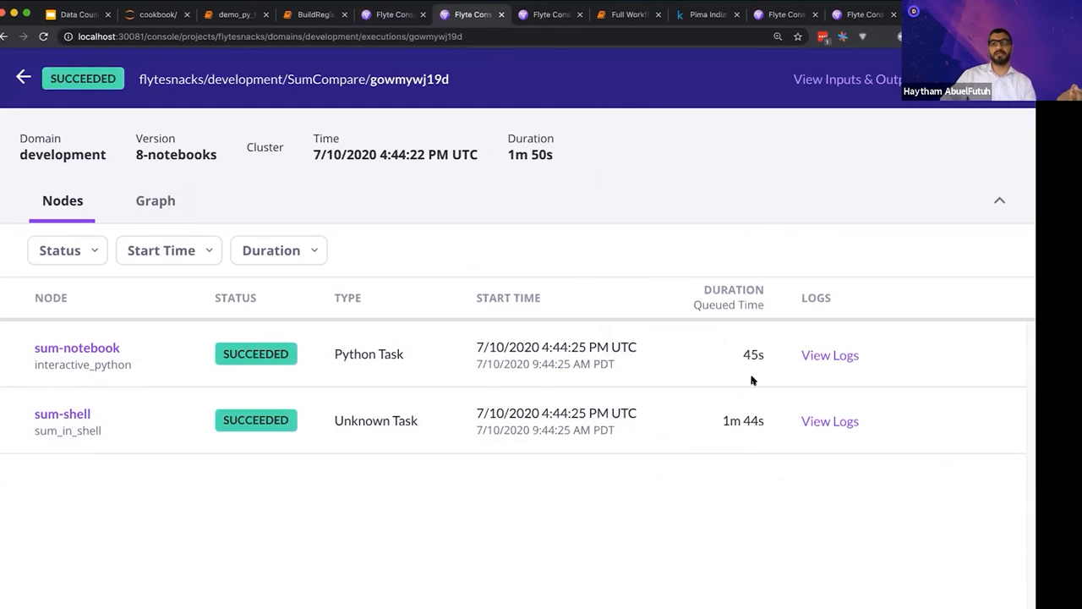
double_click(753, 354)
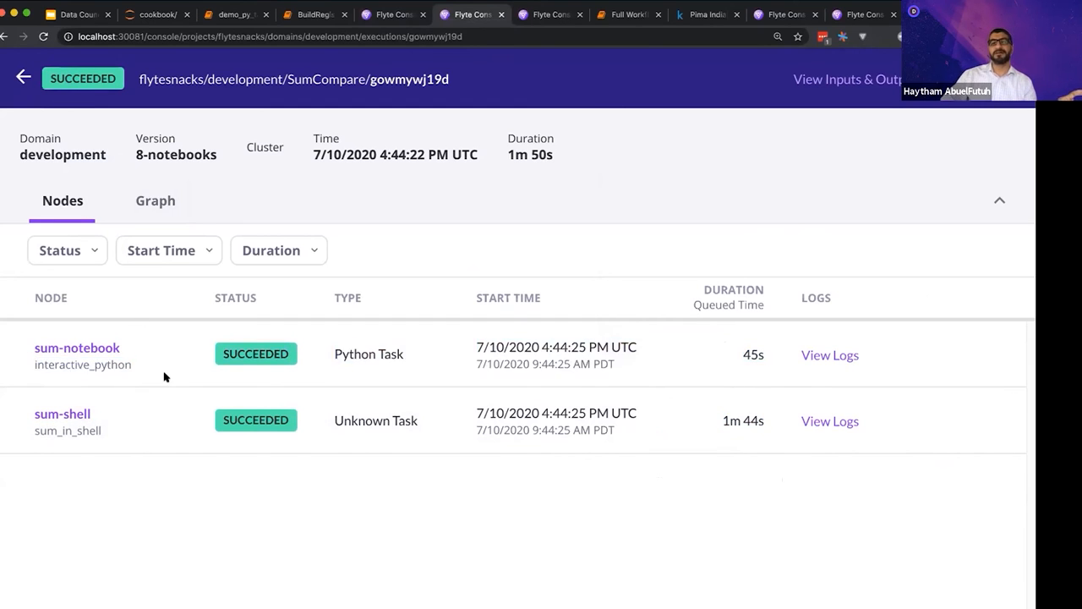
mouse_move(102, 432)
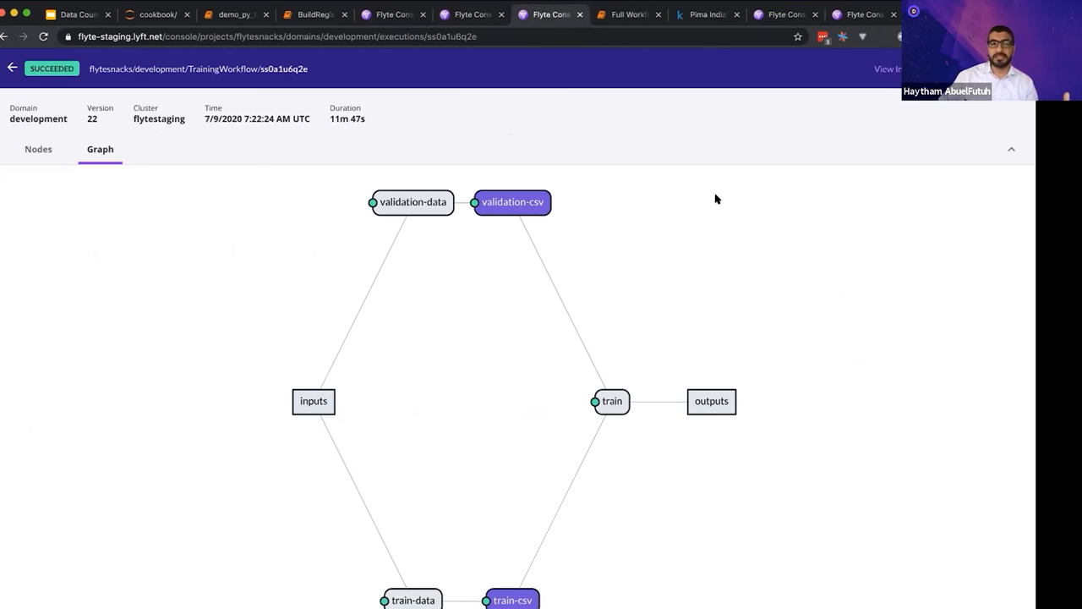
mouse_move(461, 253)
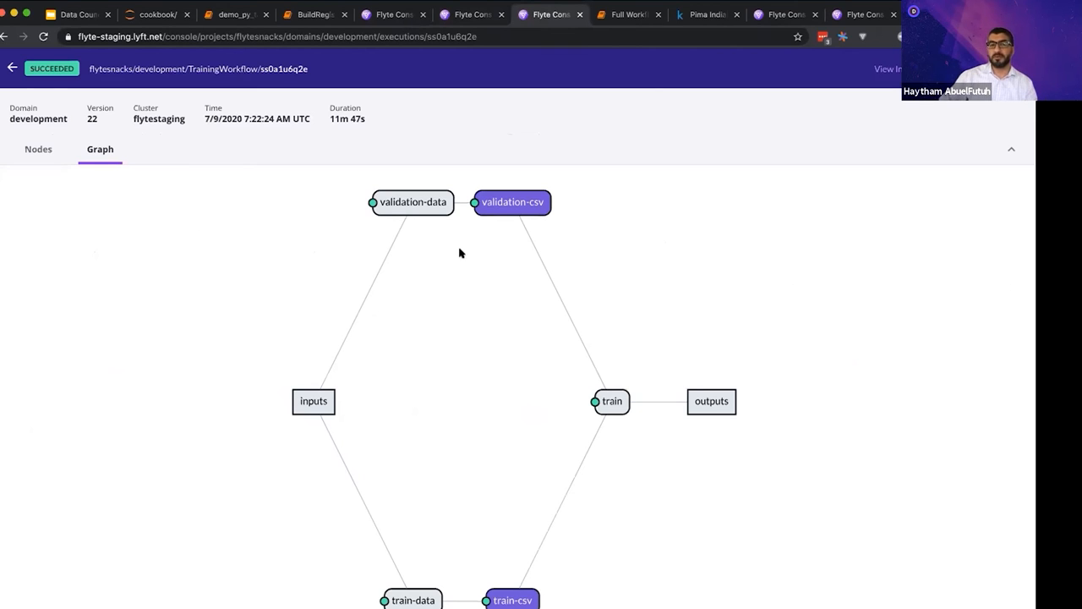
mouse_move(391, 225)
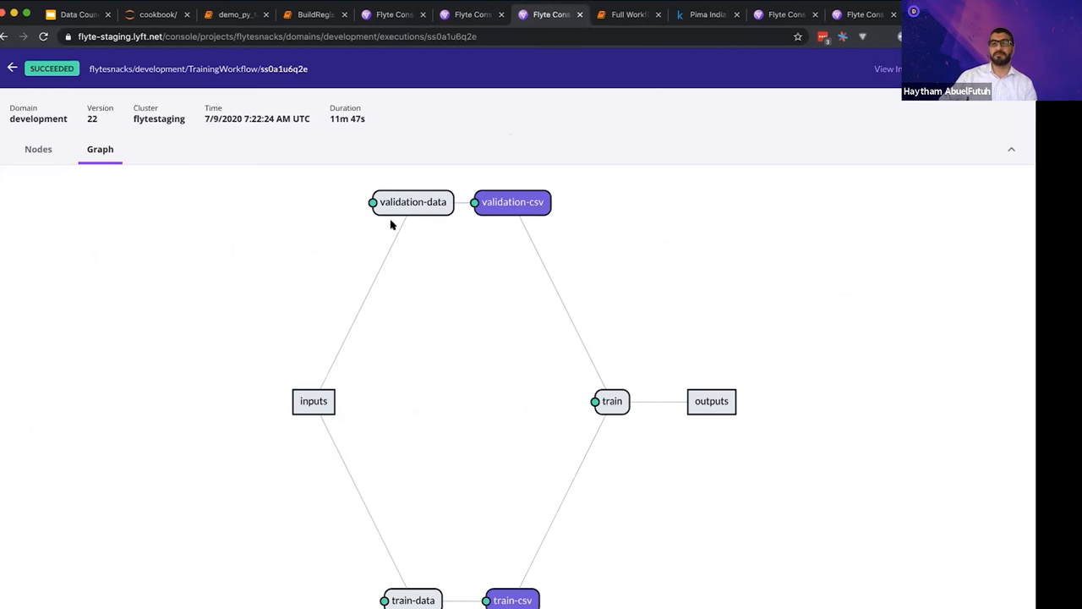
Inspect the validation-data, train-data, validation-csv and train nodes and the SageMaker tuning job.
left_click(412, 202)
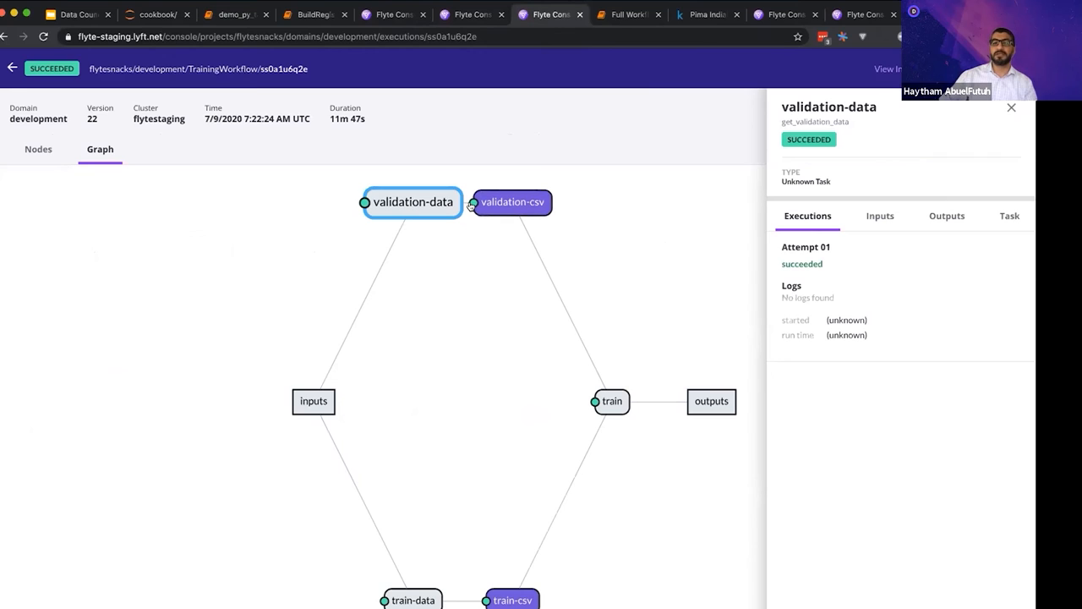
left_click(412, 599)
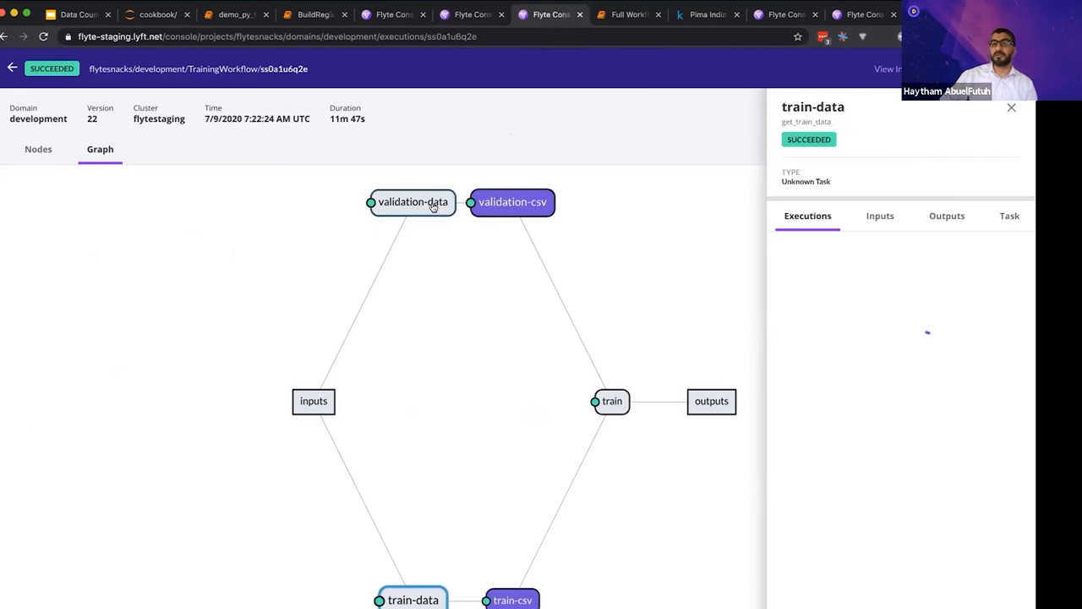
left_click(512, 202)
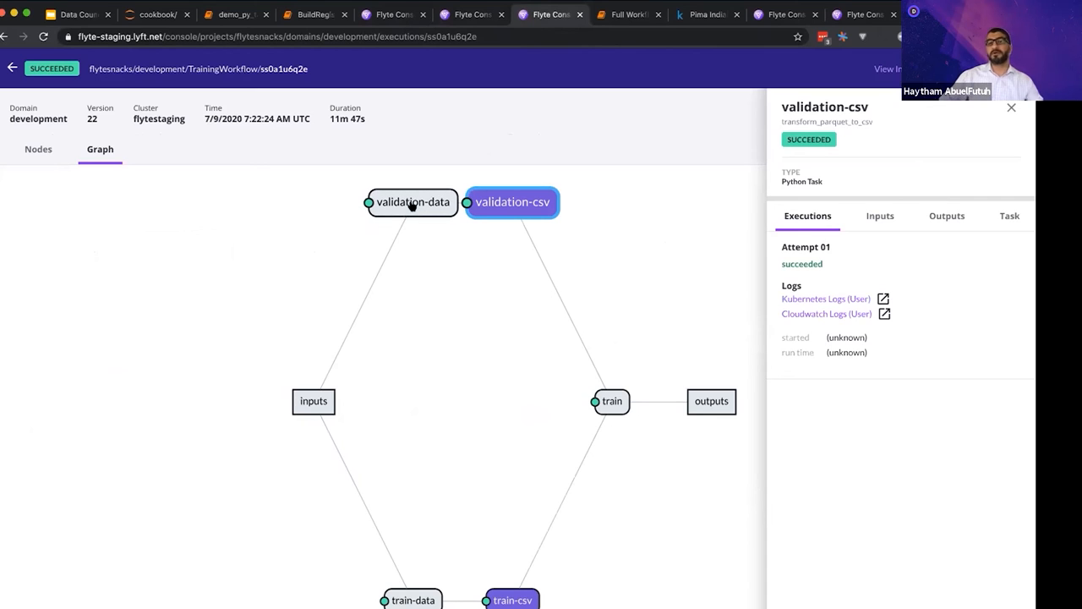
left_click(612, 401)
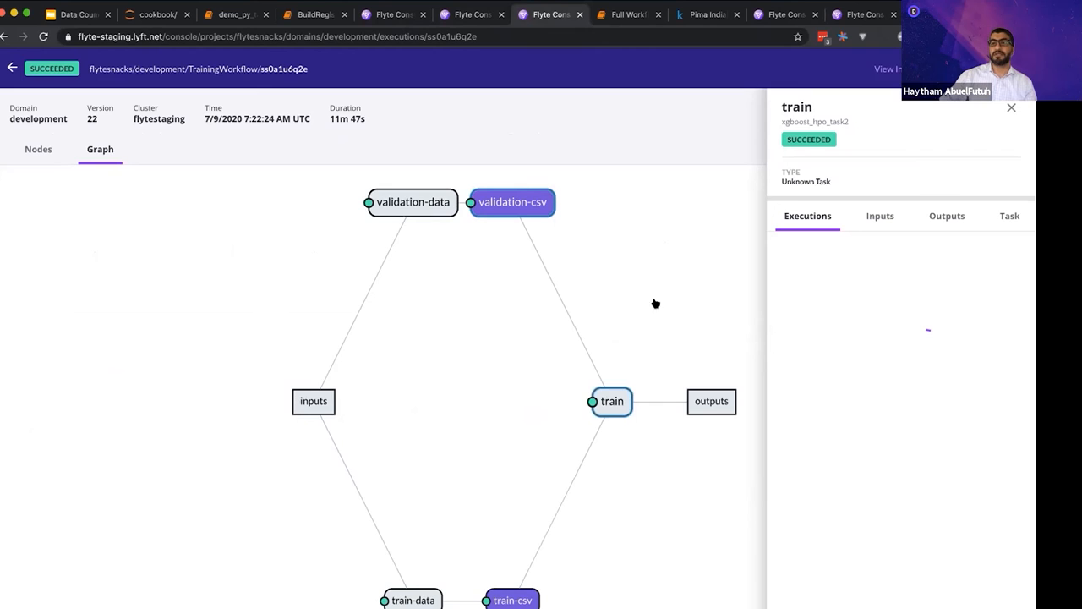
mouse_move(683, 287)
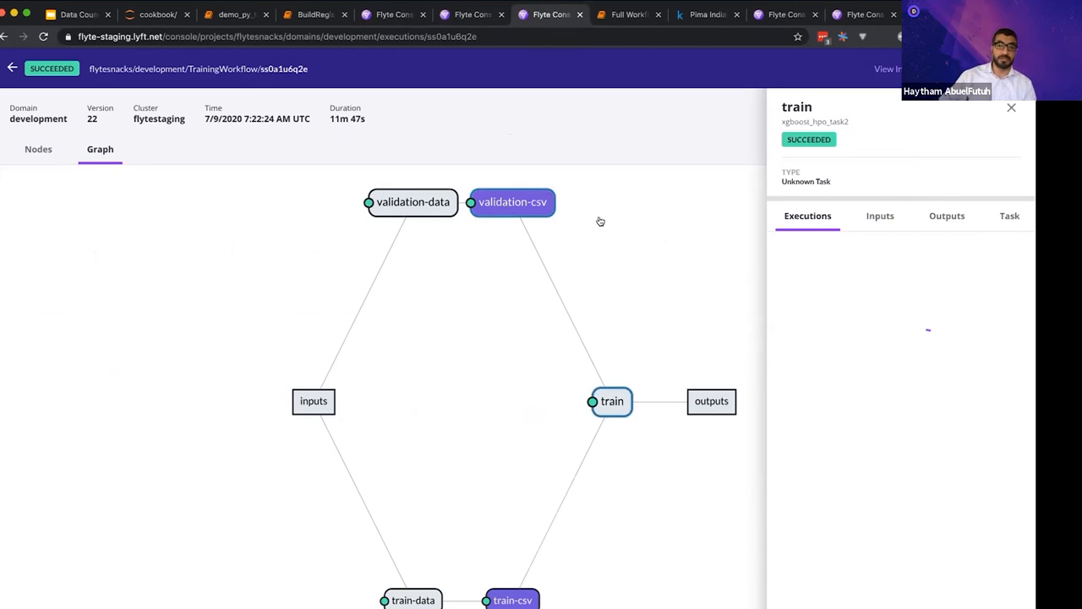
mouse_move(529, 152)
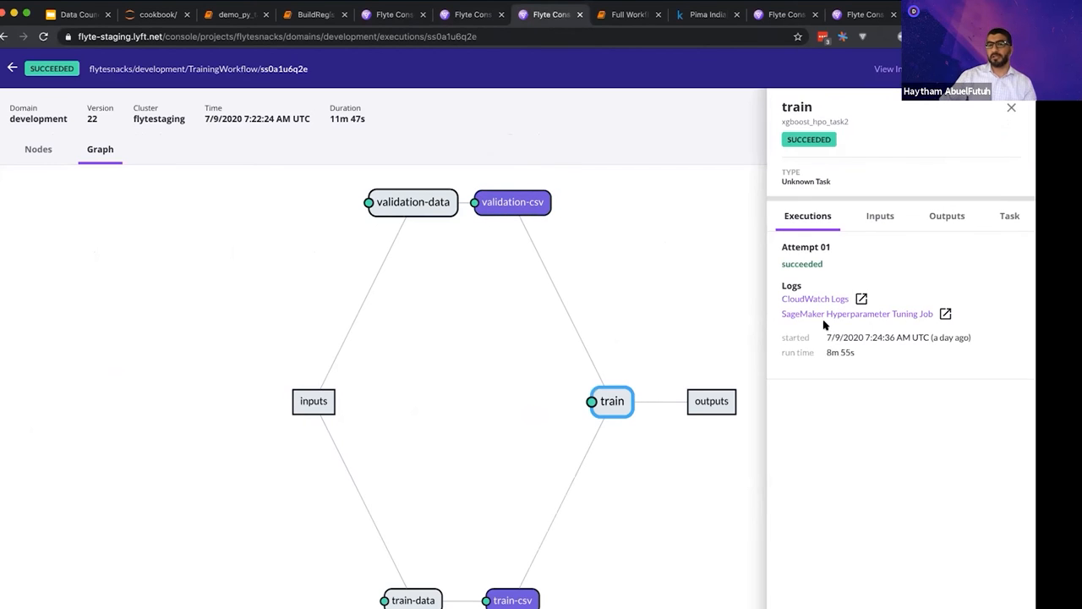
mouse_move(874, 320)
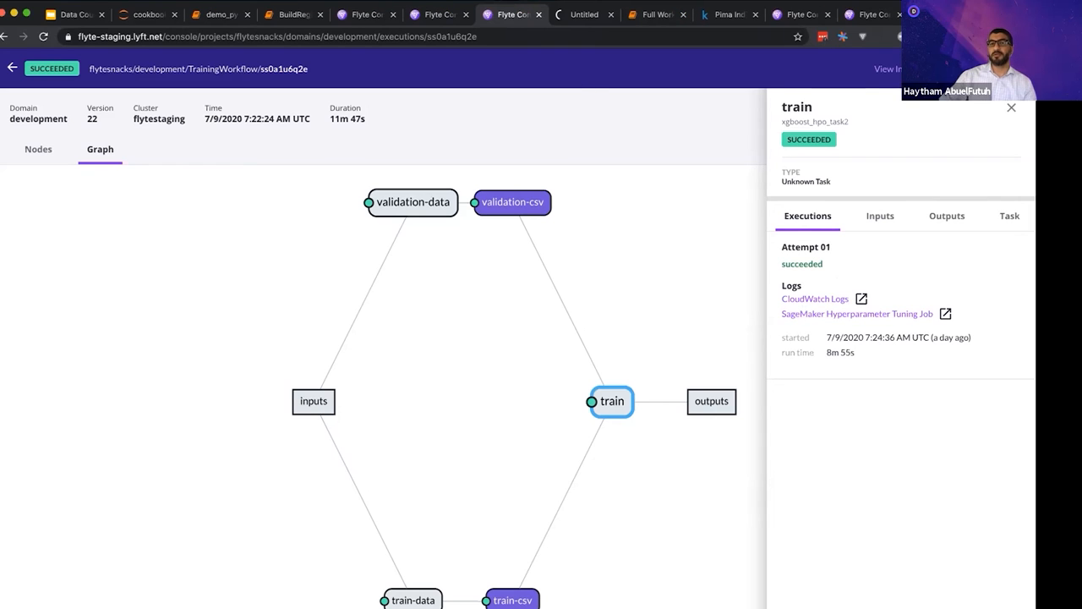
left_click(858, 313)
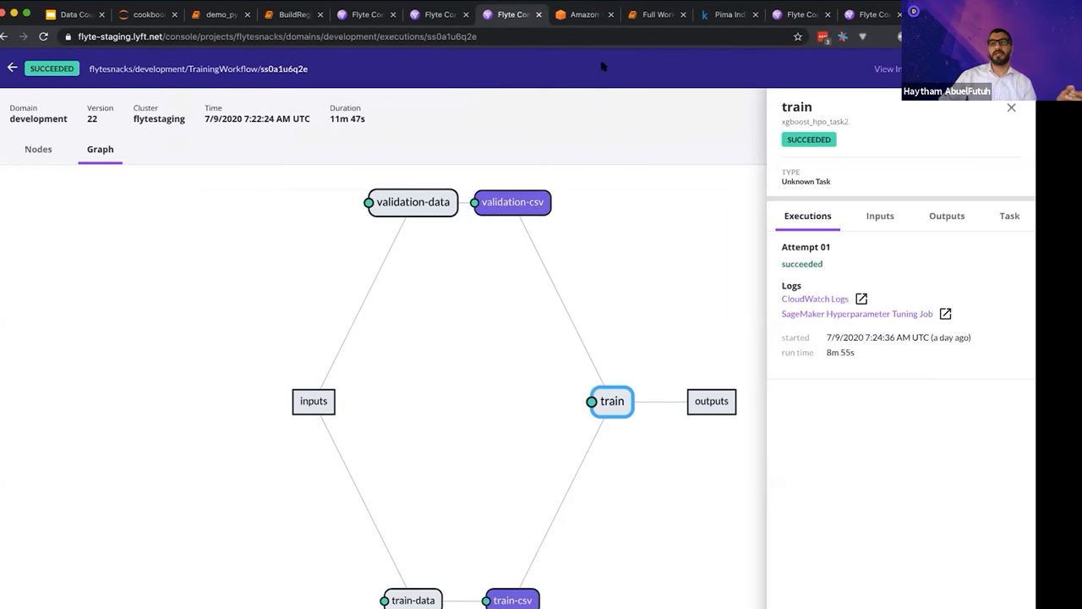
left_click(657, 15)
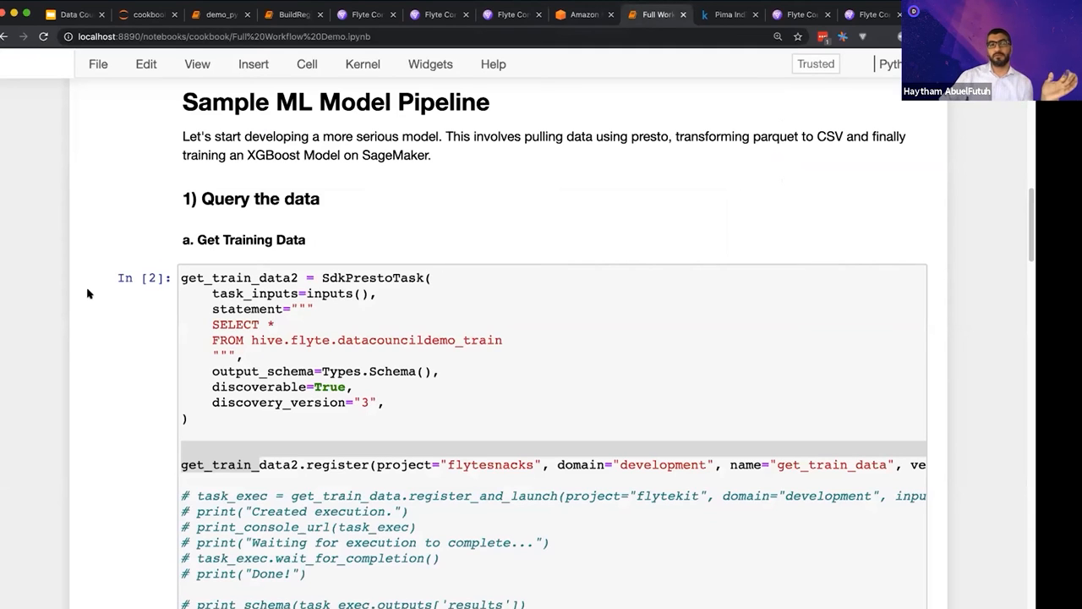
mouse_move(87, 119)
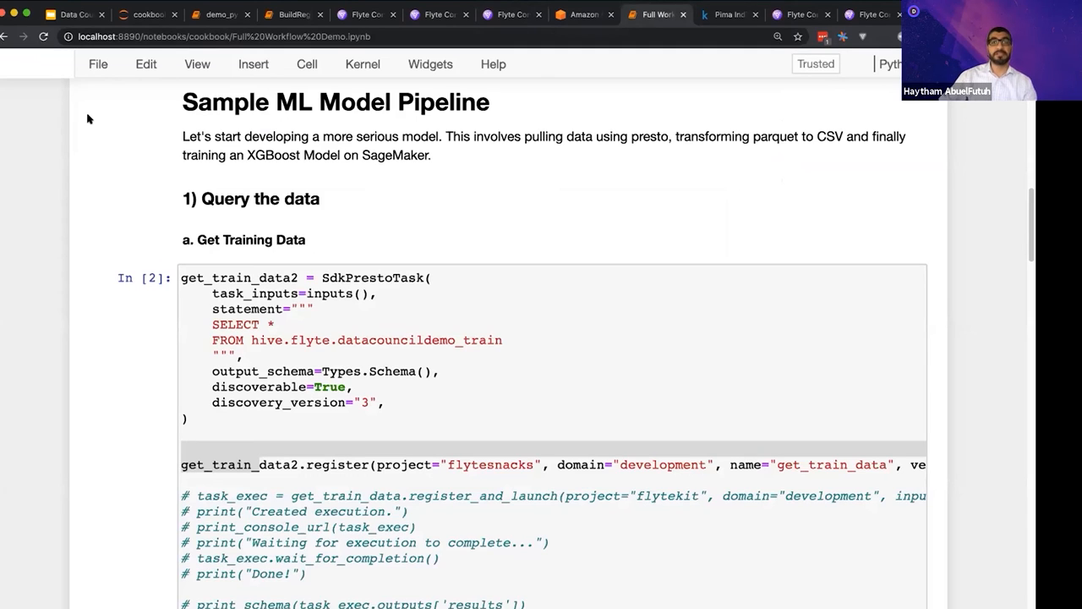
mouse_move(85, 180)
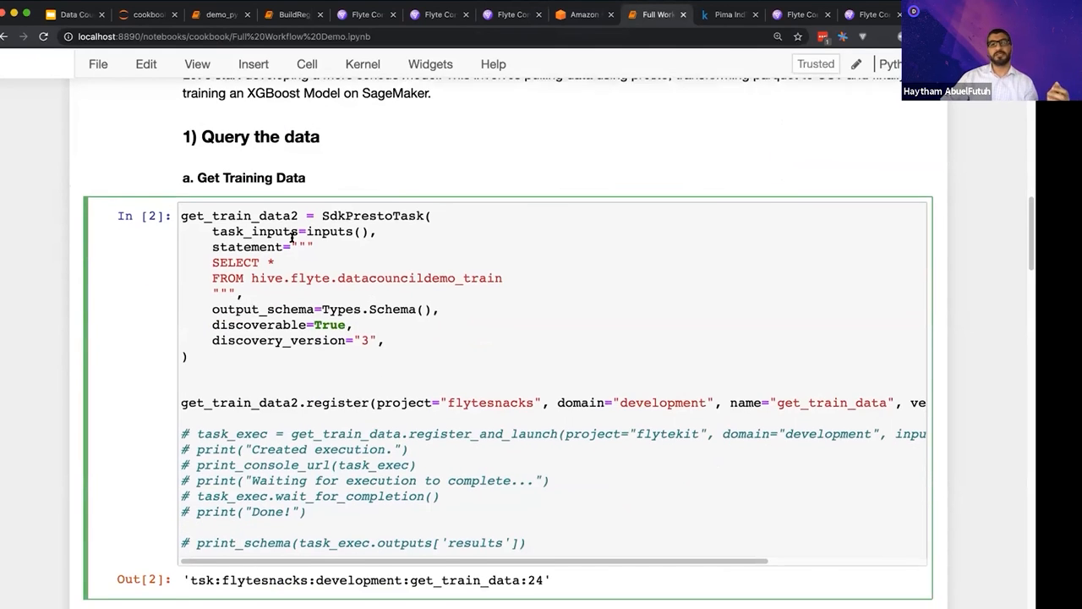
scroll("down", 3)
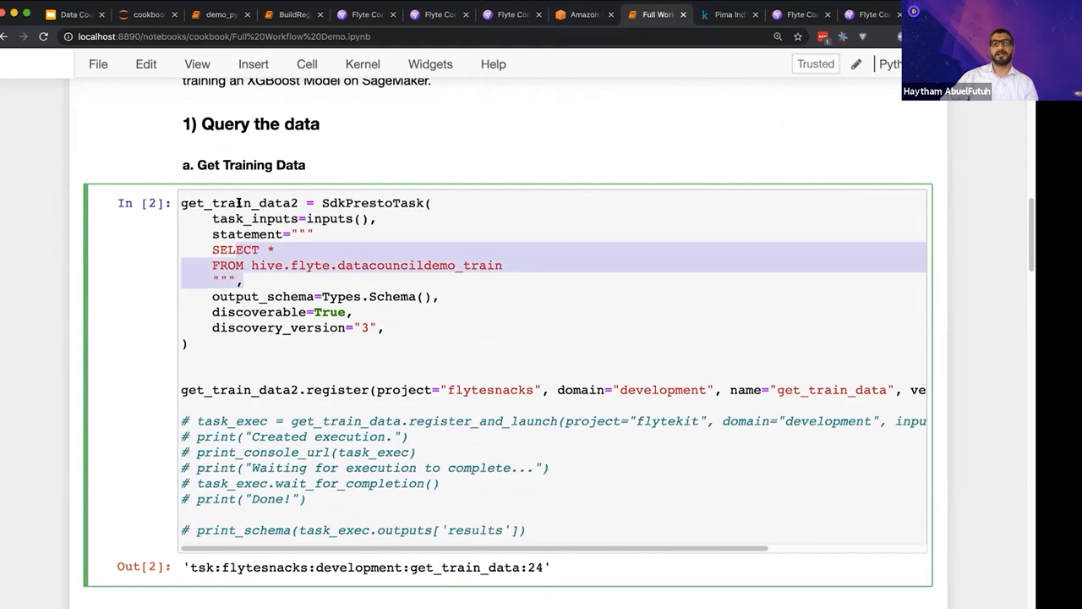
scroll("down", 3)
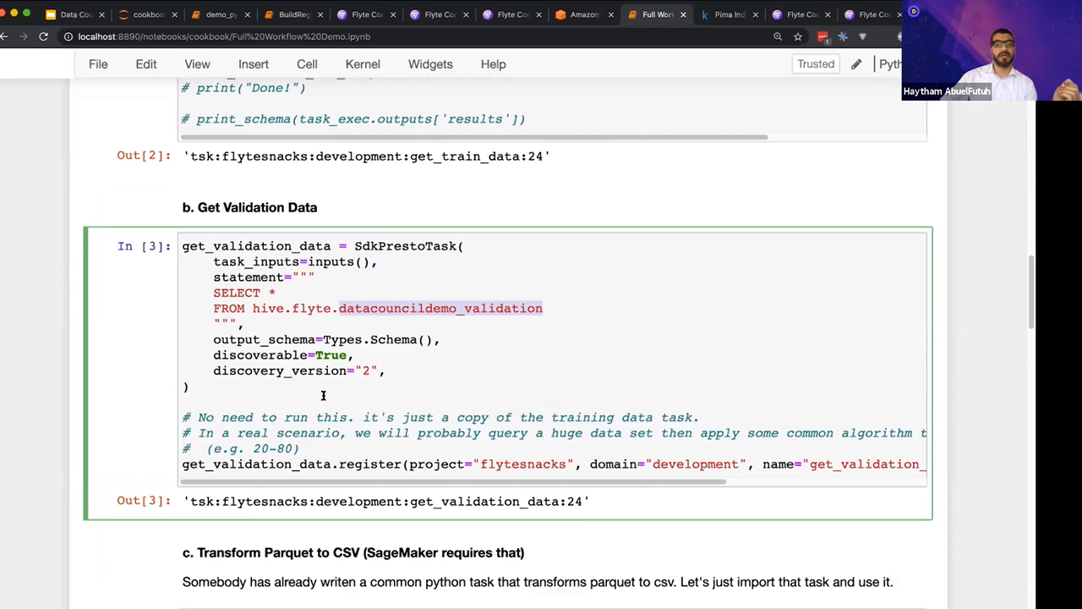
scroll("down", 3)
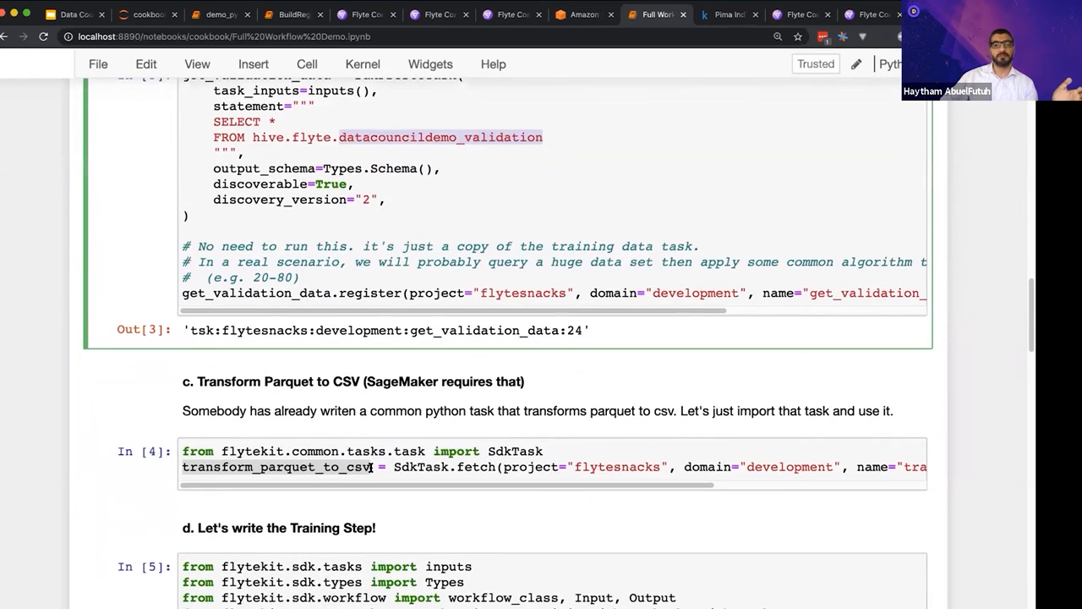
scroll("down", 3)
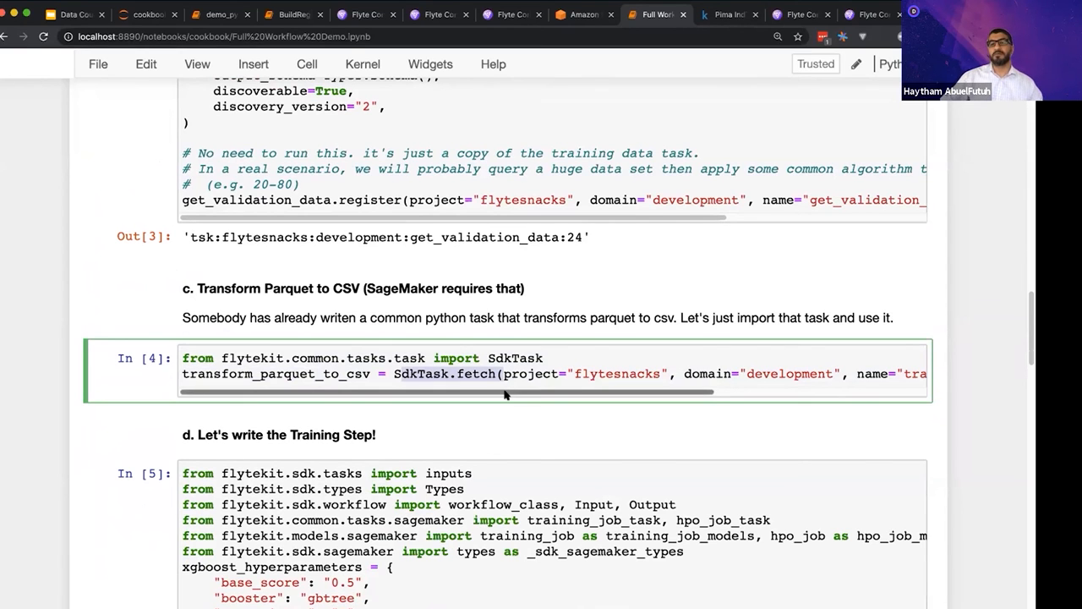
scroll("right", 3)
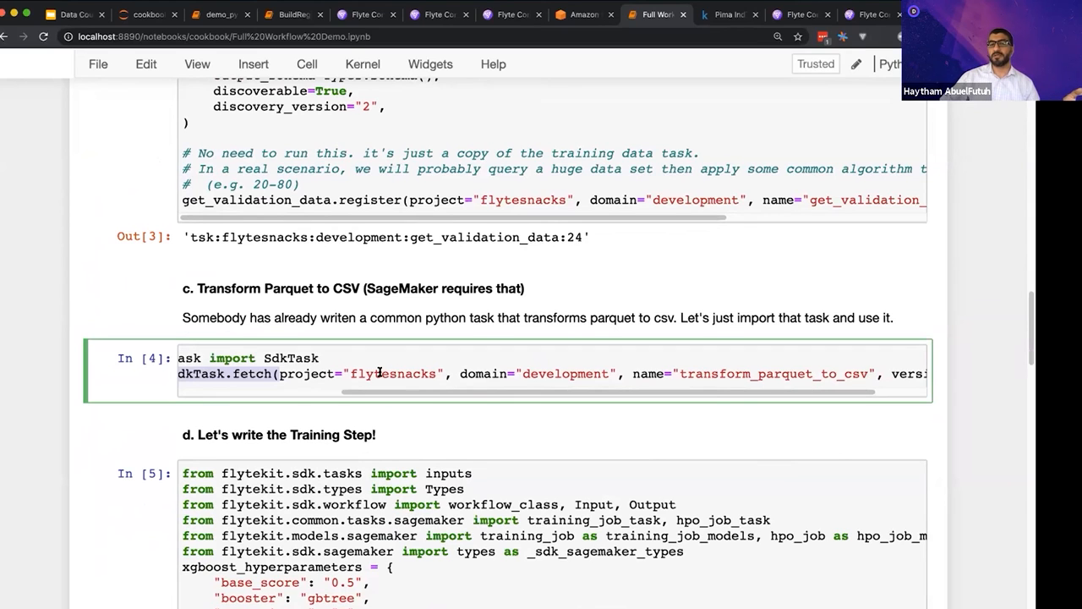
scroll("right", 3)
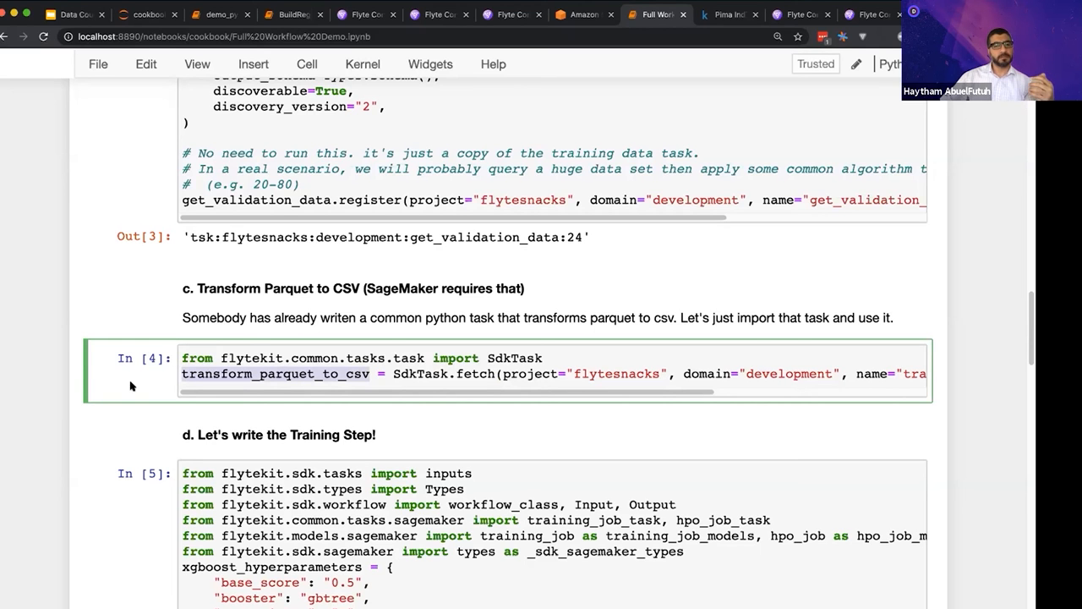
mouse_move(4, 419)
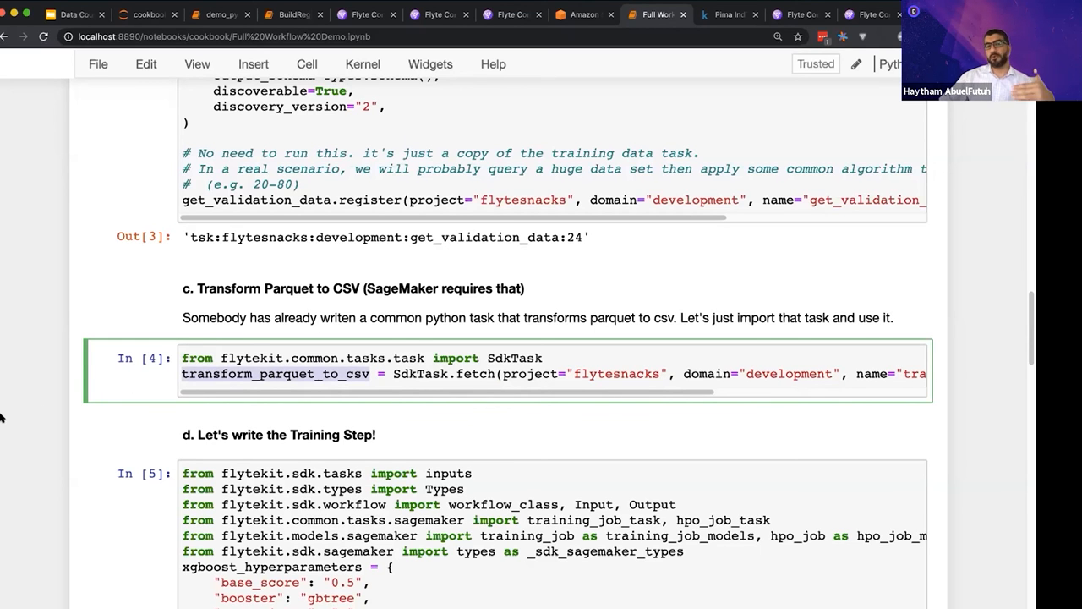
scroll("down", 3)
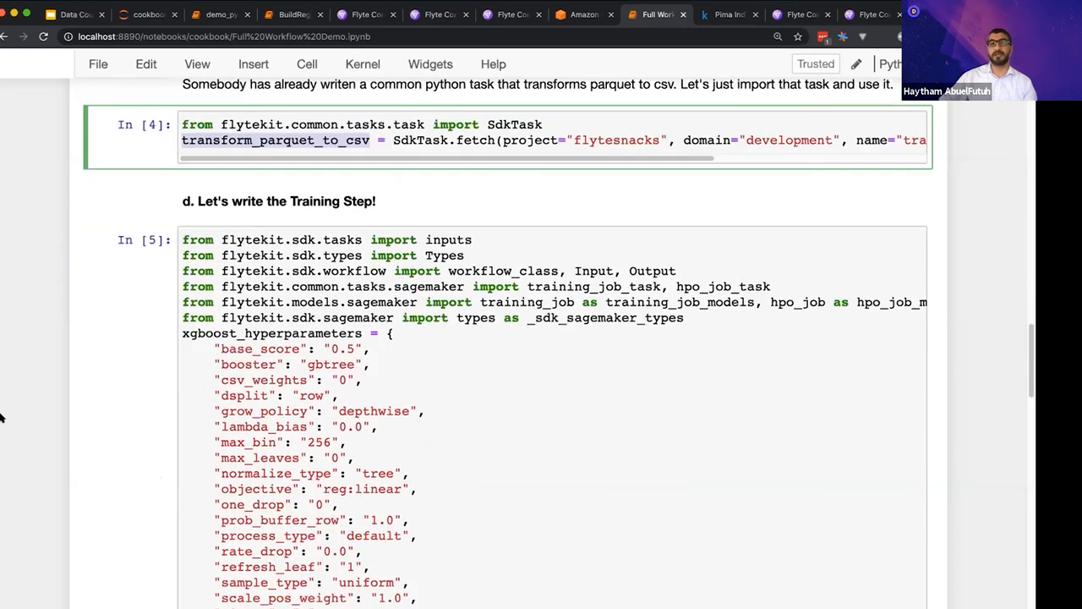
scroll("down", 3)
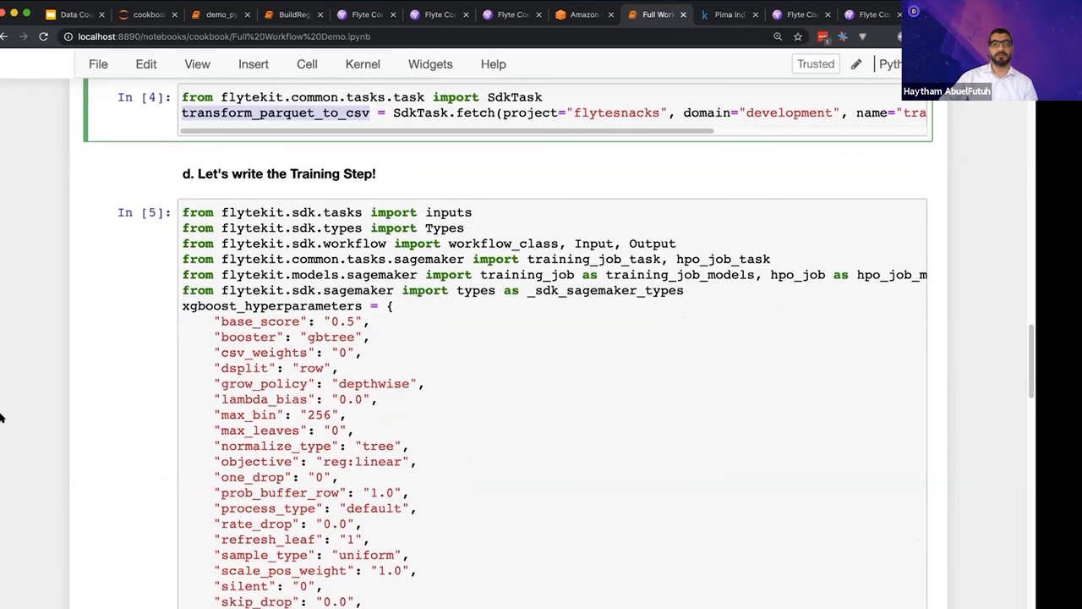
scroll("down", 3)
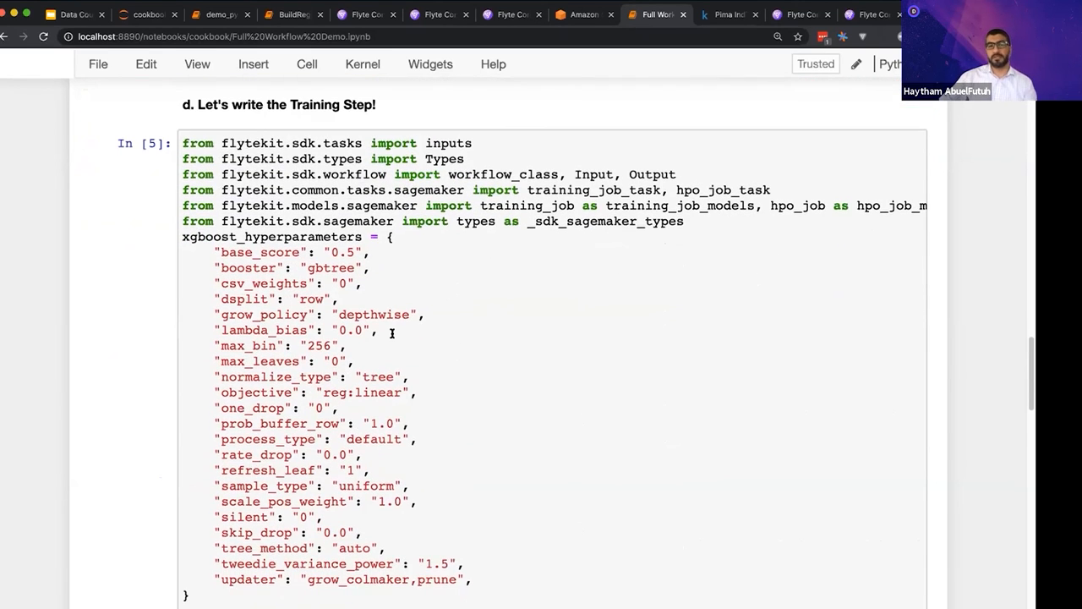
scroll("down", 3)
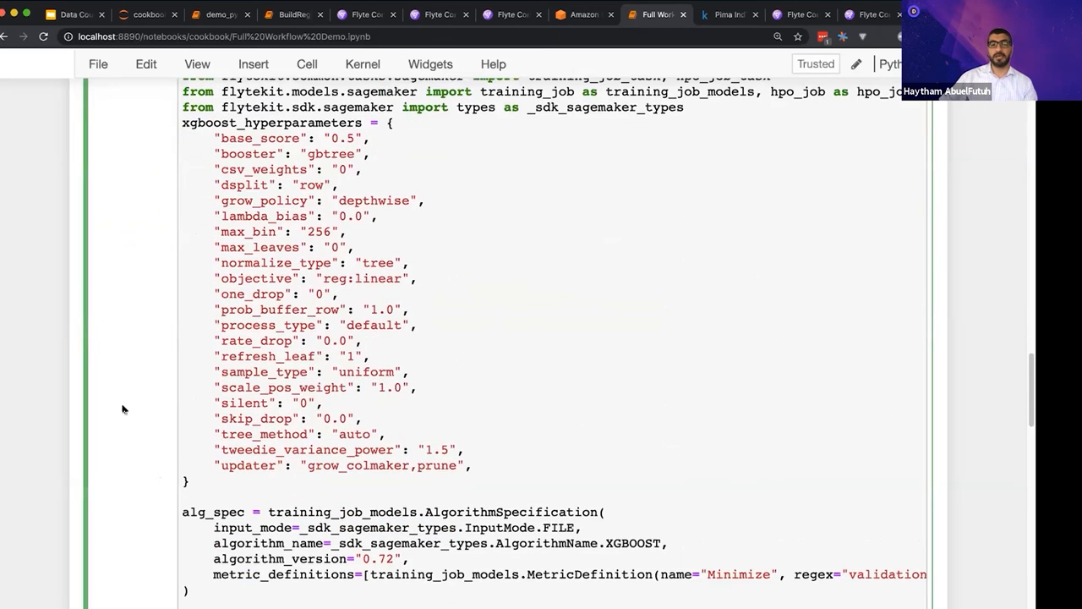
scroll("down", 3)
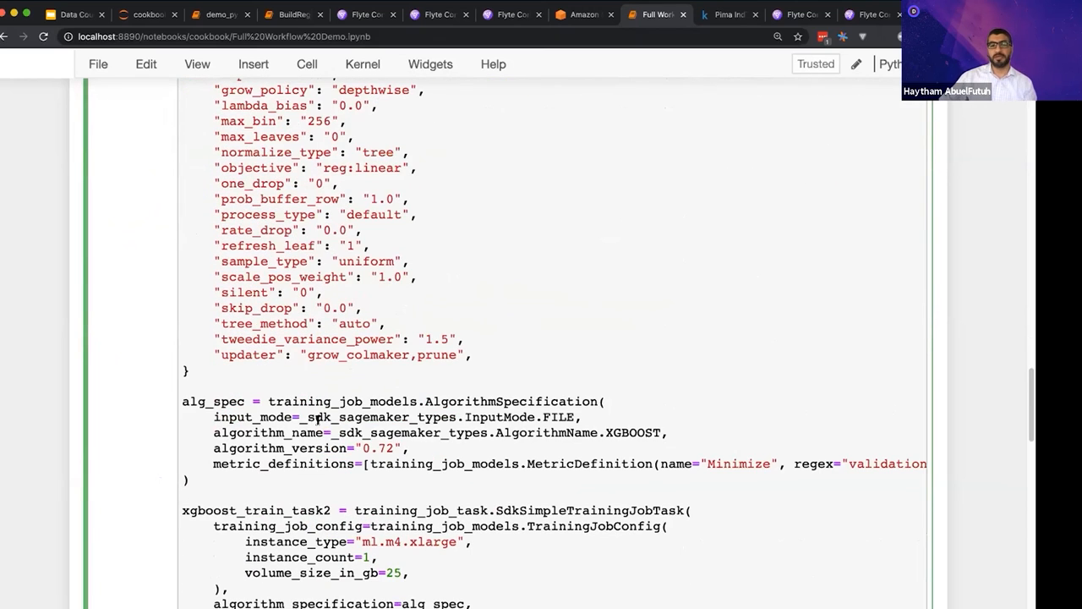
scroll("down", 3)
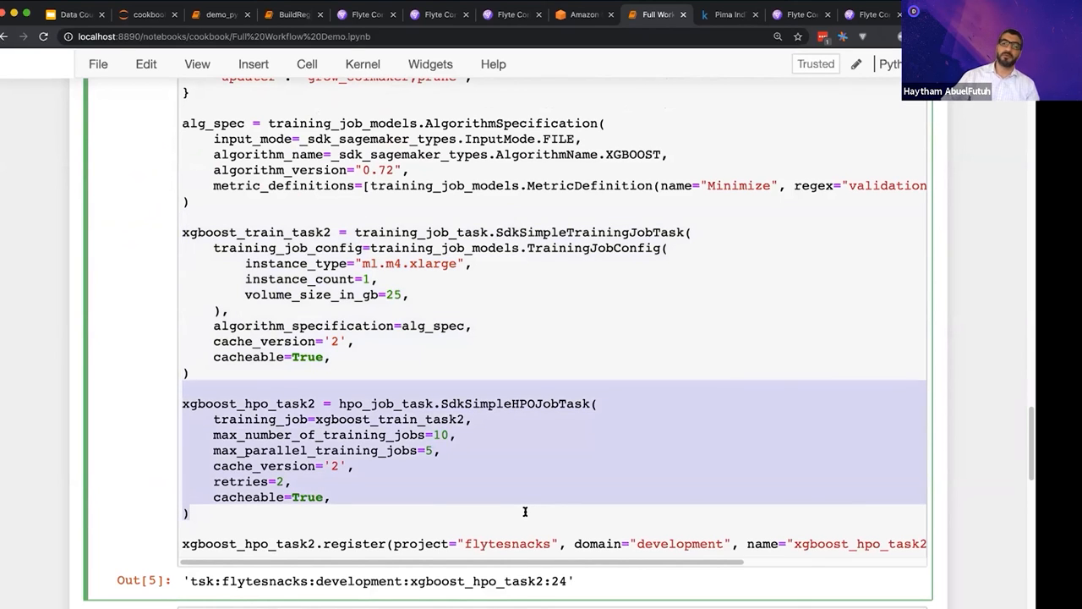
mouse_move(385, 495)
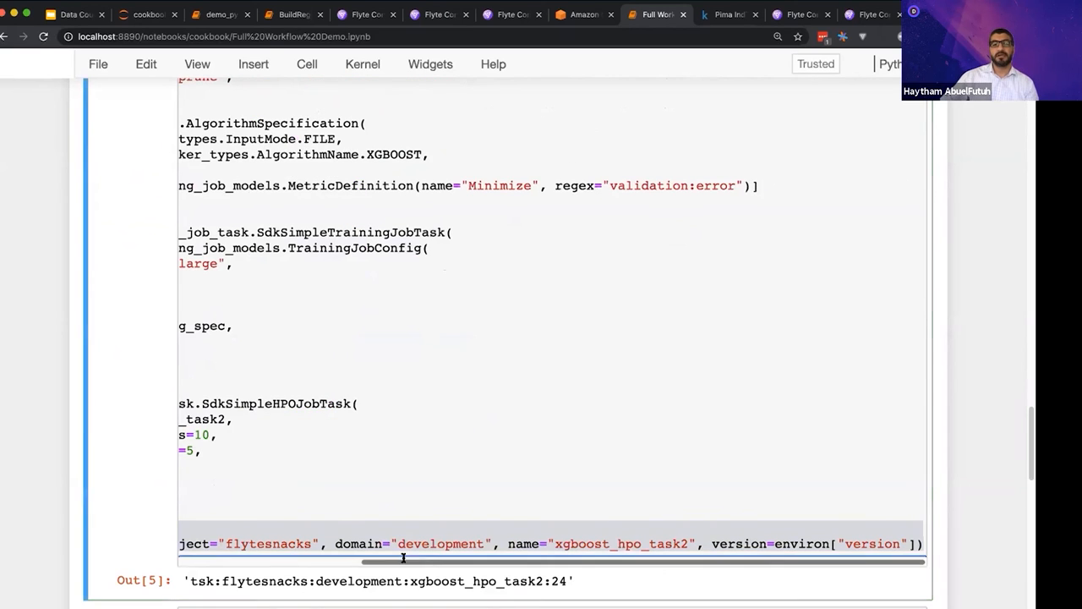
scroll("down", 3)
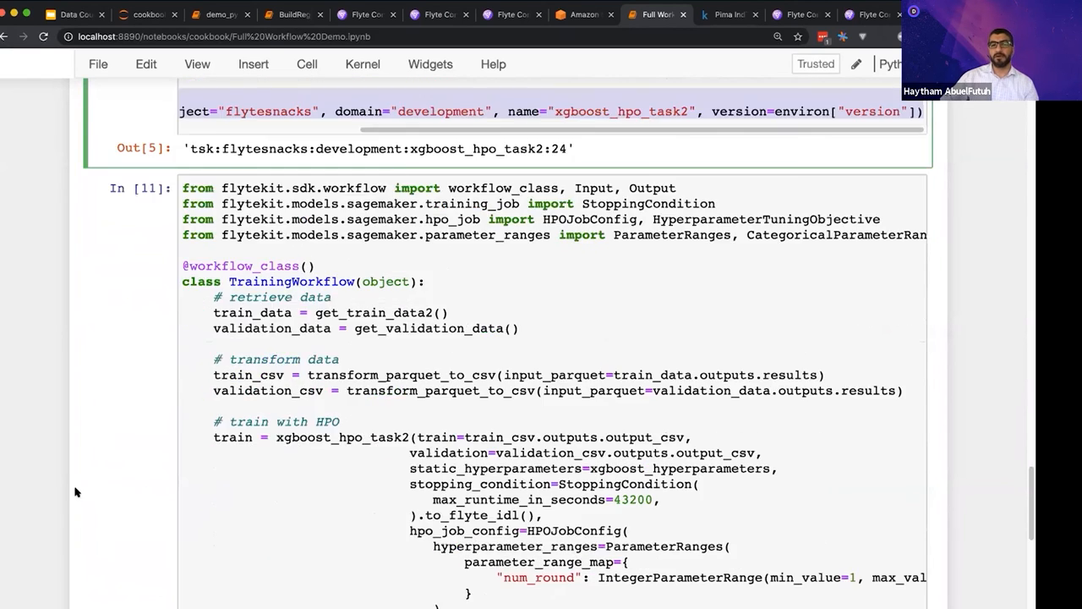
Scroll past the finished TrainingWorkflow output, then show Kaggle's Pima Indians Diabetes dataset page.
scroll("down", 3)
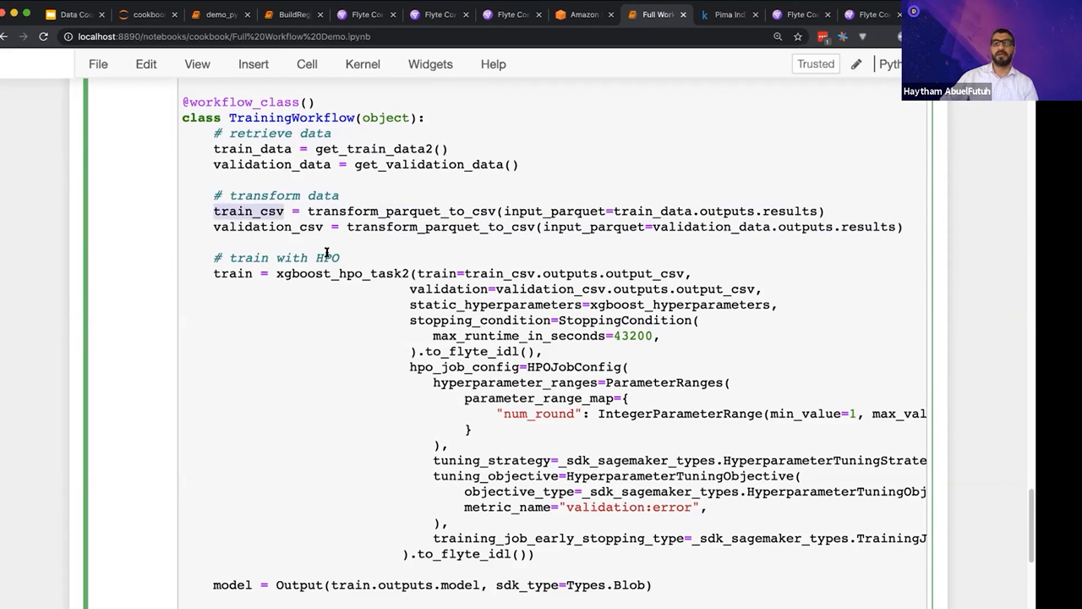
scroll("down", 3)
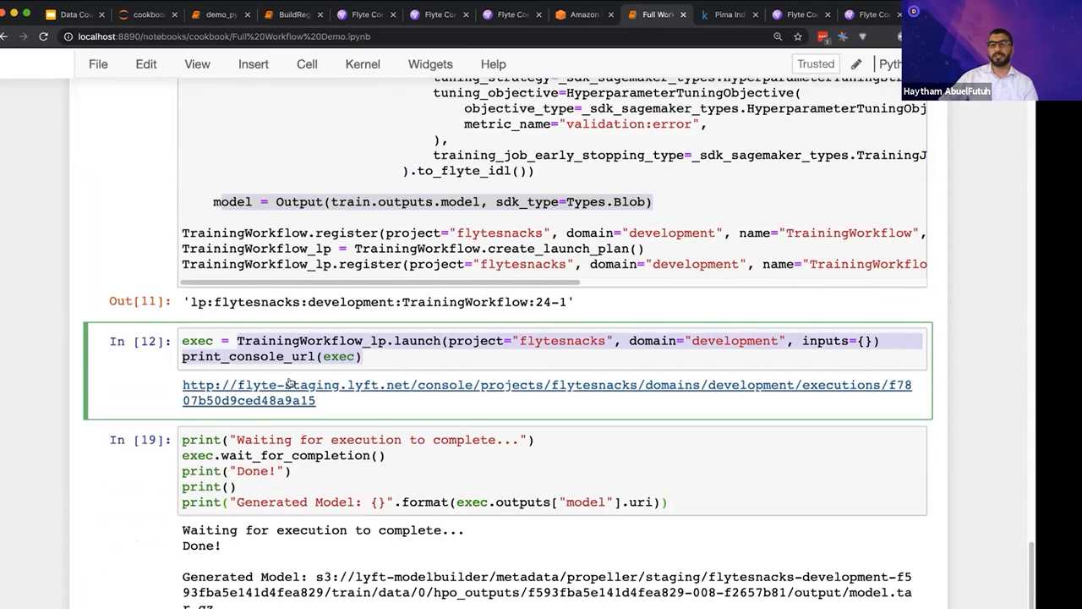
scroll("down", 3)
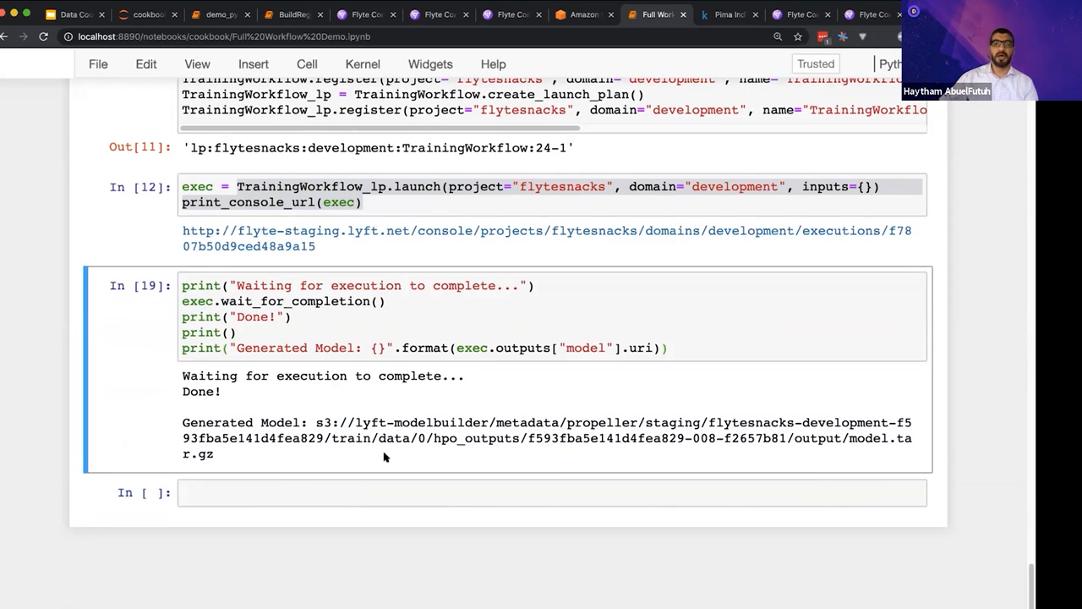
left_click(728, 14)
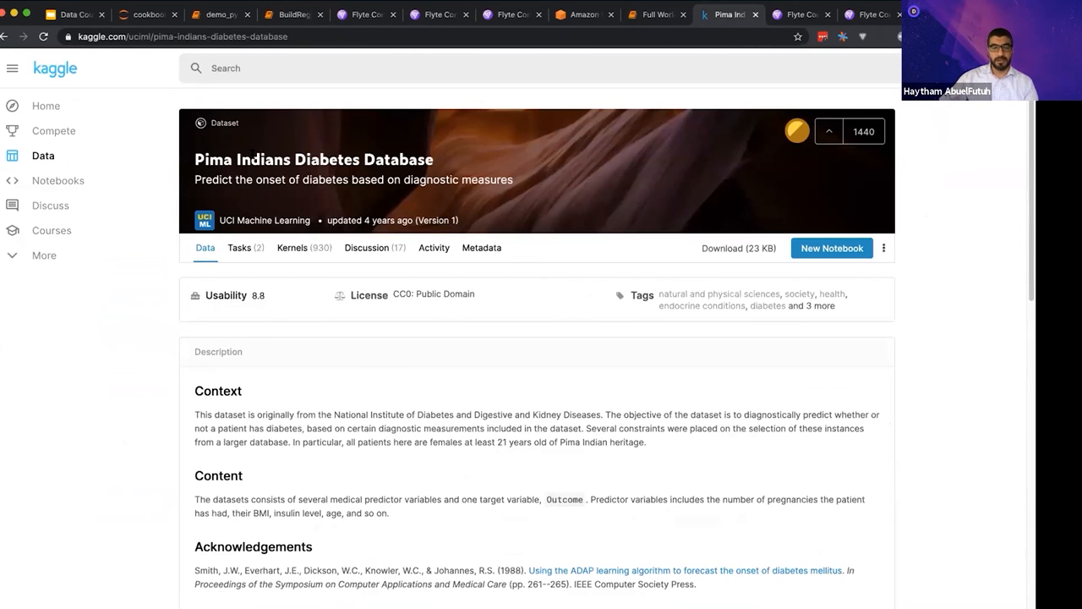
In the failed TrainingWorkflow run, reveal the validation-csv node's error message.
left_click(799, 14)
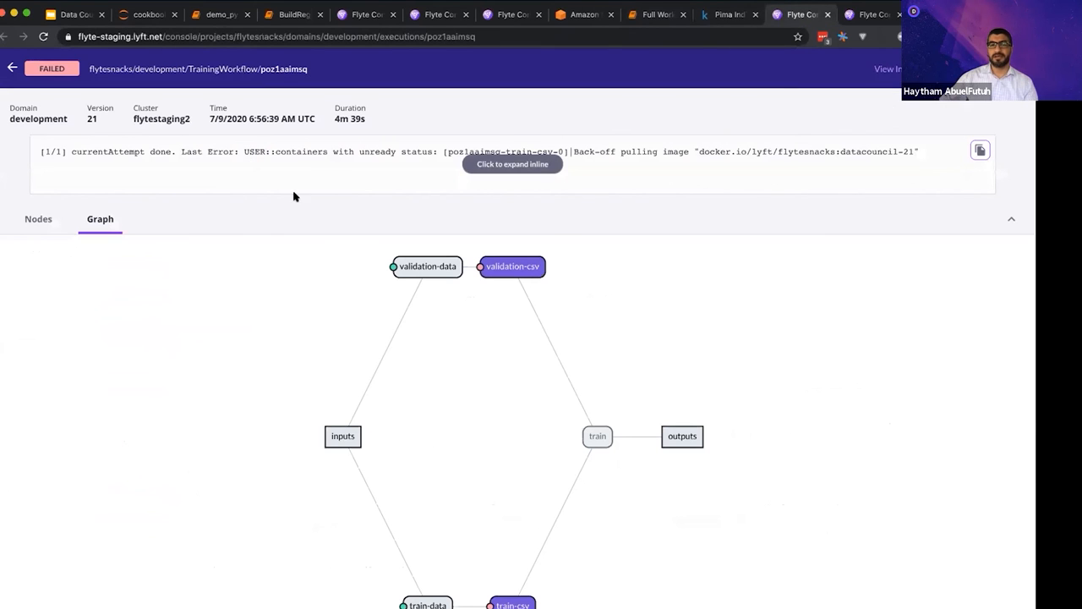
mouse_move(544, 253)
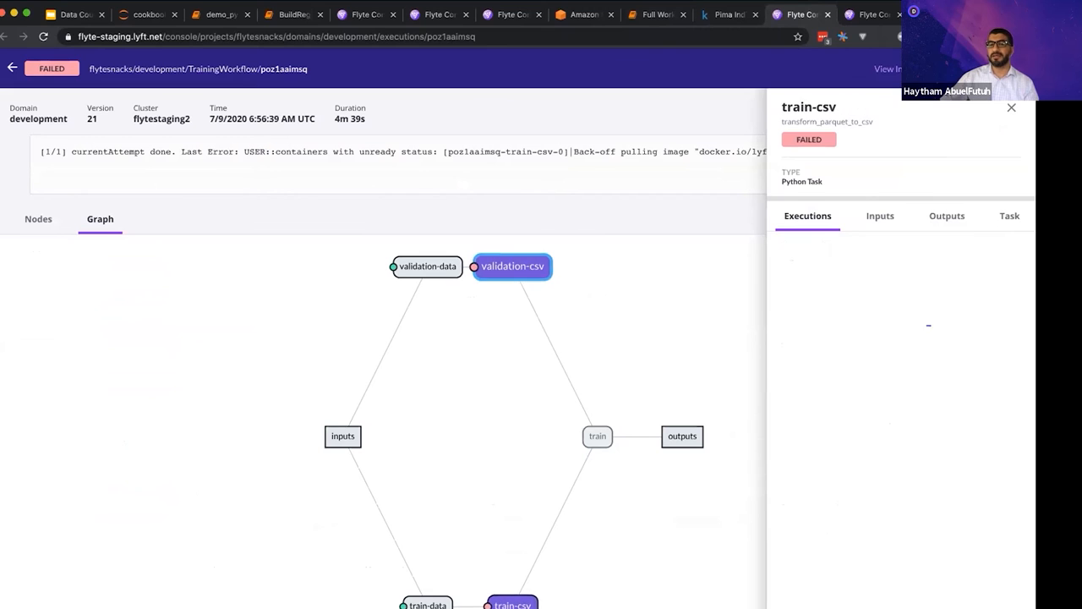
left_click(513, 266)
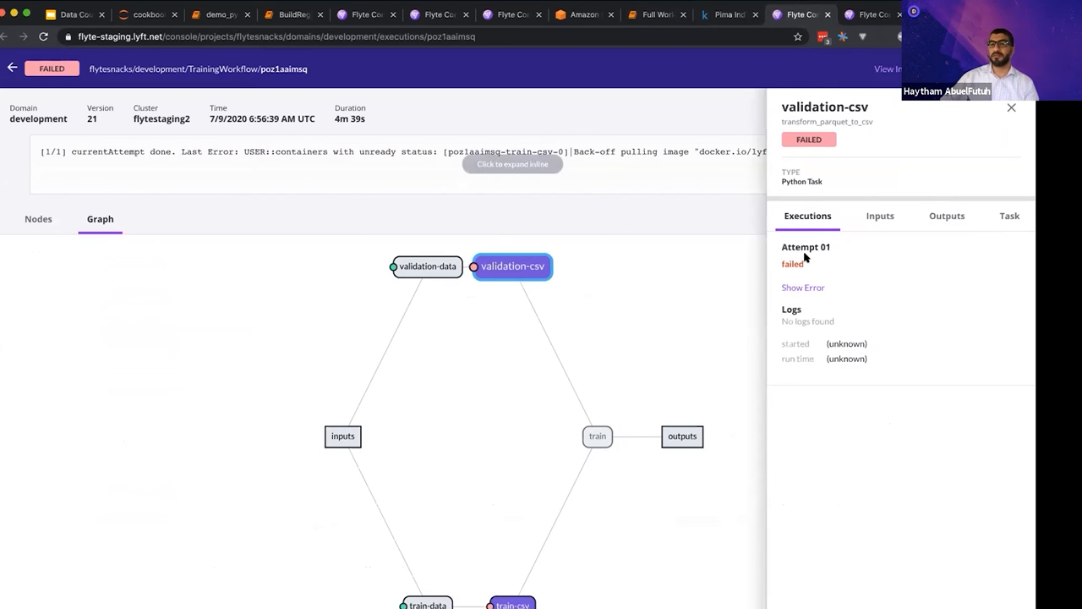
left_click(803, 287)
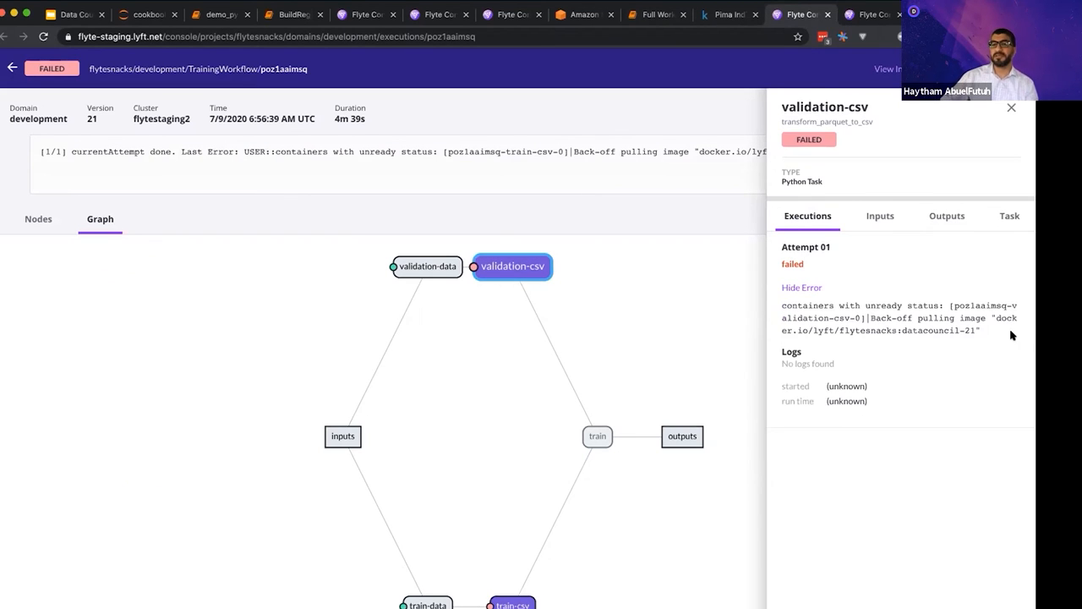
Select the image-pull error text and open the successful TrainingWorkflow run.
left_click_drag(854, 318, 981, 331)
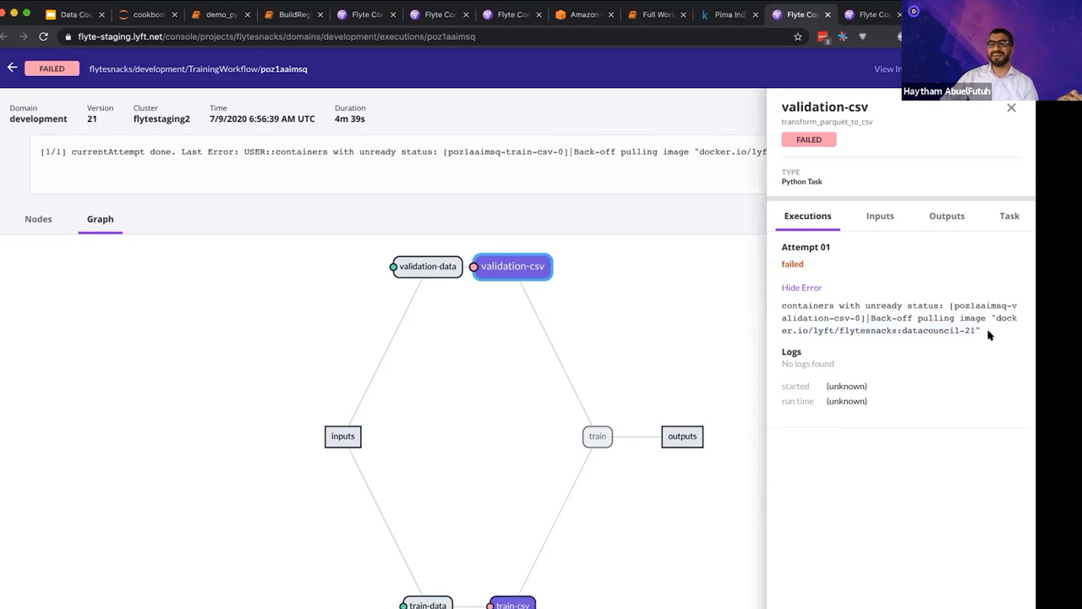
left_click_drag(875, 318, 979, 331)
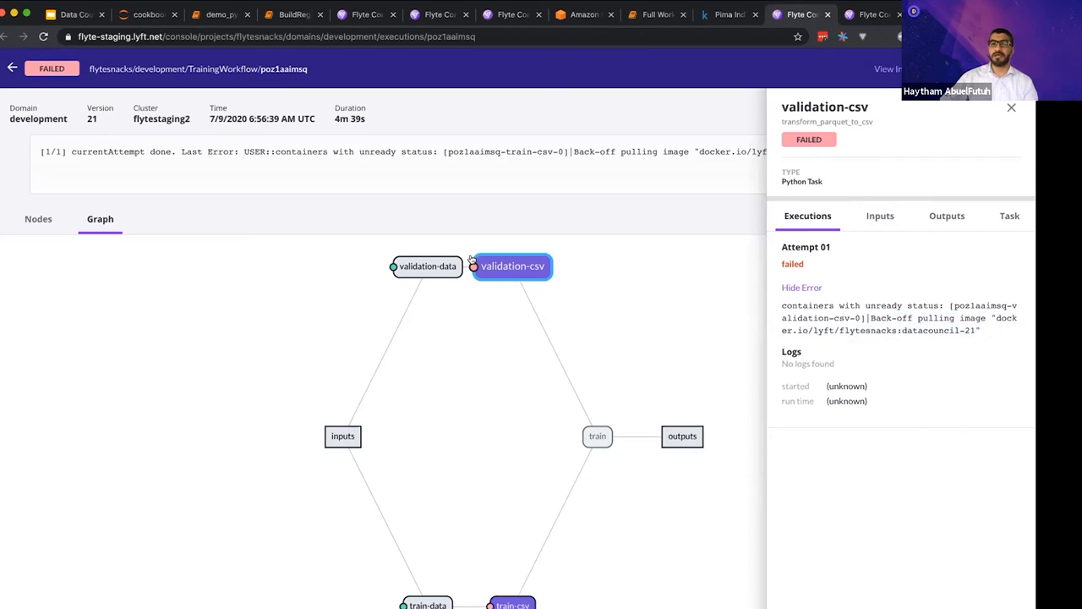
left_click(427, 266)
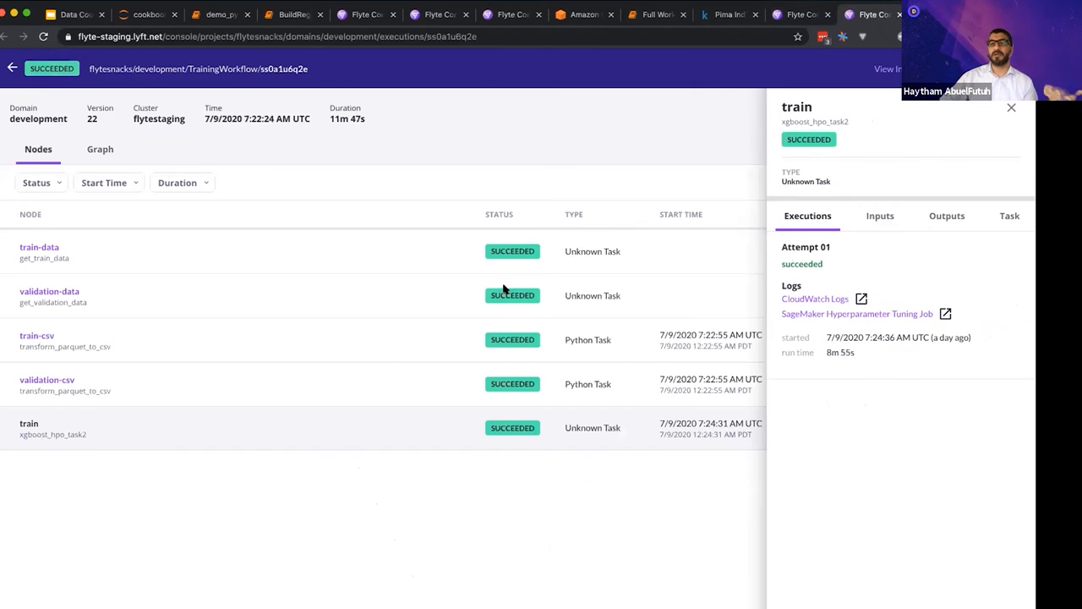
mouse_move(108, 279)
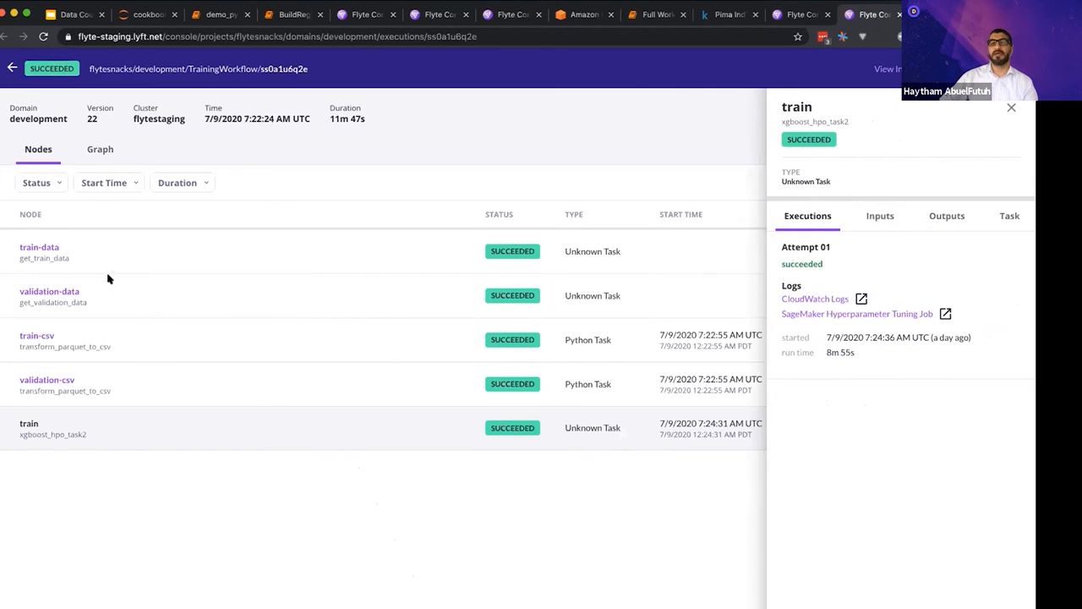
Inspect the train-data node and its stored outputs, then the train-csv and validation-csv nodes.
left_click(39, 251)
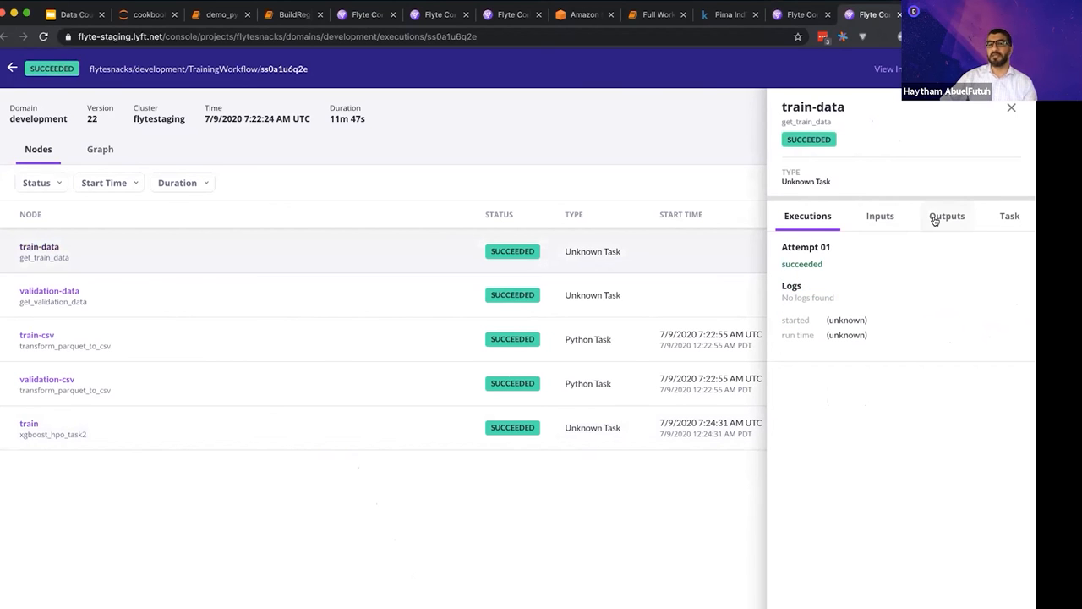
left_click(947, 215)
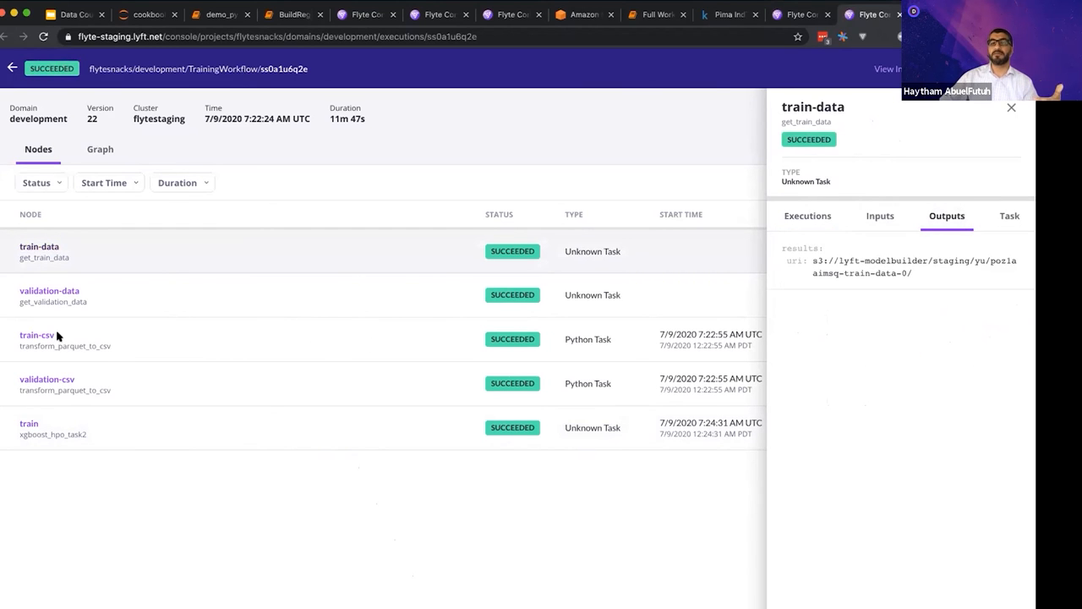
left_click(36, 335)
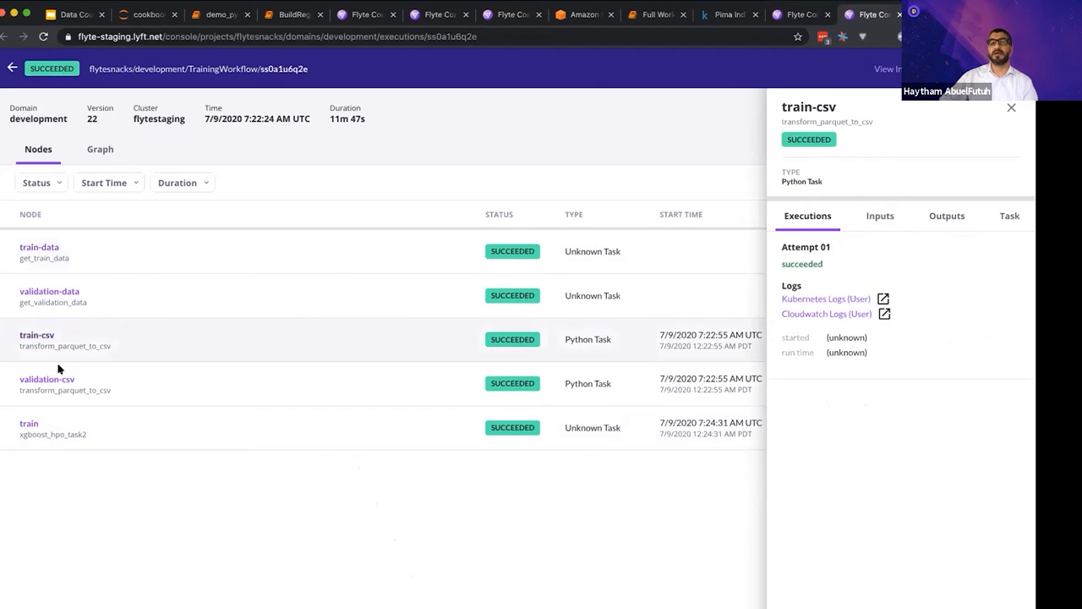
left_click(47, 379)
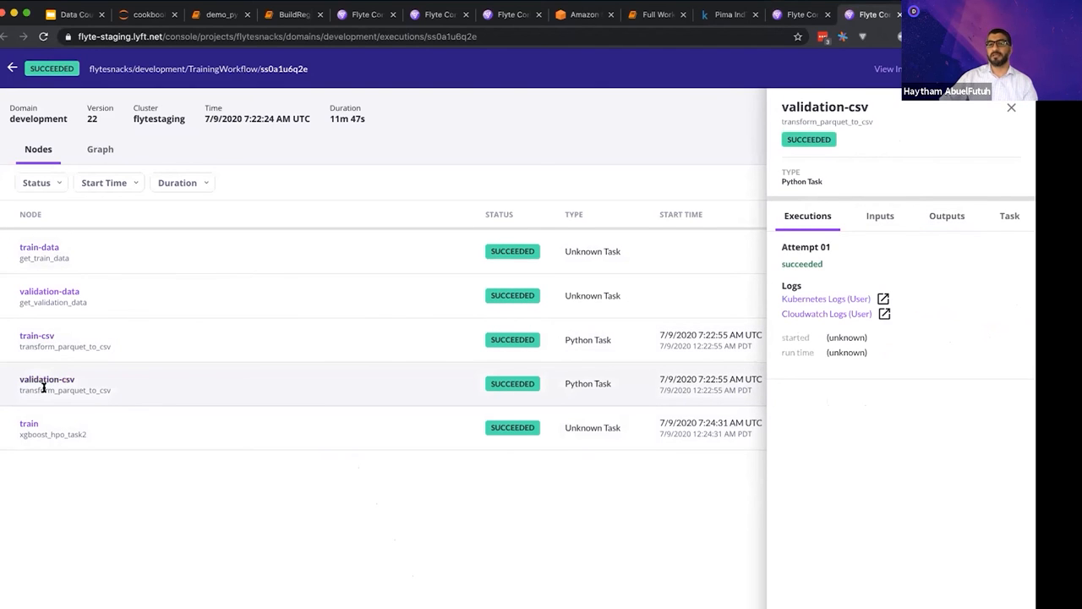
Check the train node, view the cached run, and return to the Data Council SF deck.
left_click(29, 423)
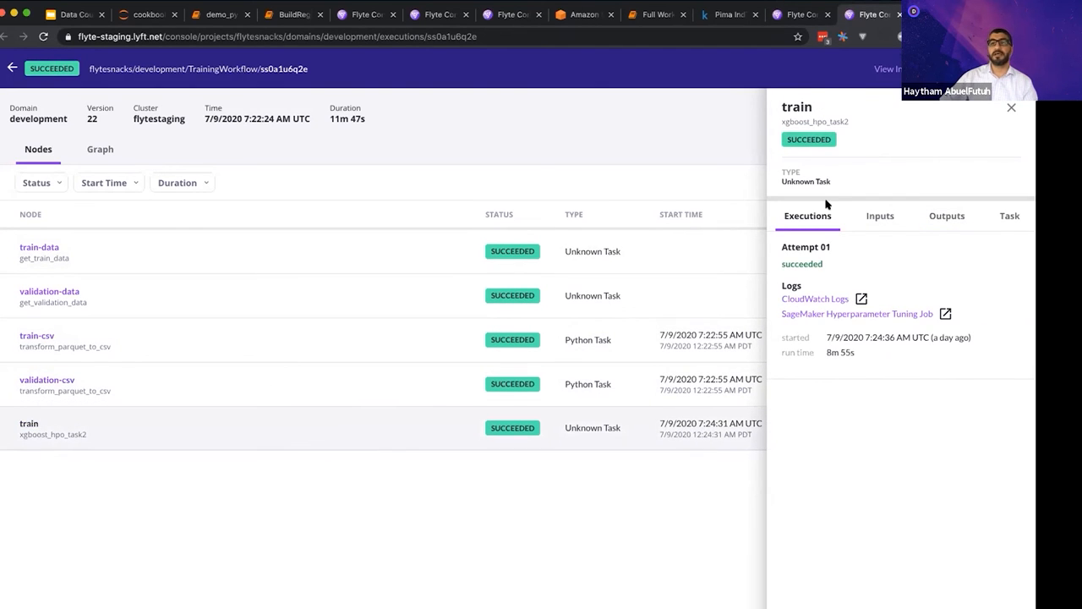
mouse_move(375, 140)
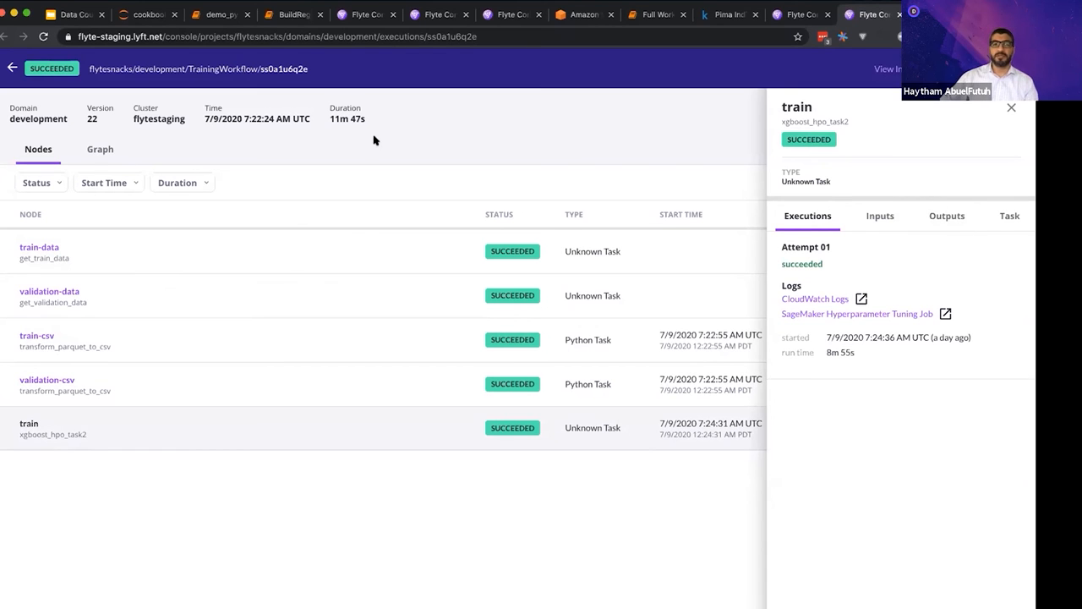
double_click(347, 118)
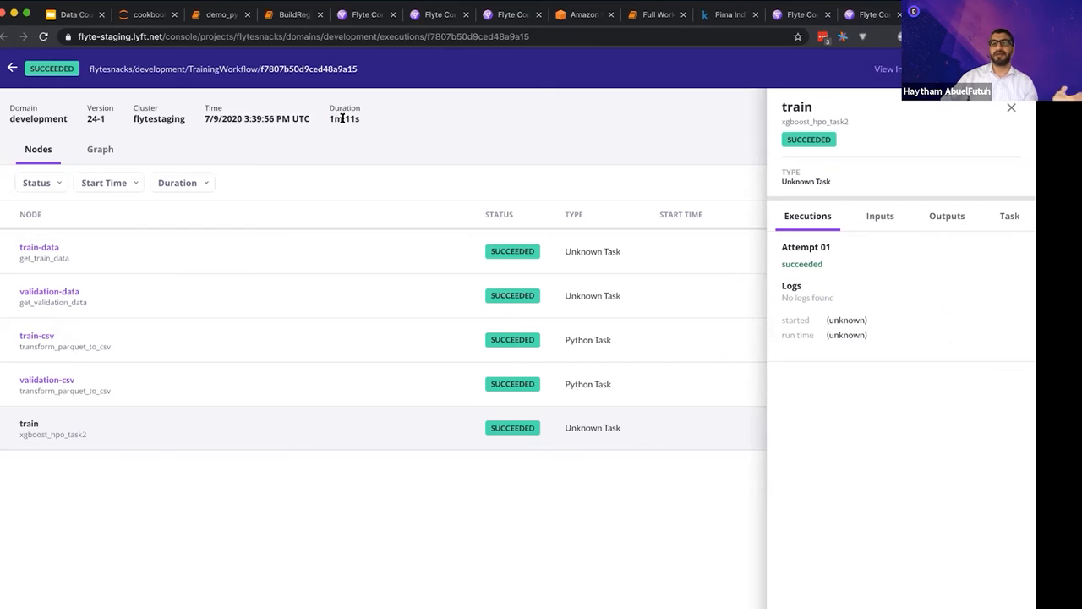
mouse_move(640, 256)
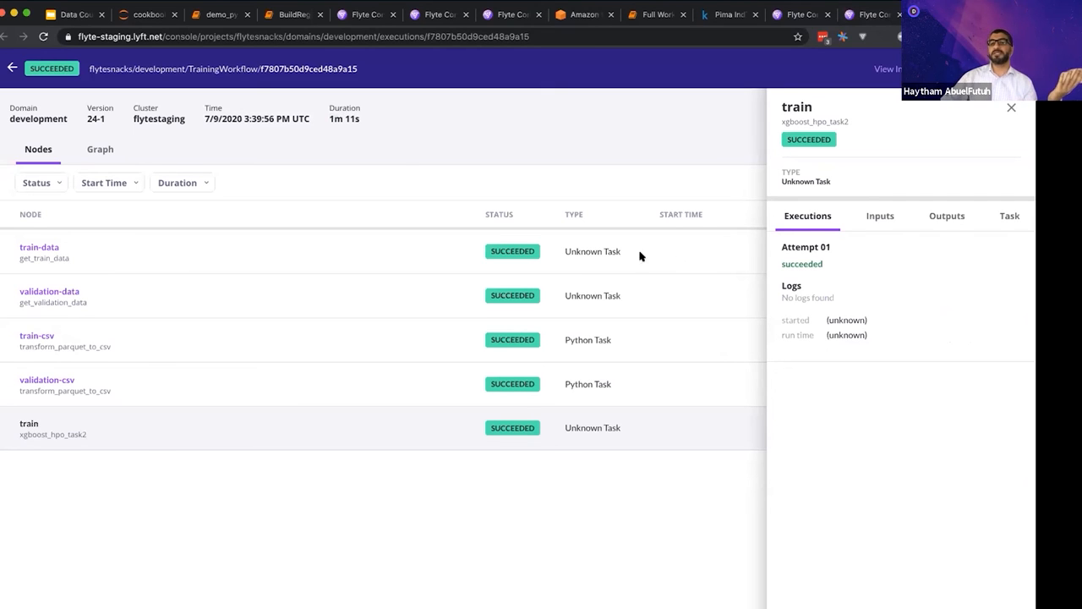
mouse_move(919, 231)
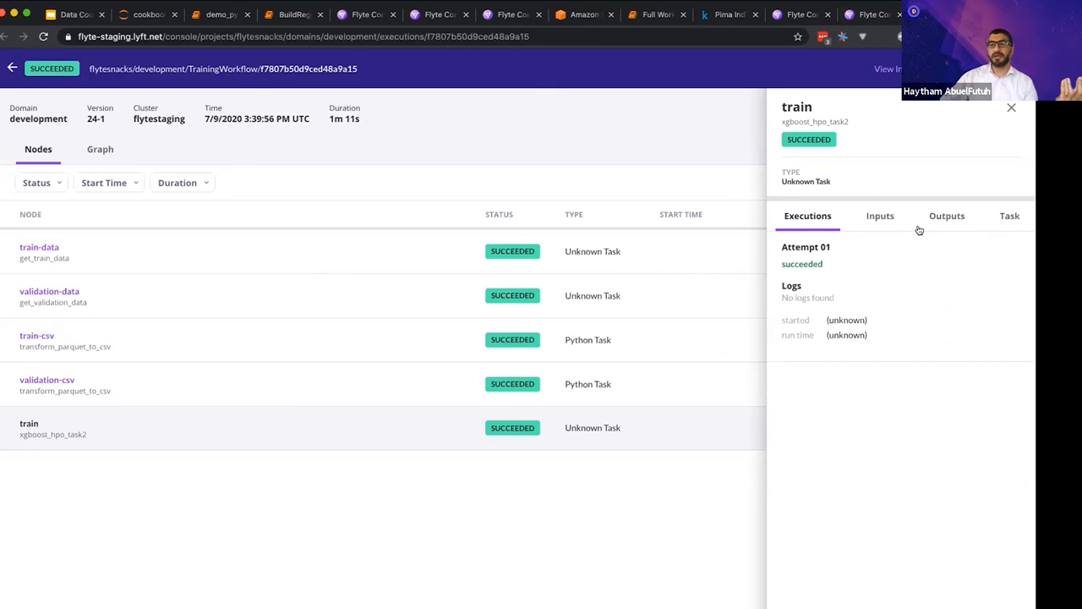
mouse_move(203, 53)
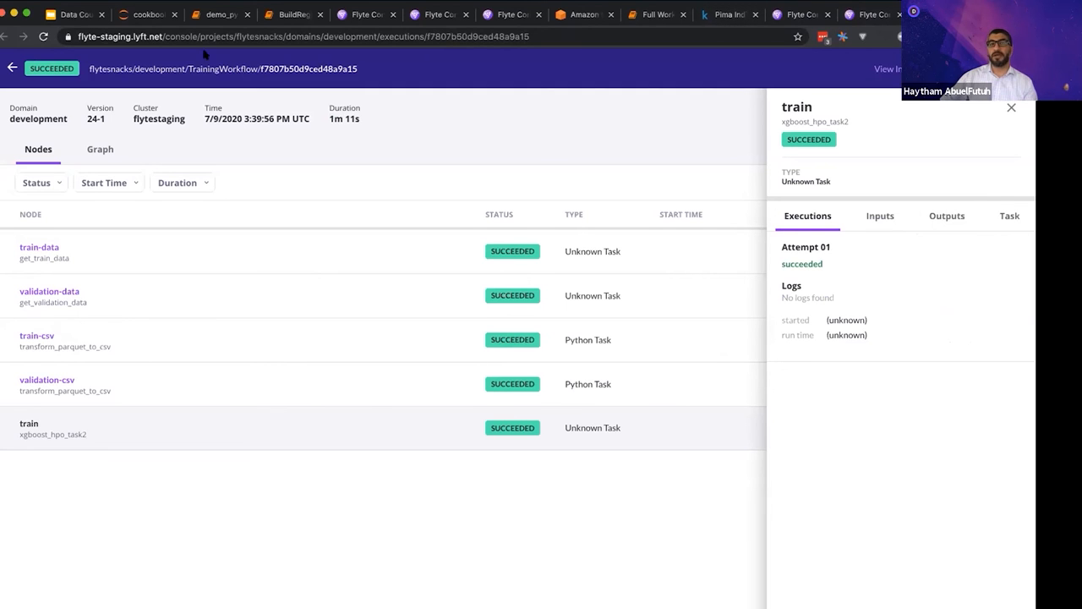
left_click(68, 14)
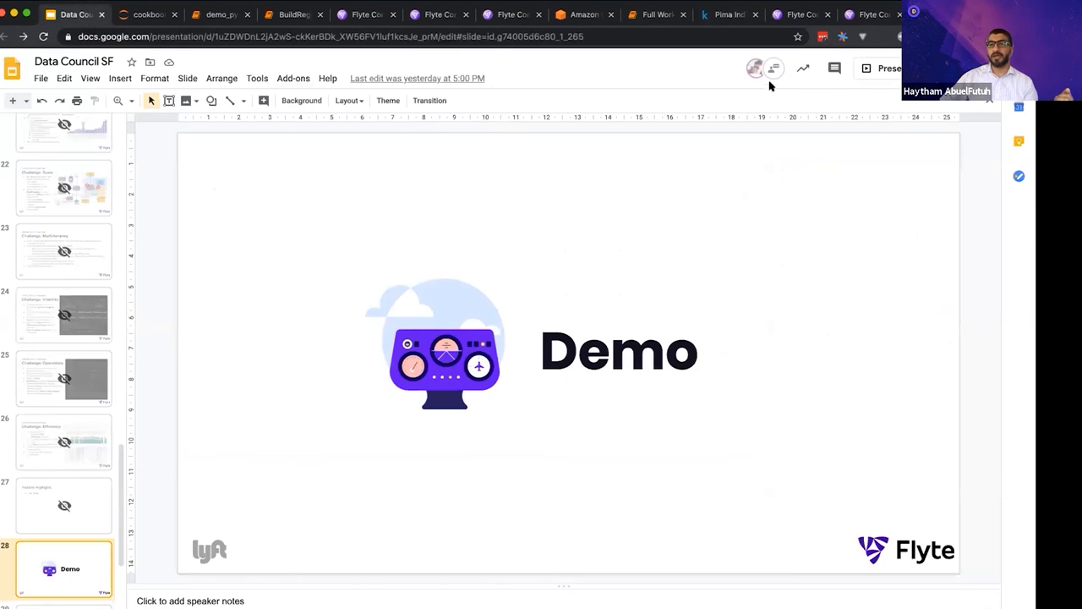
mouse_move(888, 68)
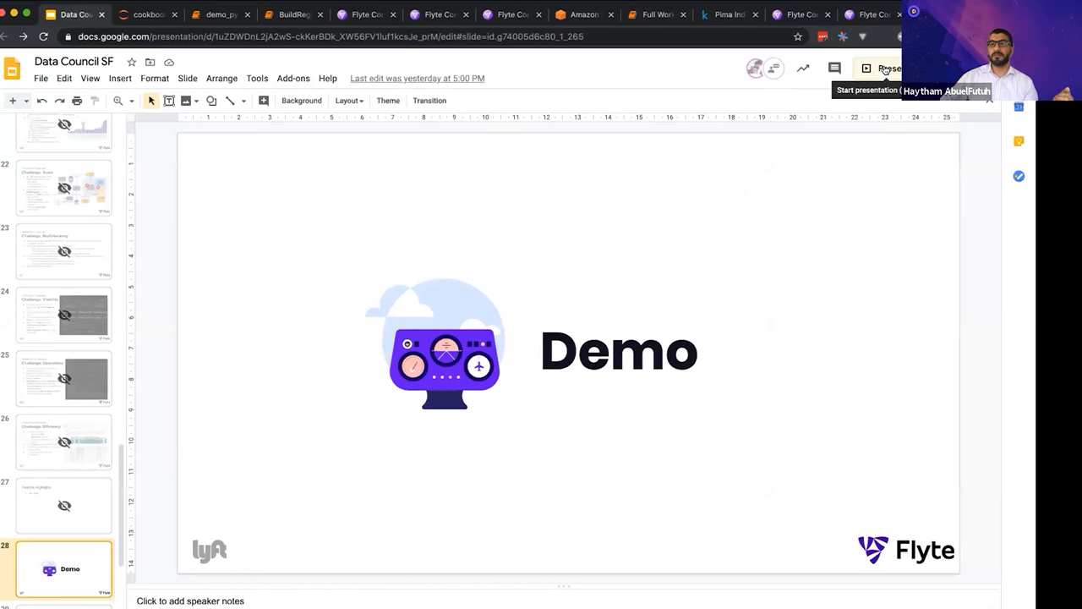
Present the Data Council SF deck full screen from the Demo slide, slide 28.
left_click(889, 68)
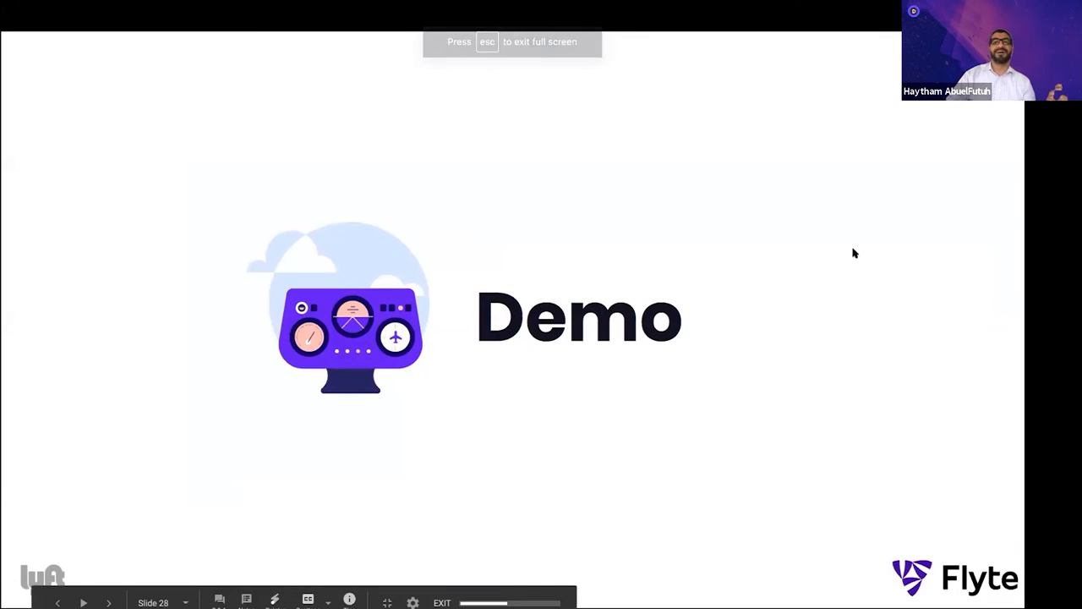